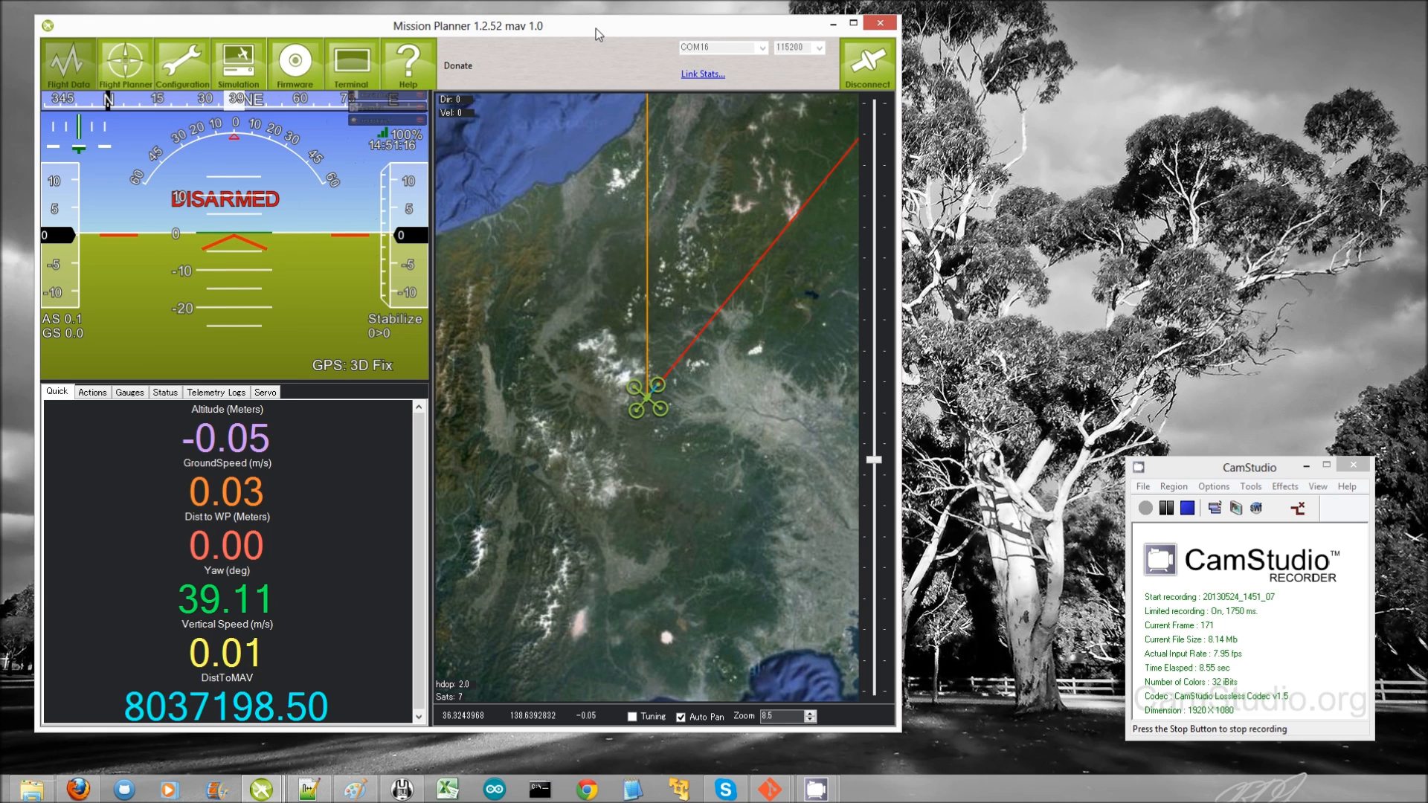
Locate LOG_BITMASK in the advanced parameter list and choose Default+IMU
{"action": "left_click", "coordinate": [177, 64]}
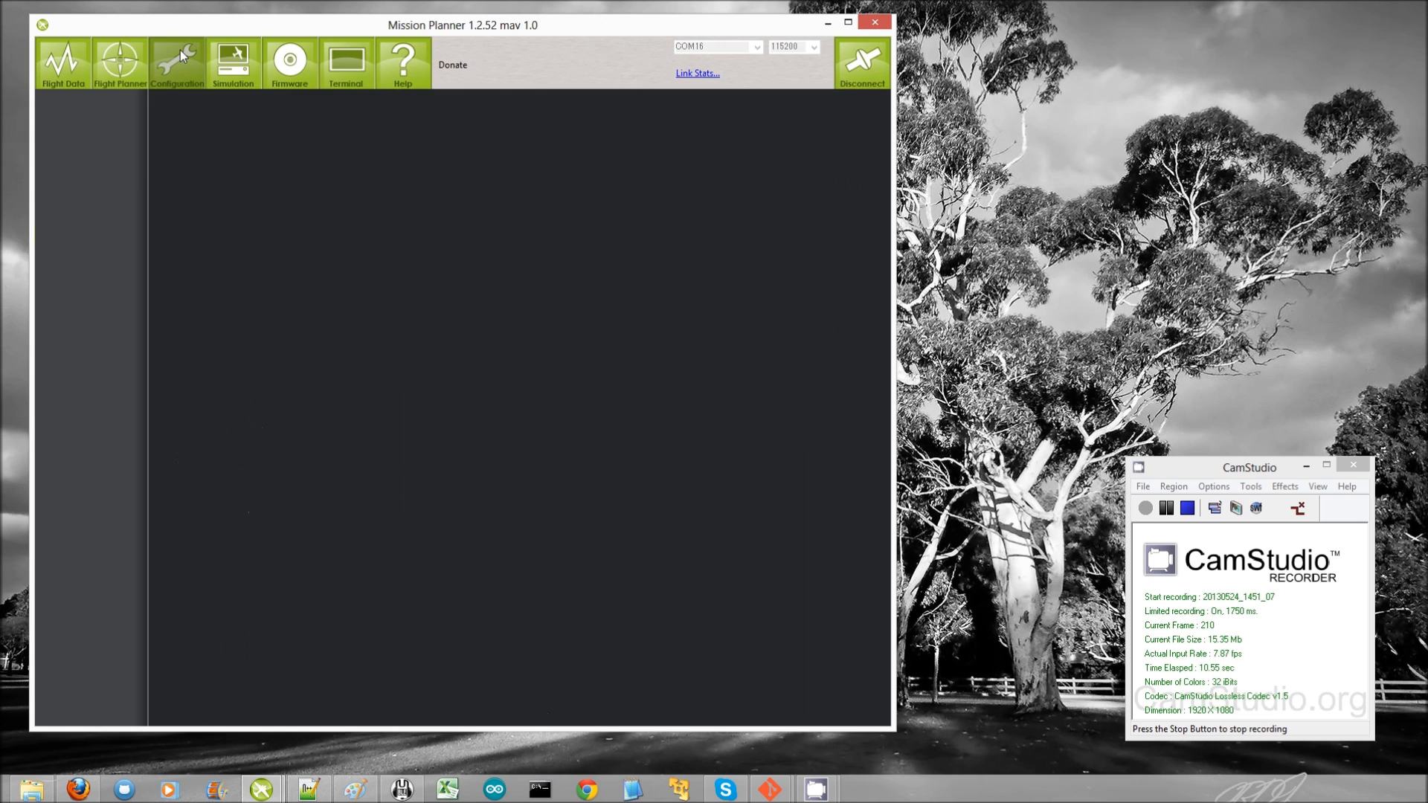
{"action": "left_click", "coordinate": [177, 64]}
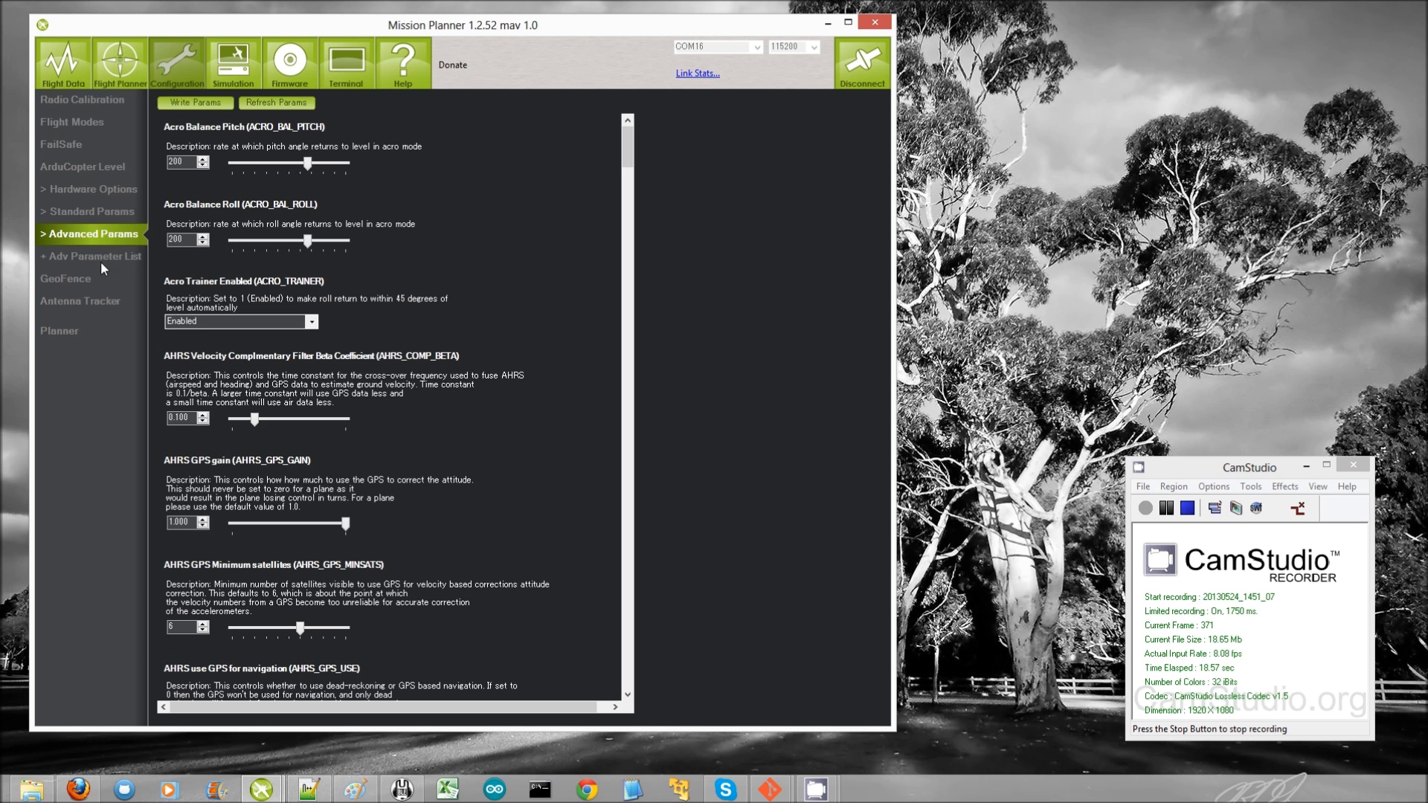
{"action": "left_click", "coordinate": [94, 256]}
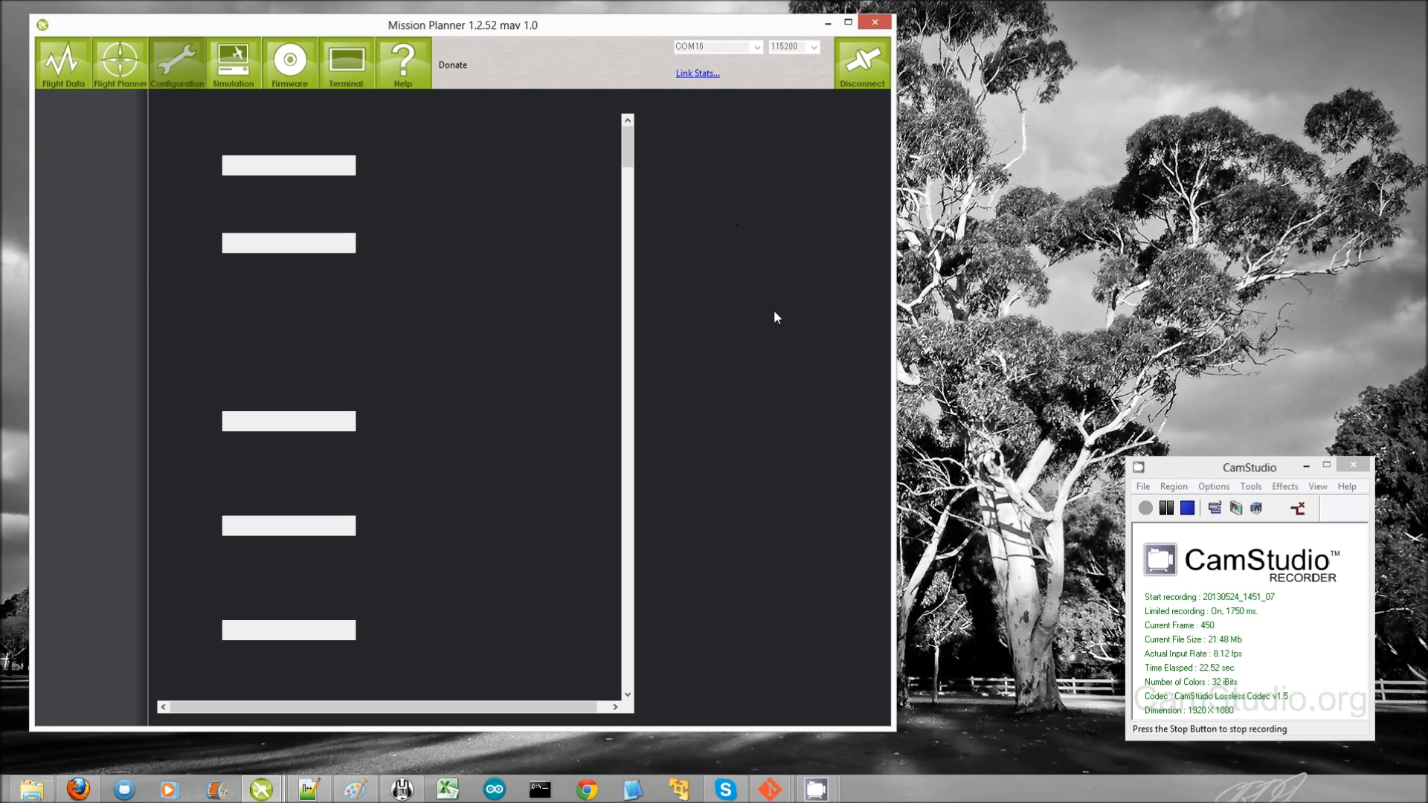
{"action": "left_click", "coordinate": [92, 234]}
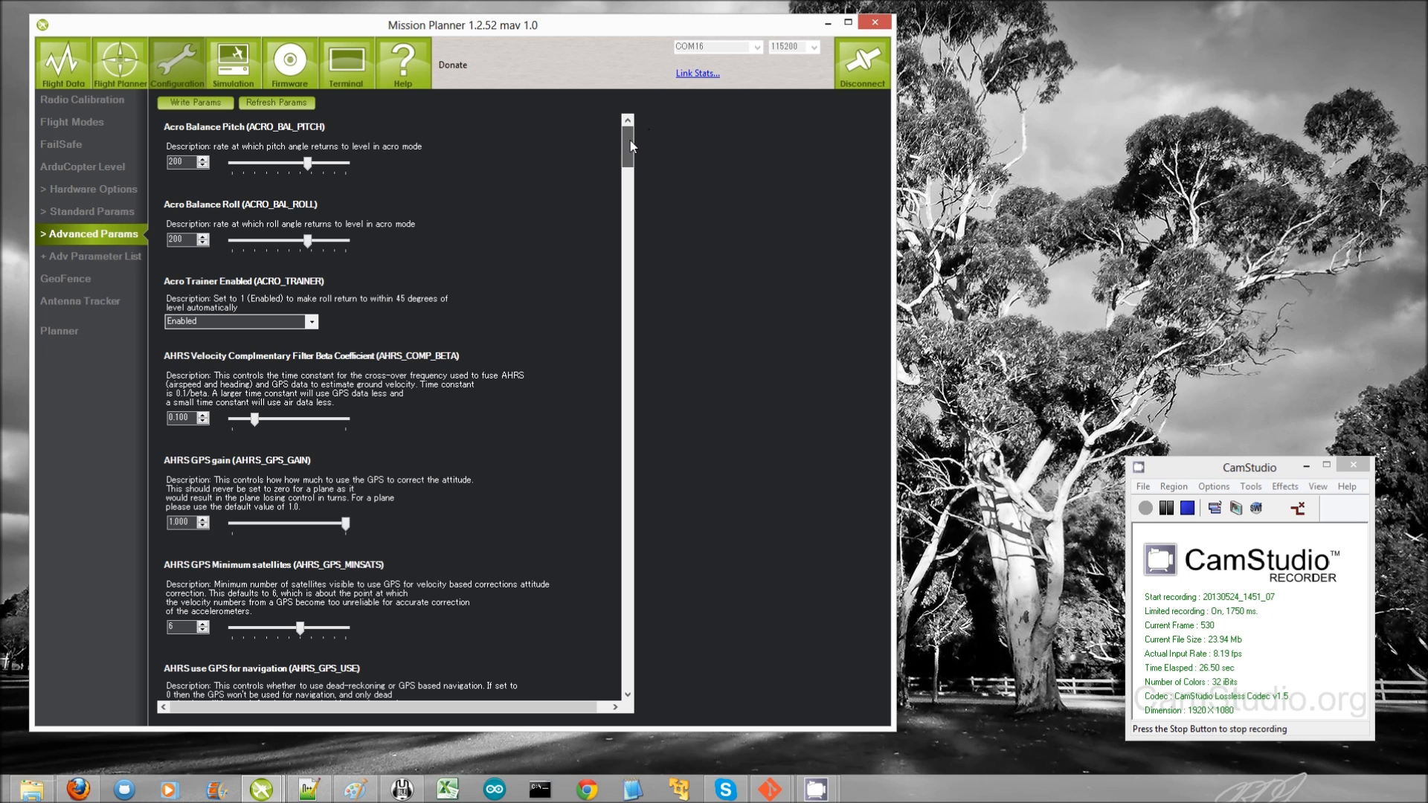
{"action": "scroll", "scroll_direction": "down", "scroll_amount": 3}
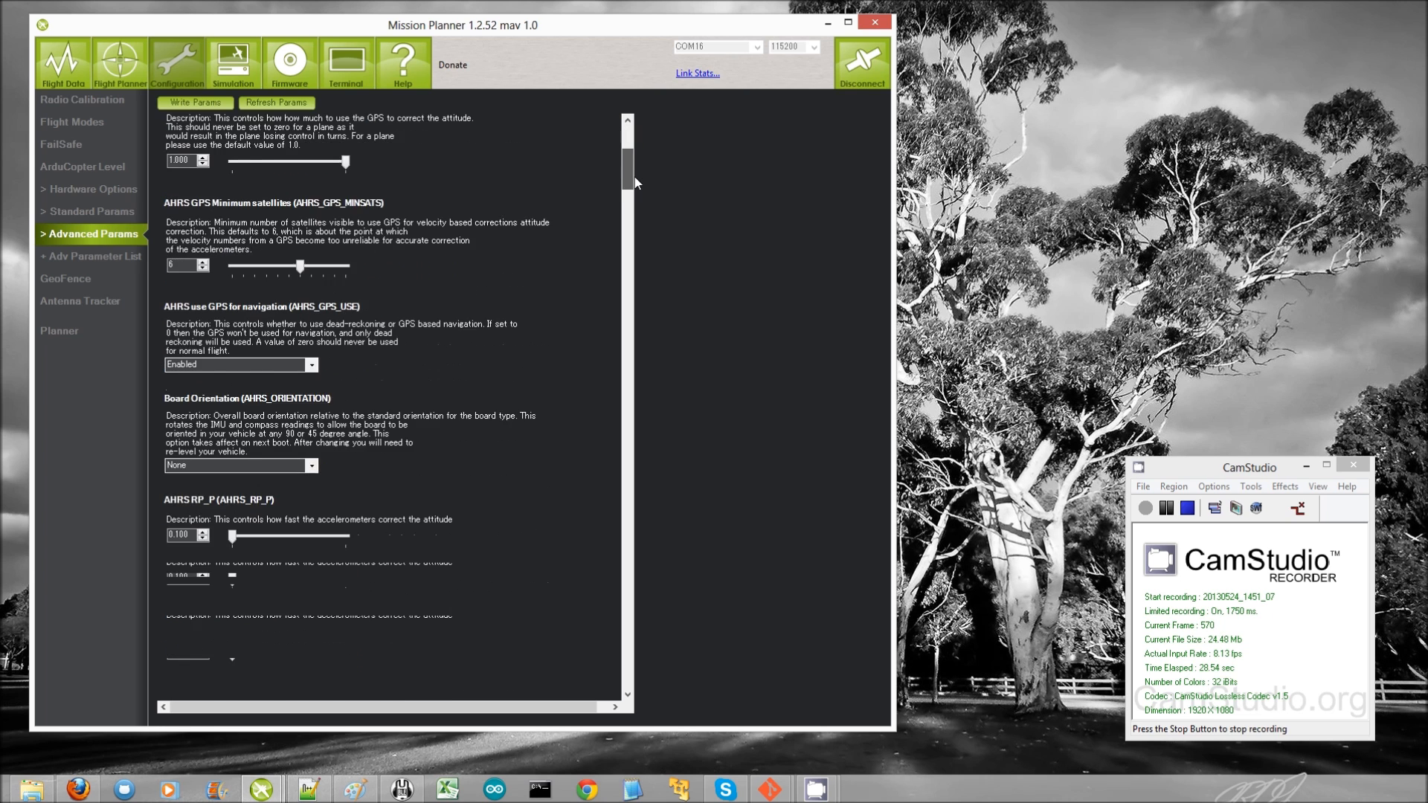
{"action": "left_click_drag", "start_coordinate": [627, 164], "coordinate": [628, 219]}
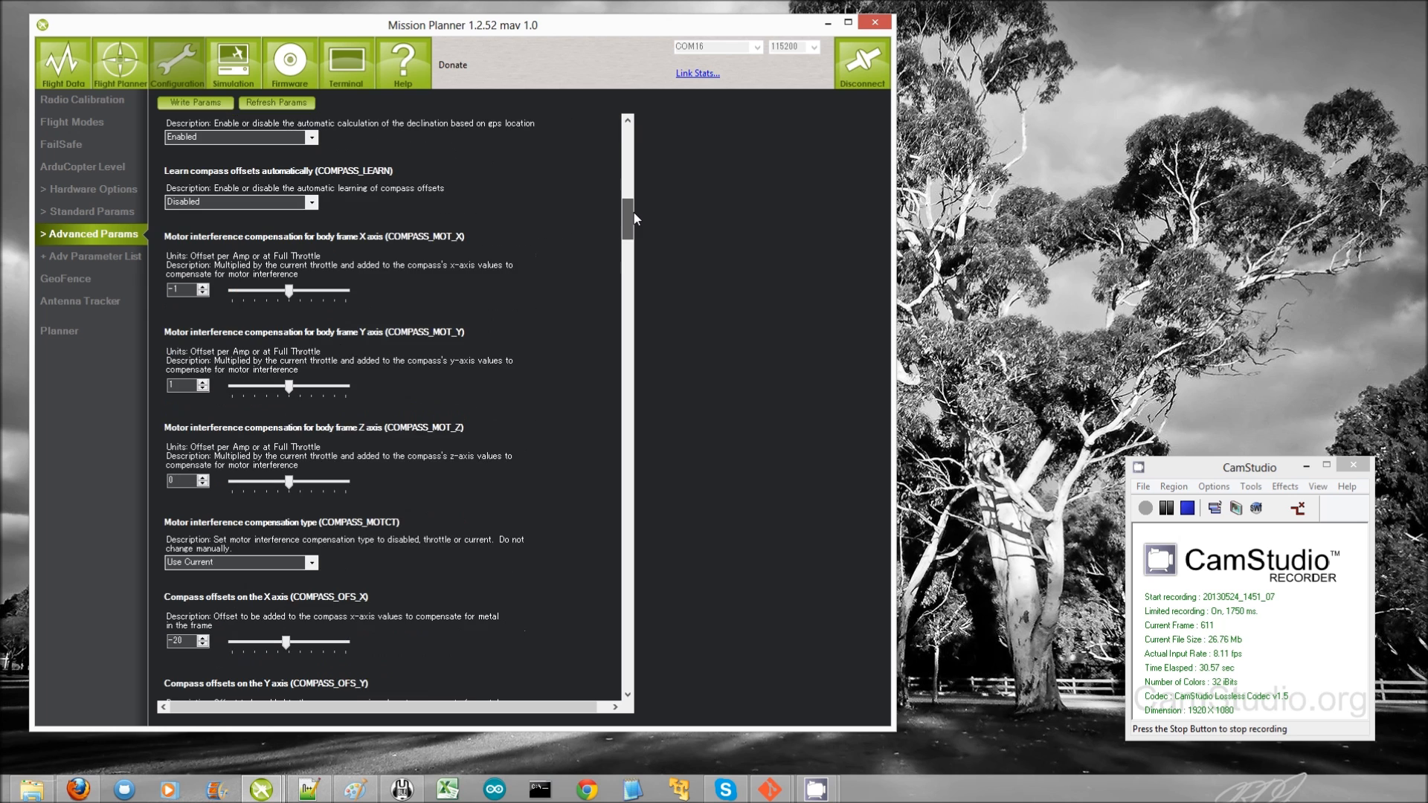
{"action": "scroll", "scroll_direction": "down", "scroll_amount": 3}
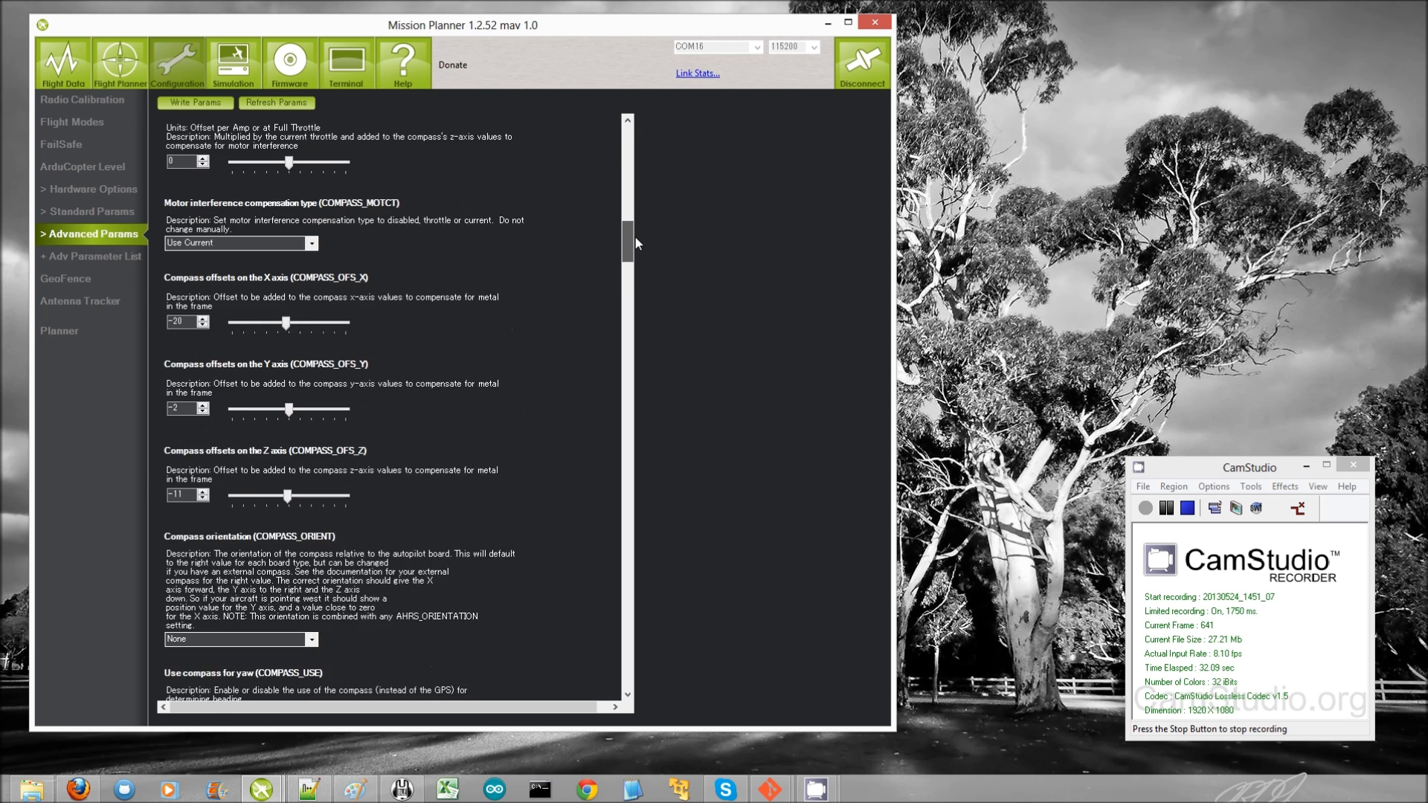
{"action": "scroll", "scroll_direction": "down", "scroll_amount": 3}
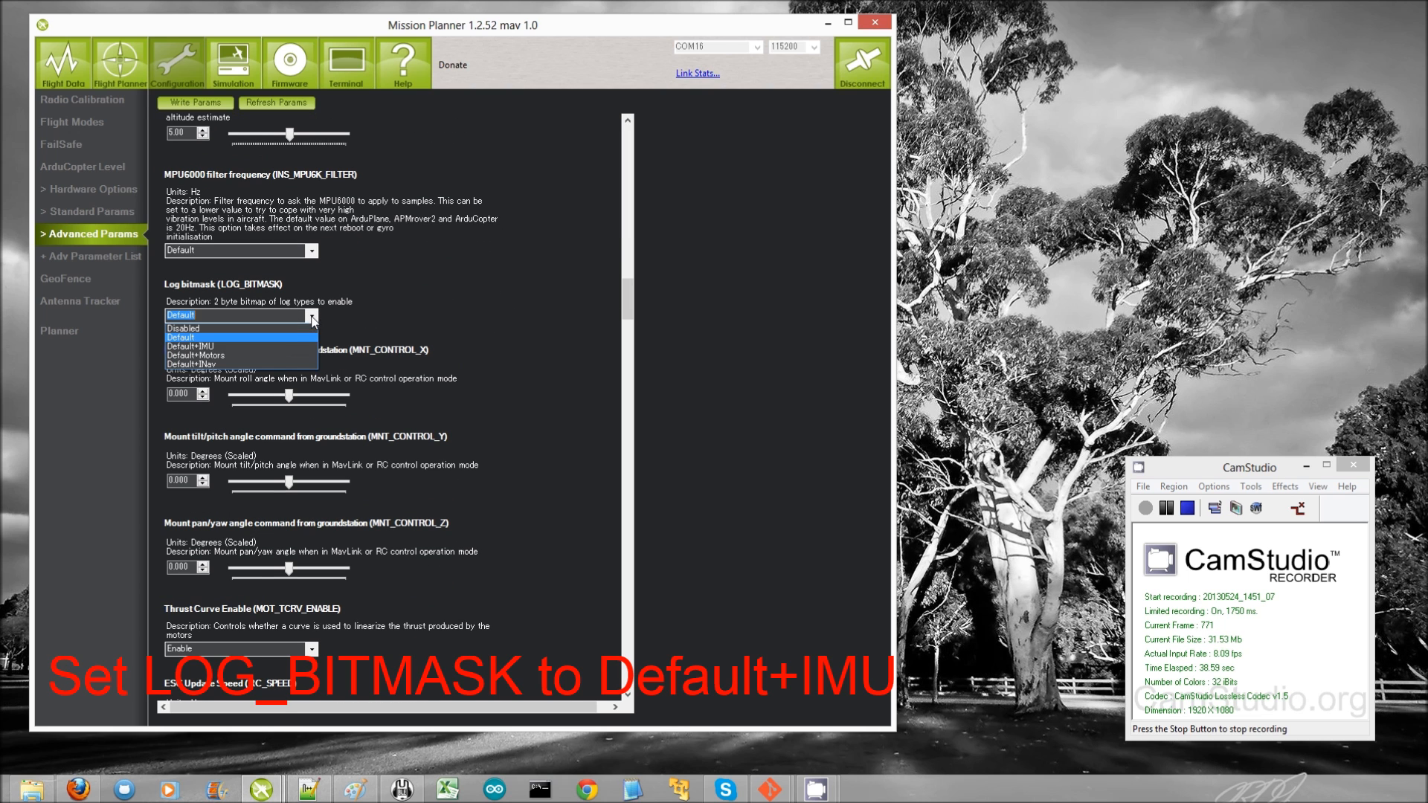
{"action": "mouse_move", "coordinate": [283, 354]}
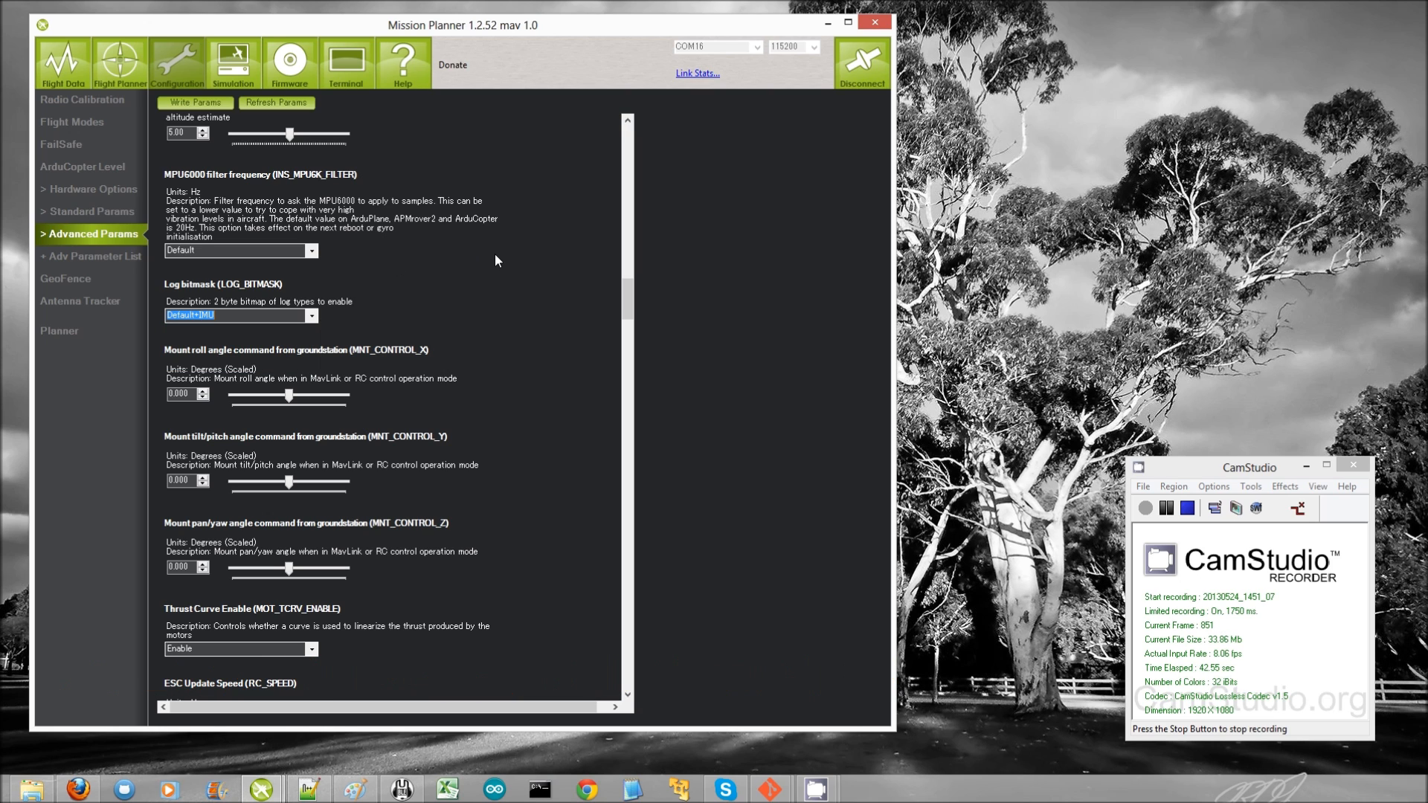
Write the changed log bitmask to the vehicle and dismiss the confirmation
{"action": "left_click", "coordinate": [195, 103]}
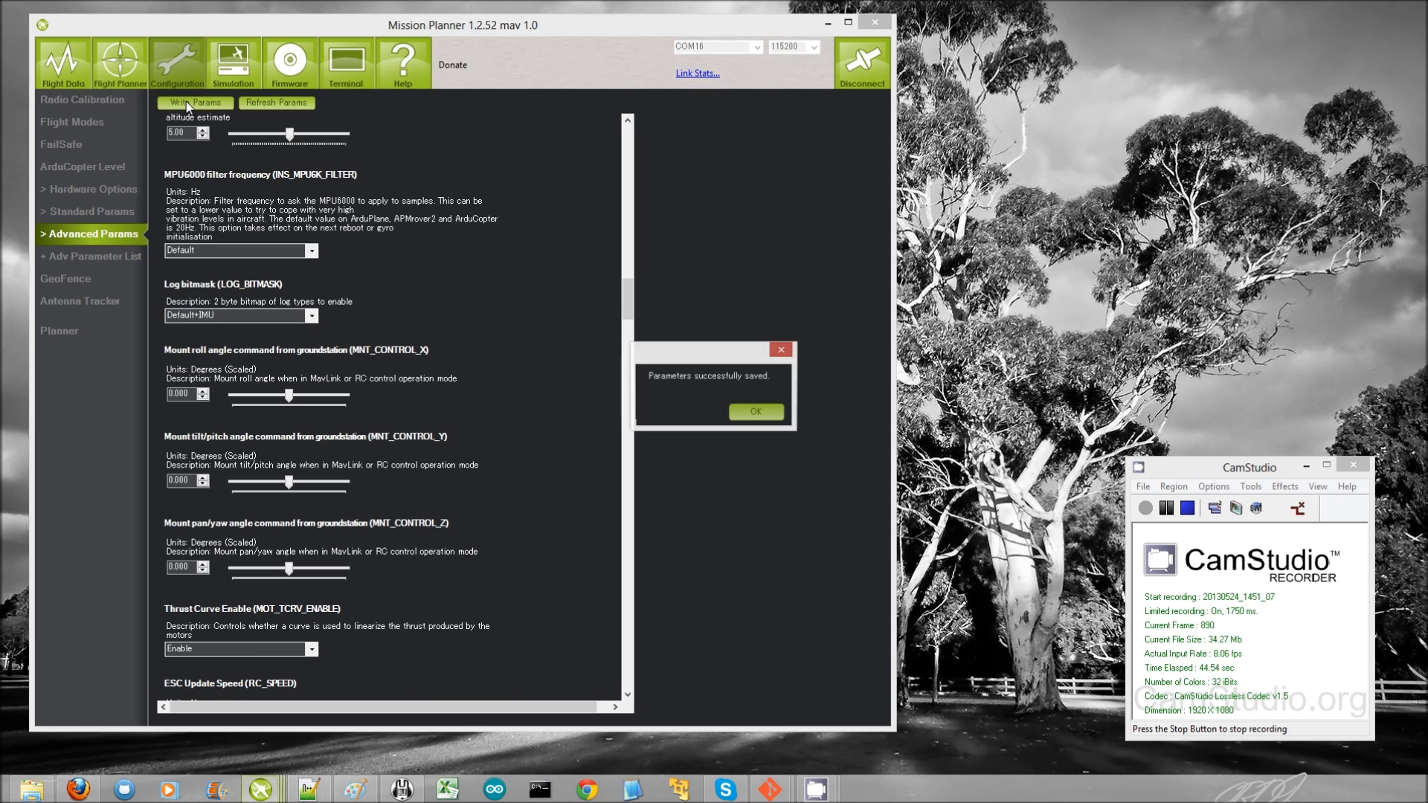
{"action": "left_click", "coordinate": [756, 412]}
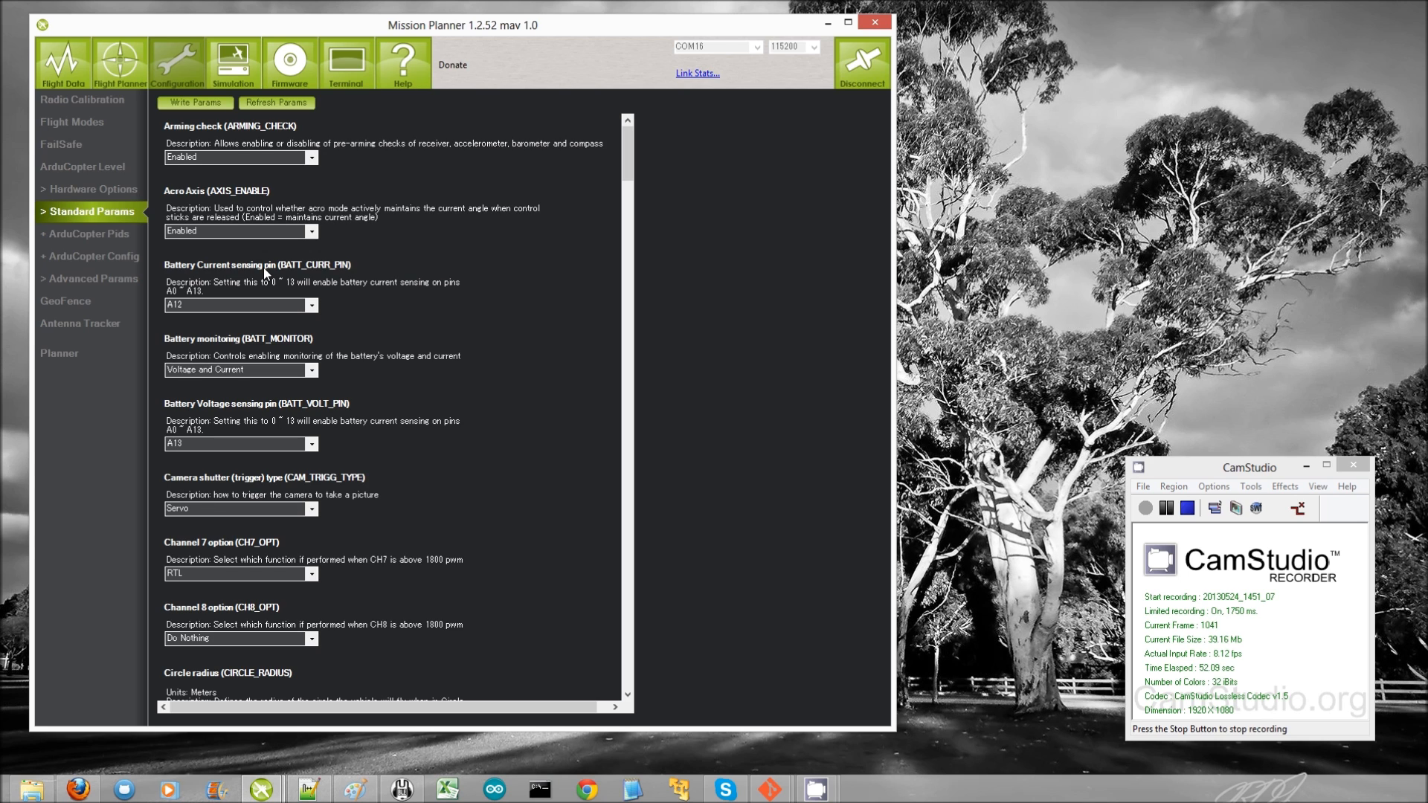
Set Ch6 Opt to CH6_RATE_KP with Min 0.08 and Max 0.150 on the ArduCopter Config page
{"action": "left_click", "coordinate": [88, 256]}
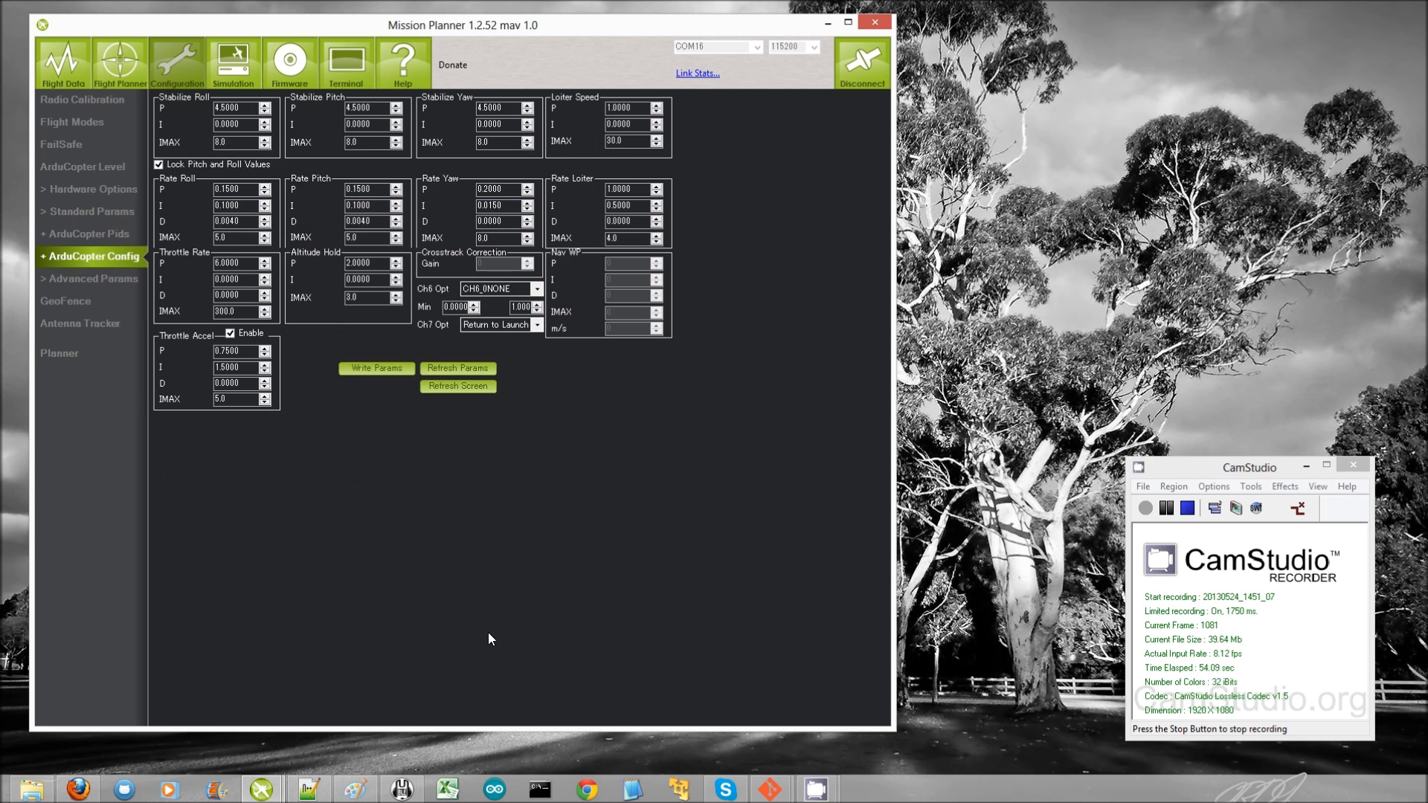
{"action": "left_click", "coordinate": [537, 288]}
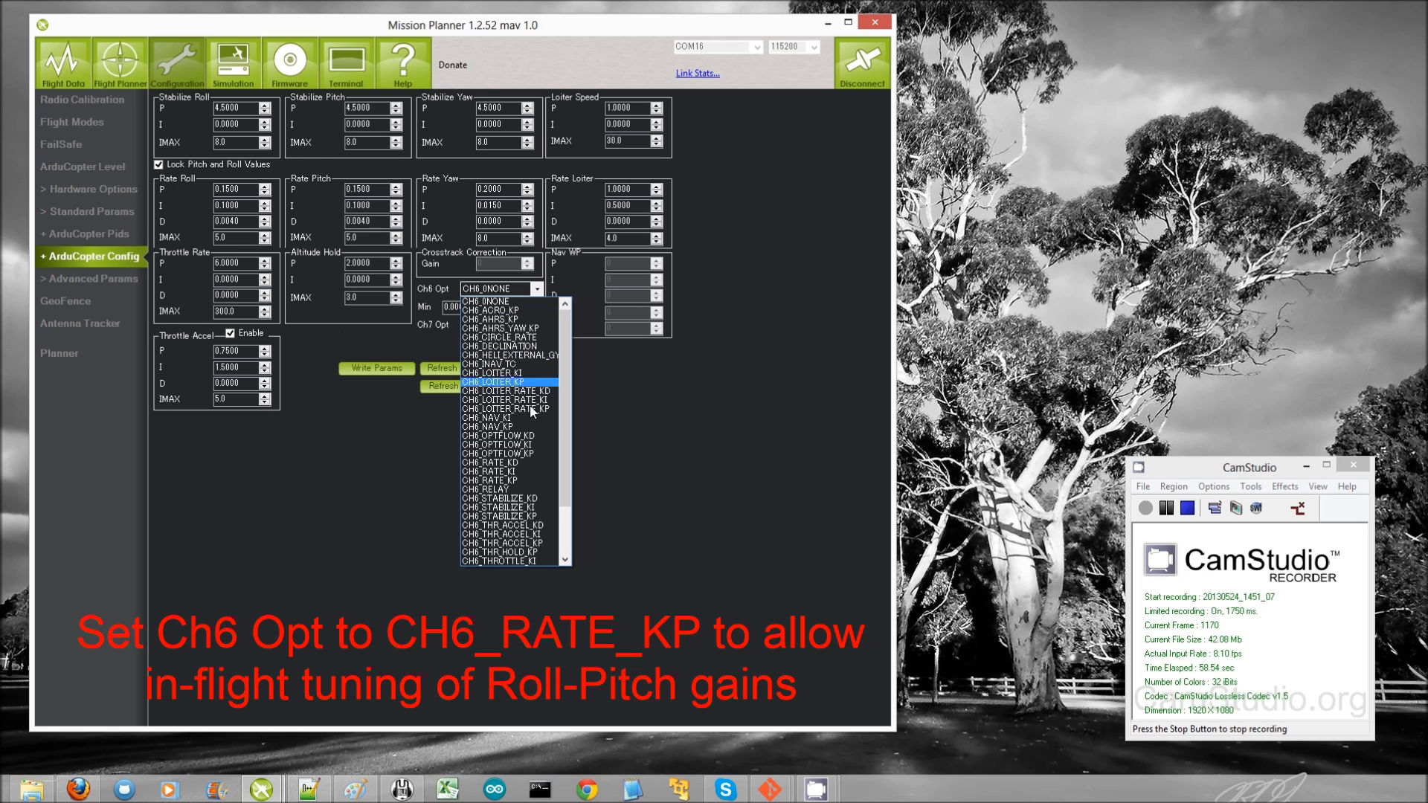
{"action": "mouse_move", "coordinate": [501, 436]}
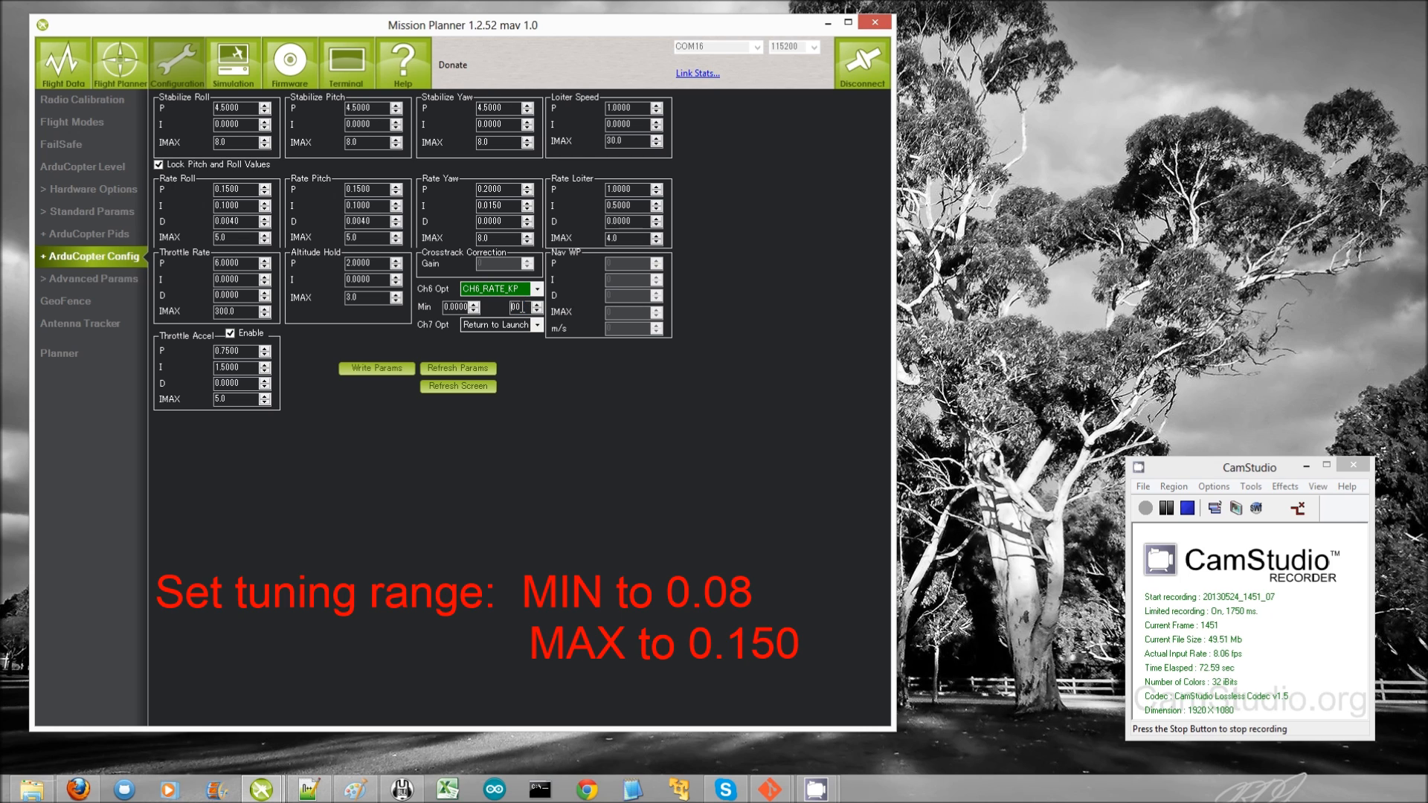
{"action": "type", "text": "0.150"}
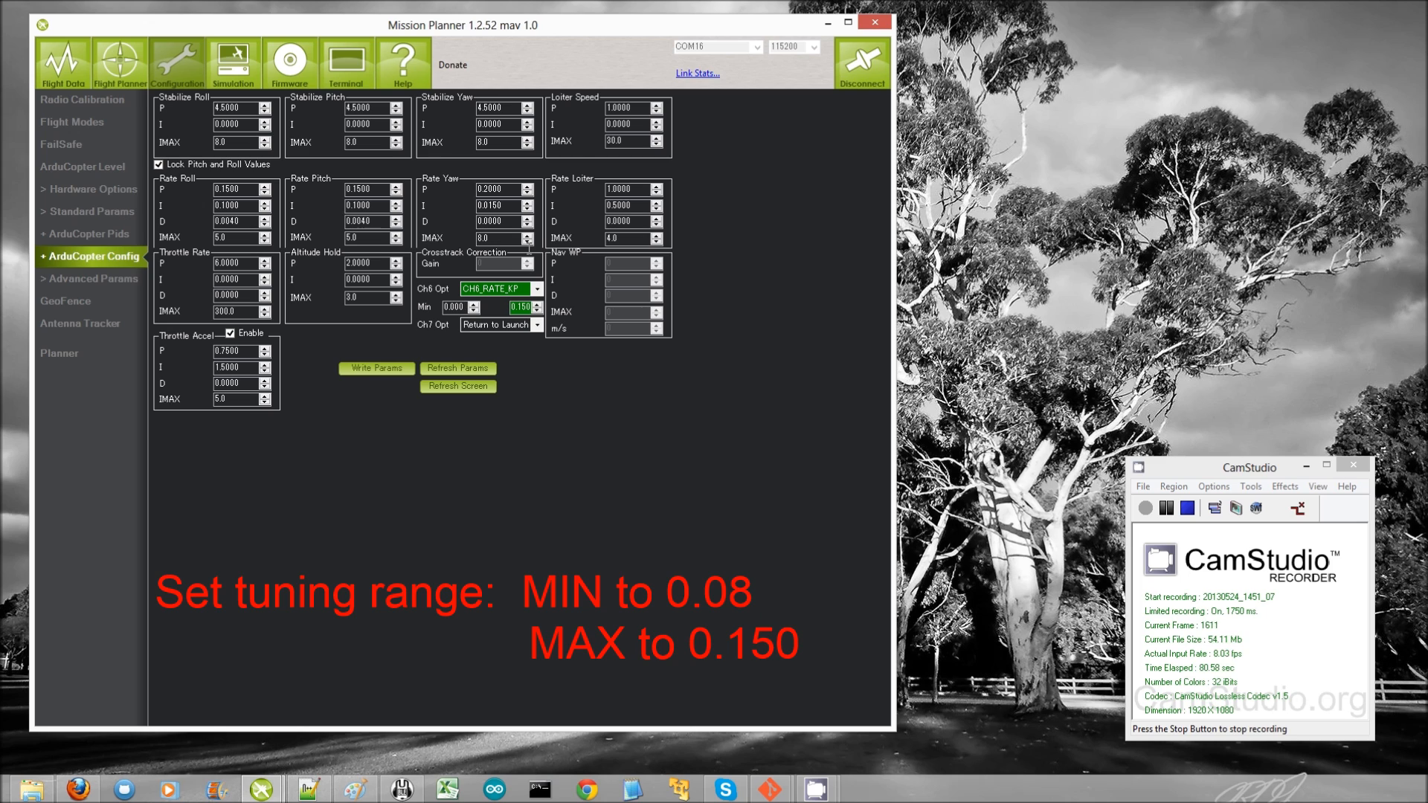
{"action": "type", "text": "0.08"}
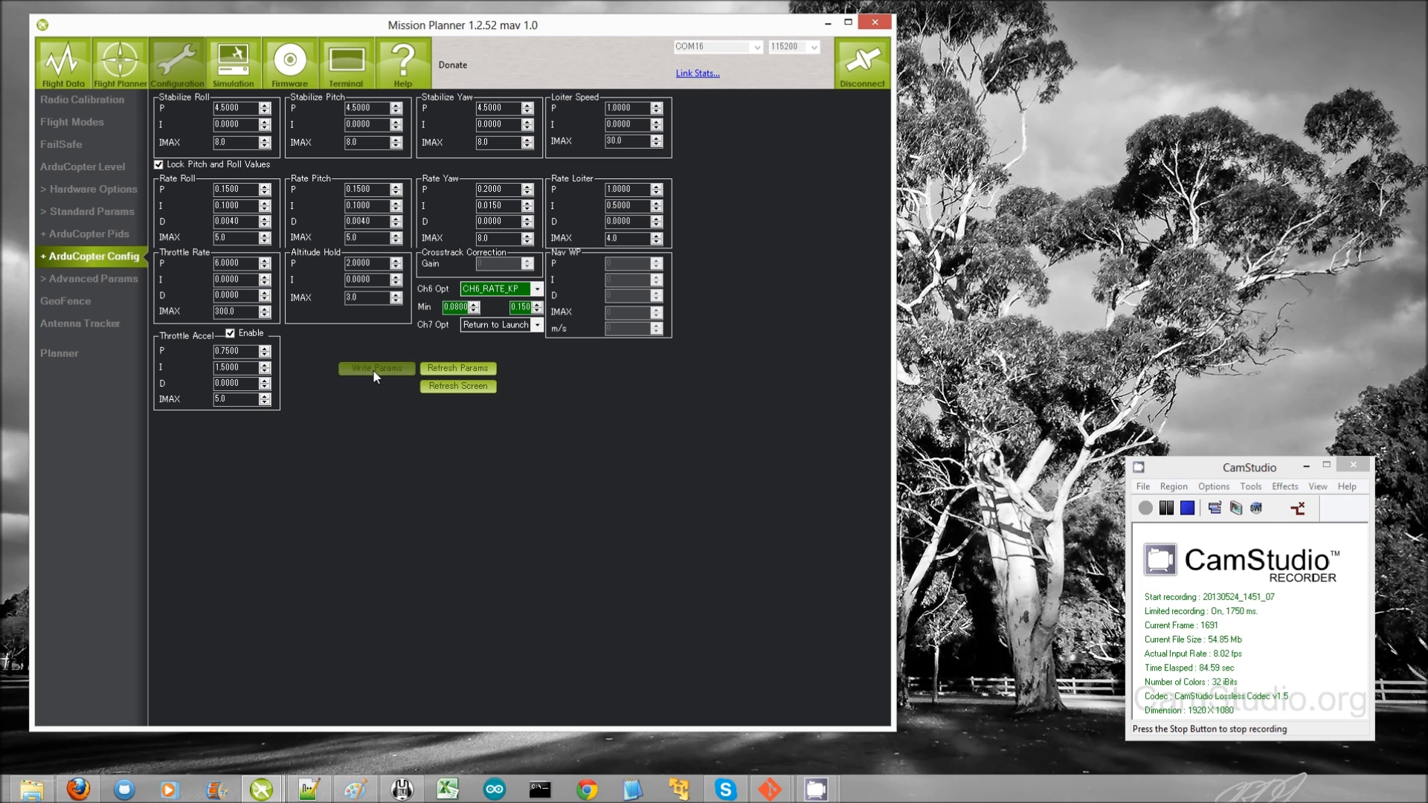
Write the channel 6 tuning settings and refresh all parameters from the vehicle
{"action": "left_click", "coordinate": [457, 368]}
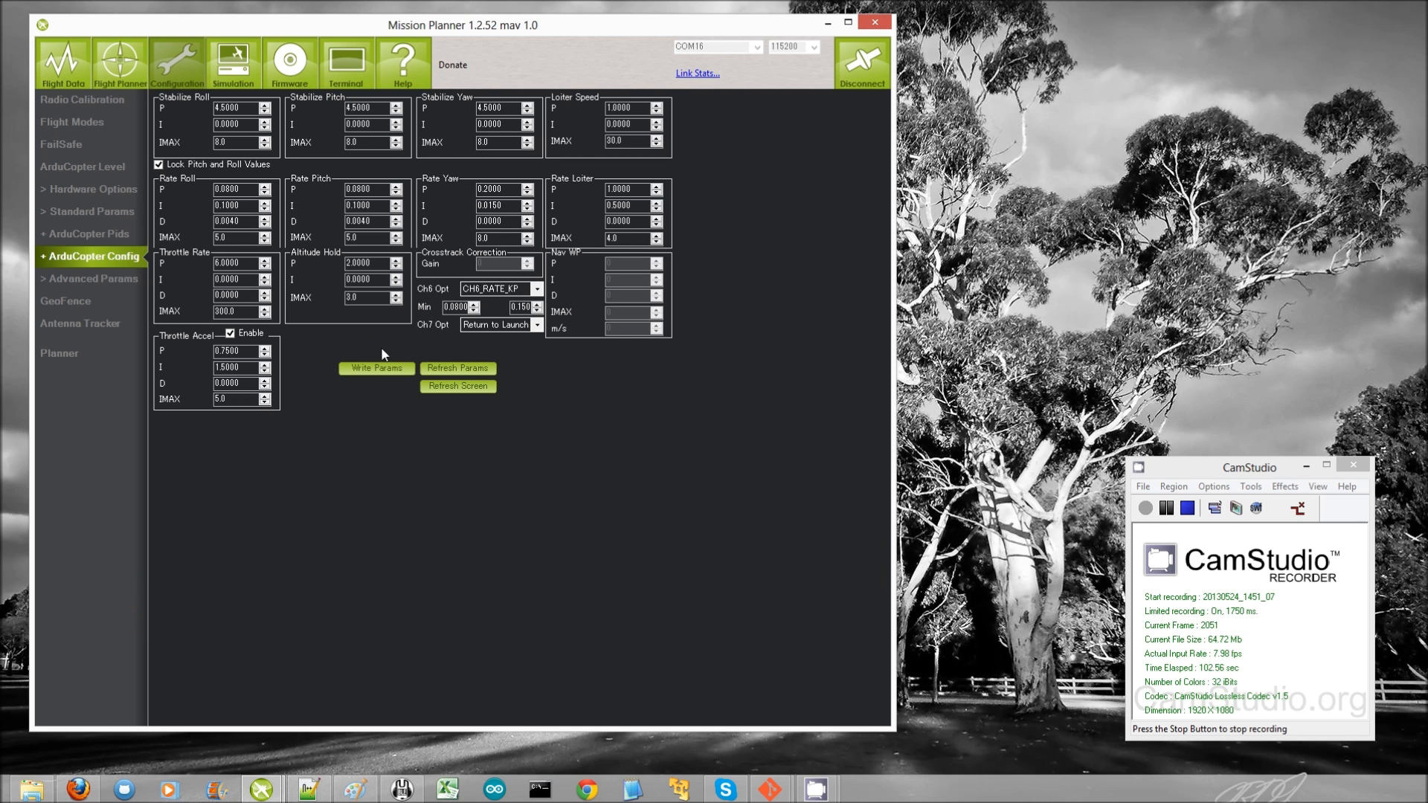
{"action": "left_click", "coordinate": [456, 367]}
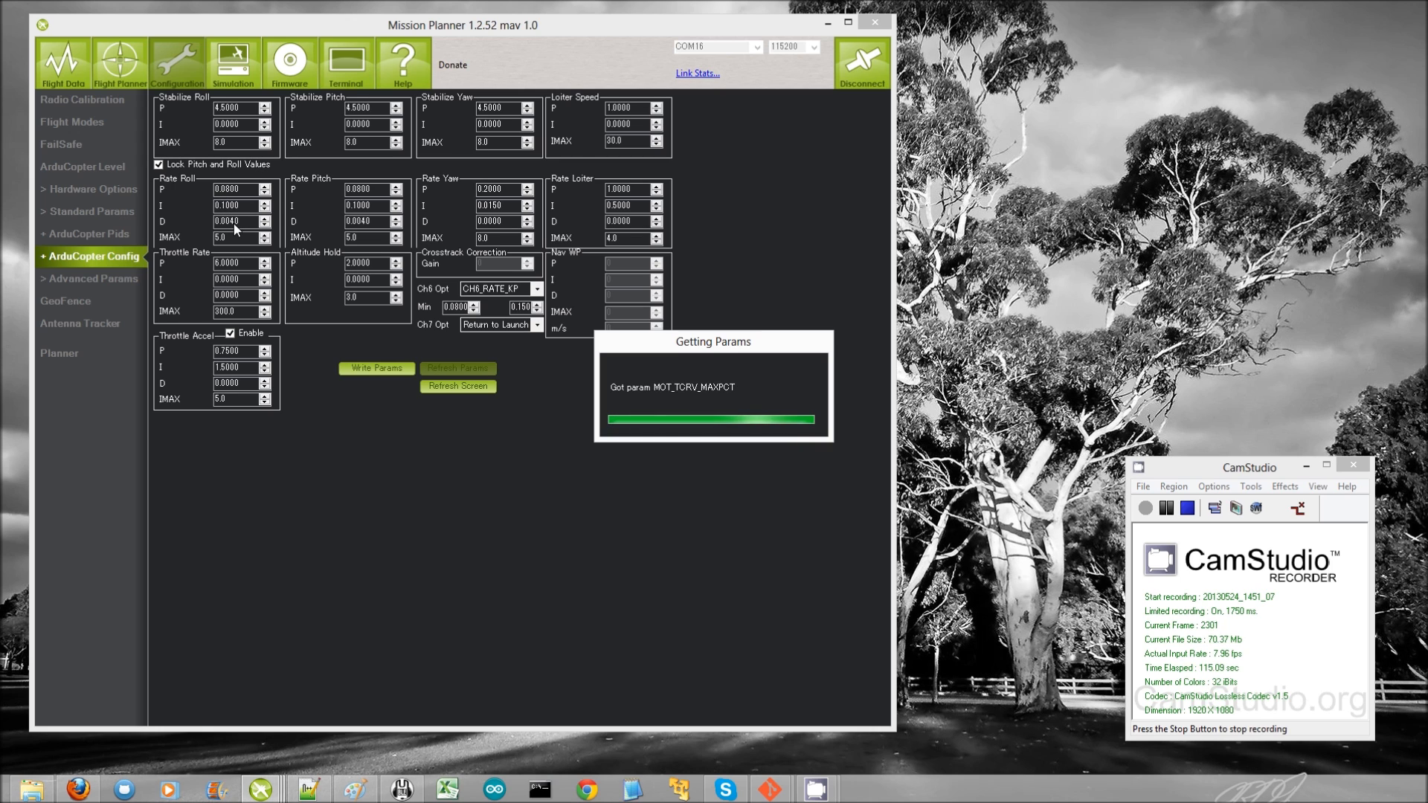
{"action": "left_click", "coordinate": [458, 367]}
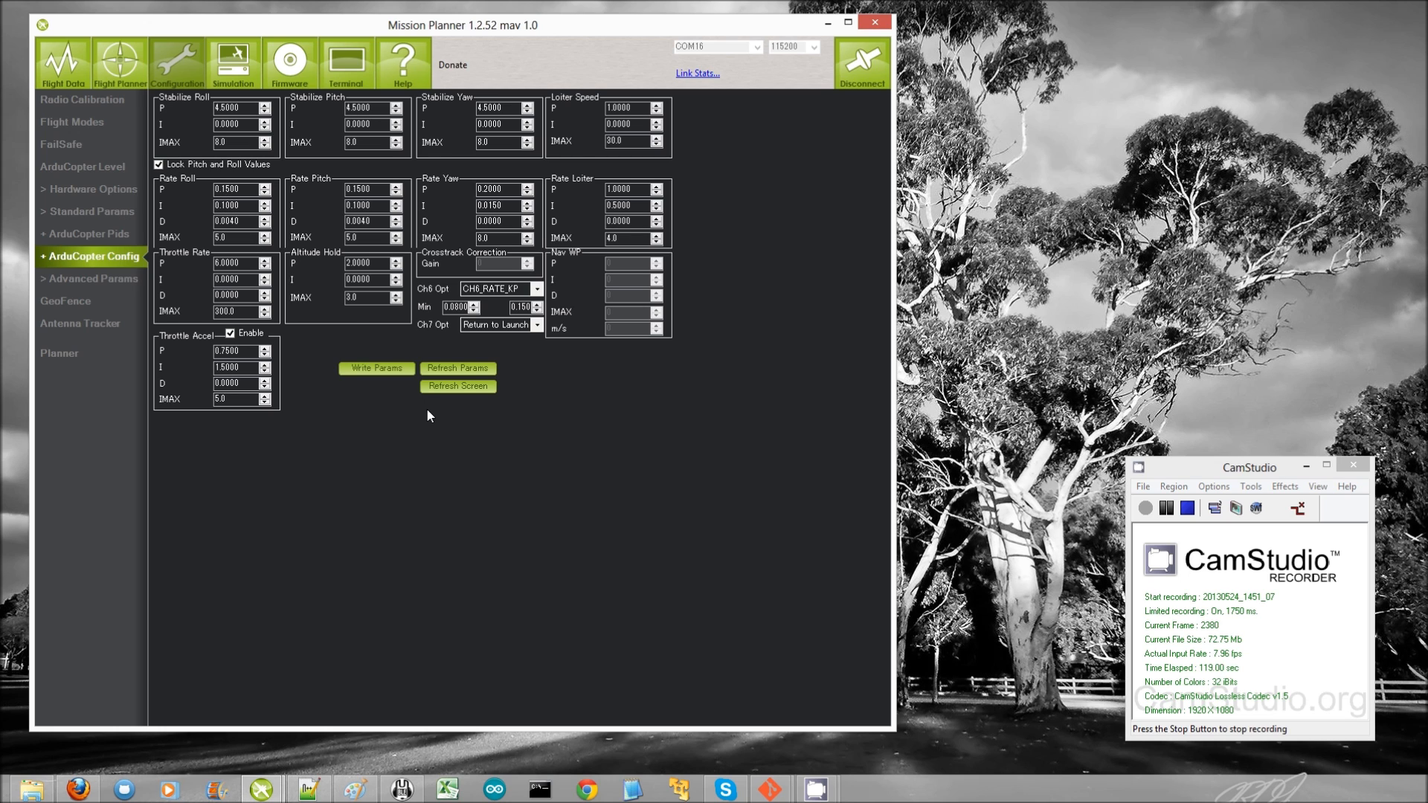
{"action": "mouse_move", "coordinate": [383, 429]}
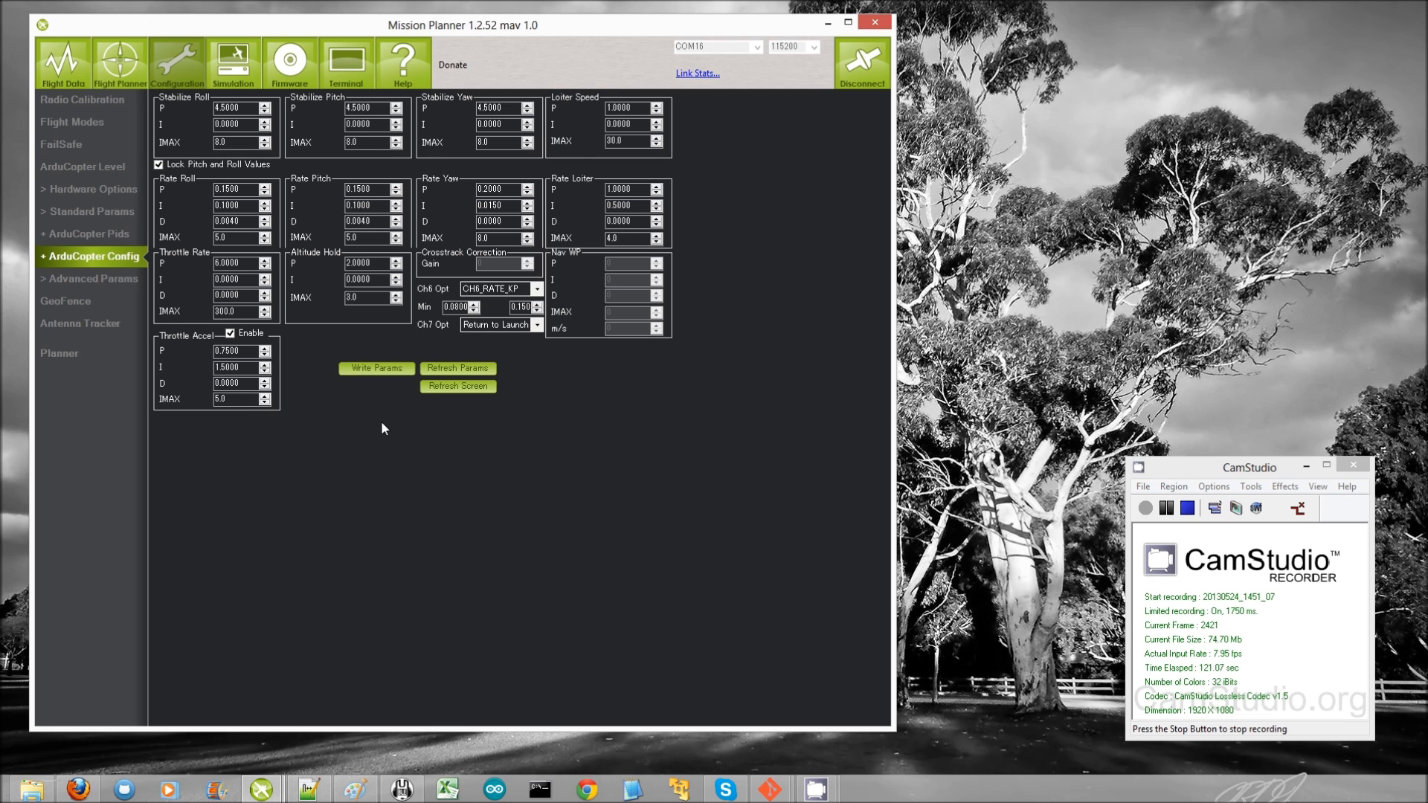
{"action": "left_click", "coordinate": [1188, 507]}
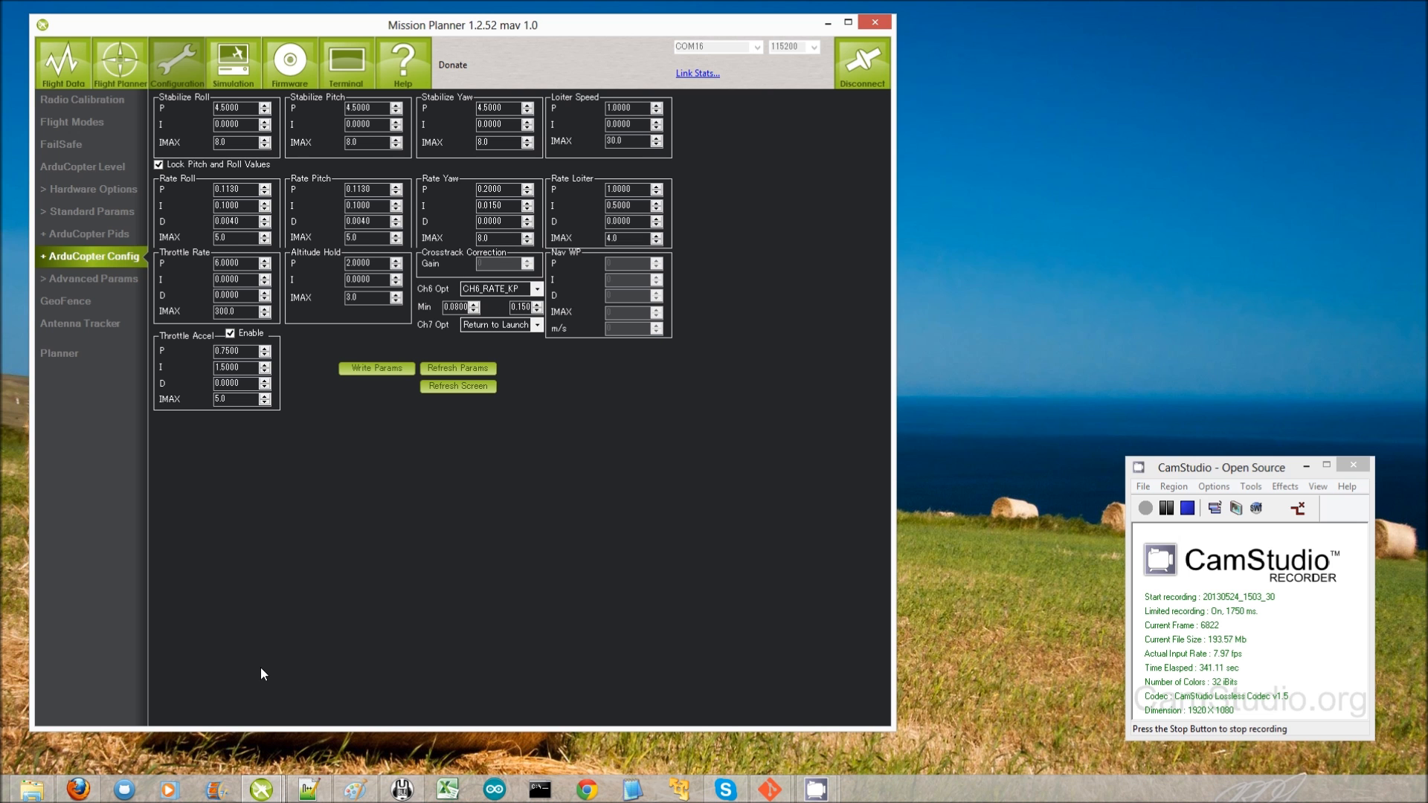
Save Rate Roll/Pitch P as 0.1510, then reset Ch6 Opt to CH6_0NONE and write it
{"action": "left_click", "coordinate": [457, 367]}
{"action": "type", "text": "0.1510"}
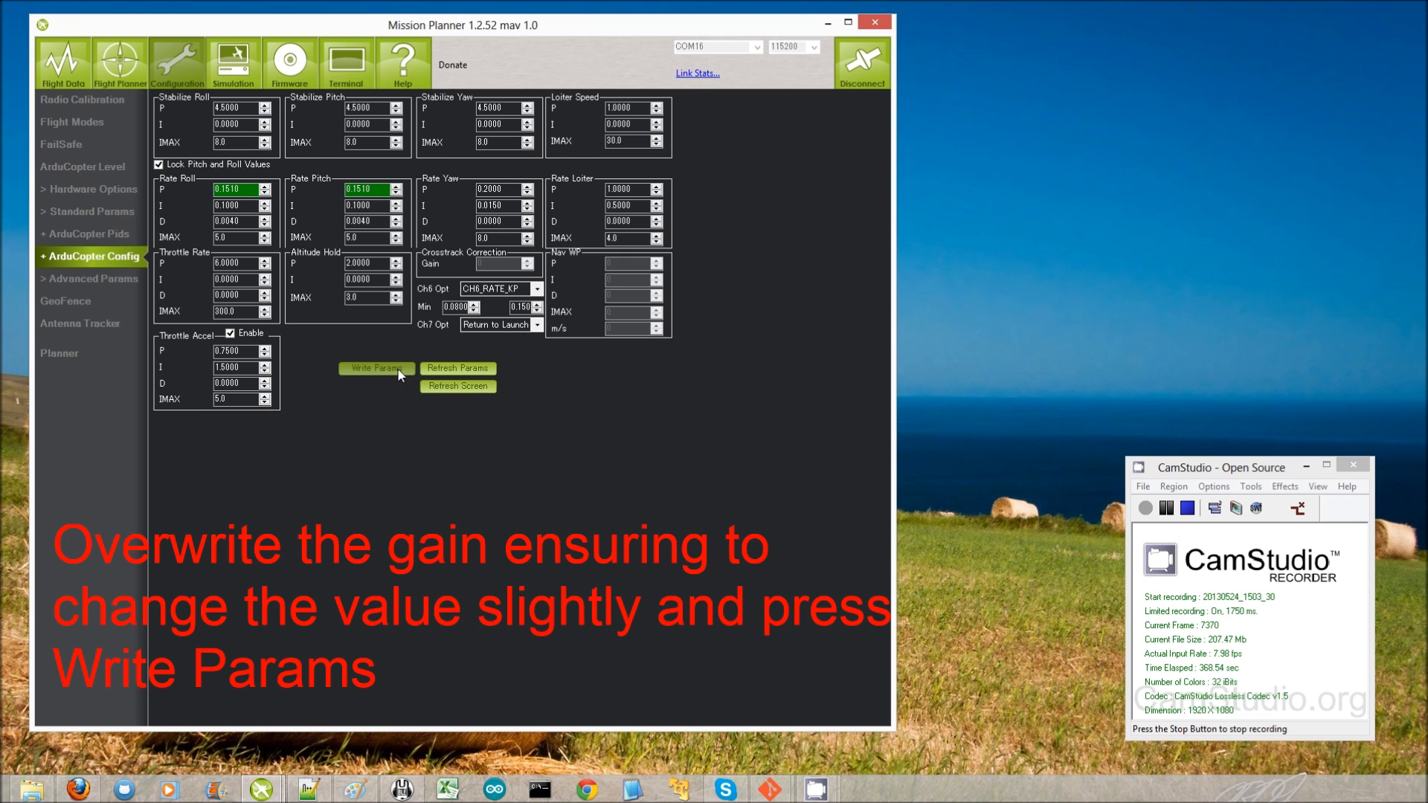
{"action": "left_click", "coordinate": [539, 289]}
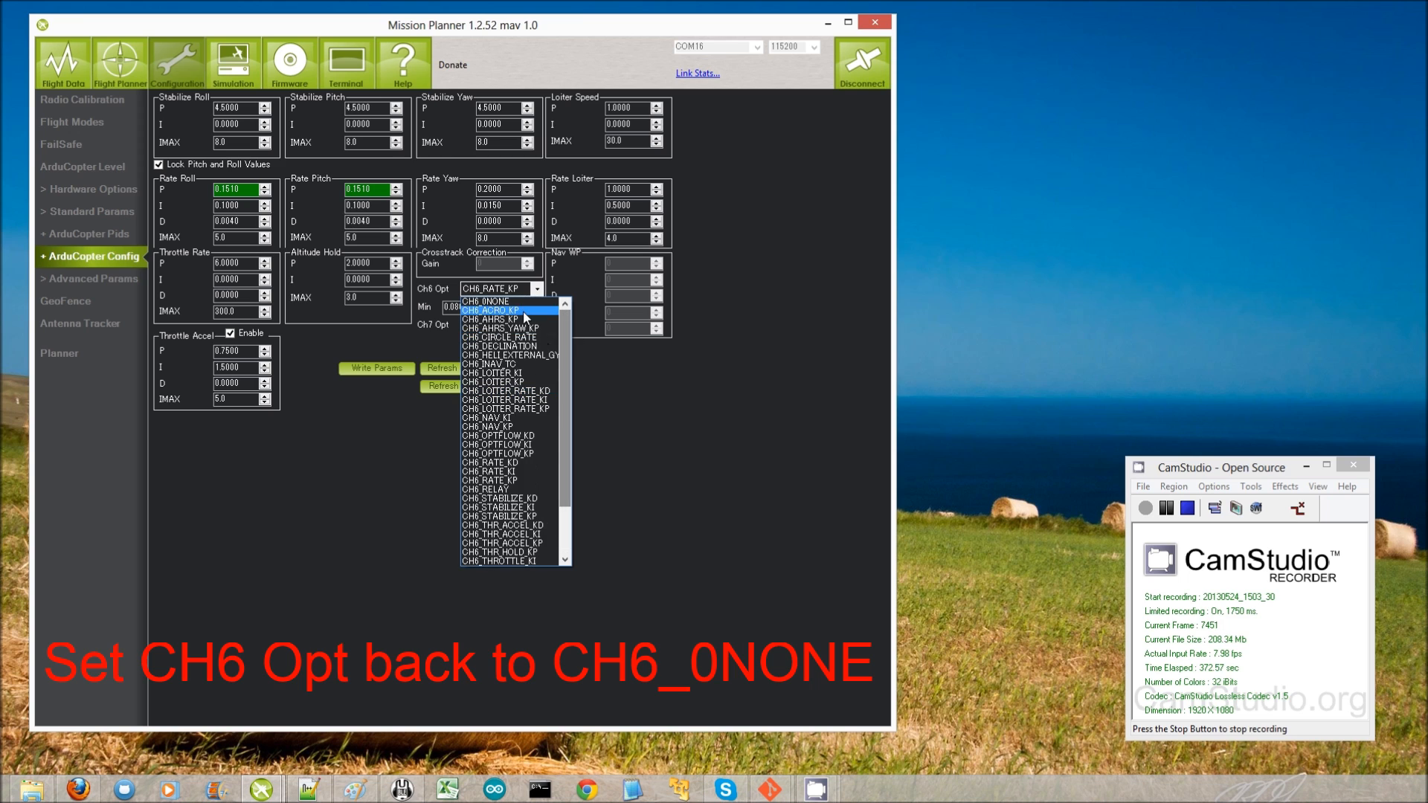
{"action": "left_click", "coordinate": [485, 302]}
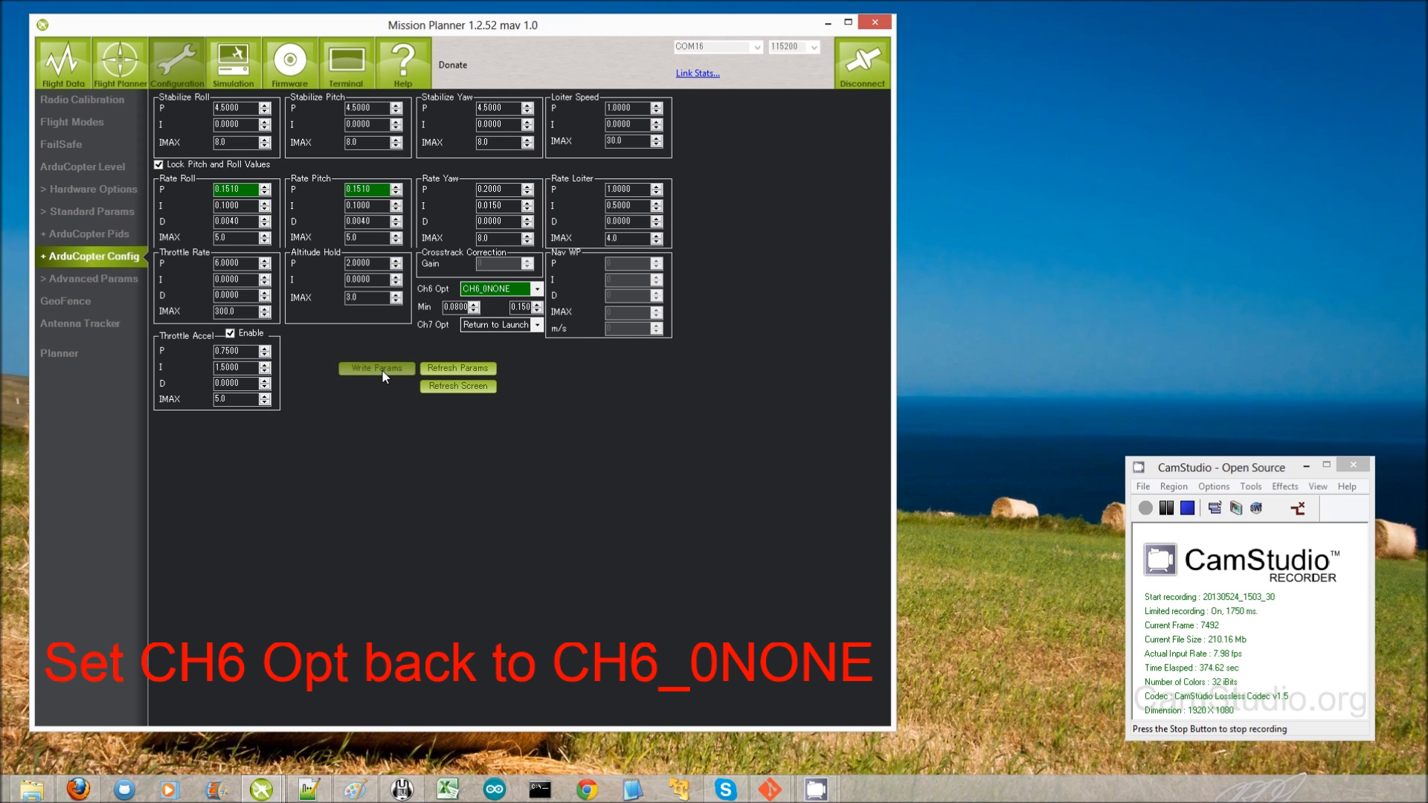
{"action": "left_click", "coordinate": [377, 368]}
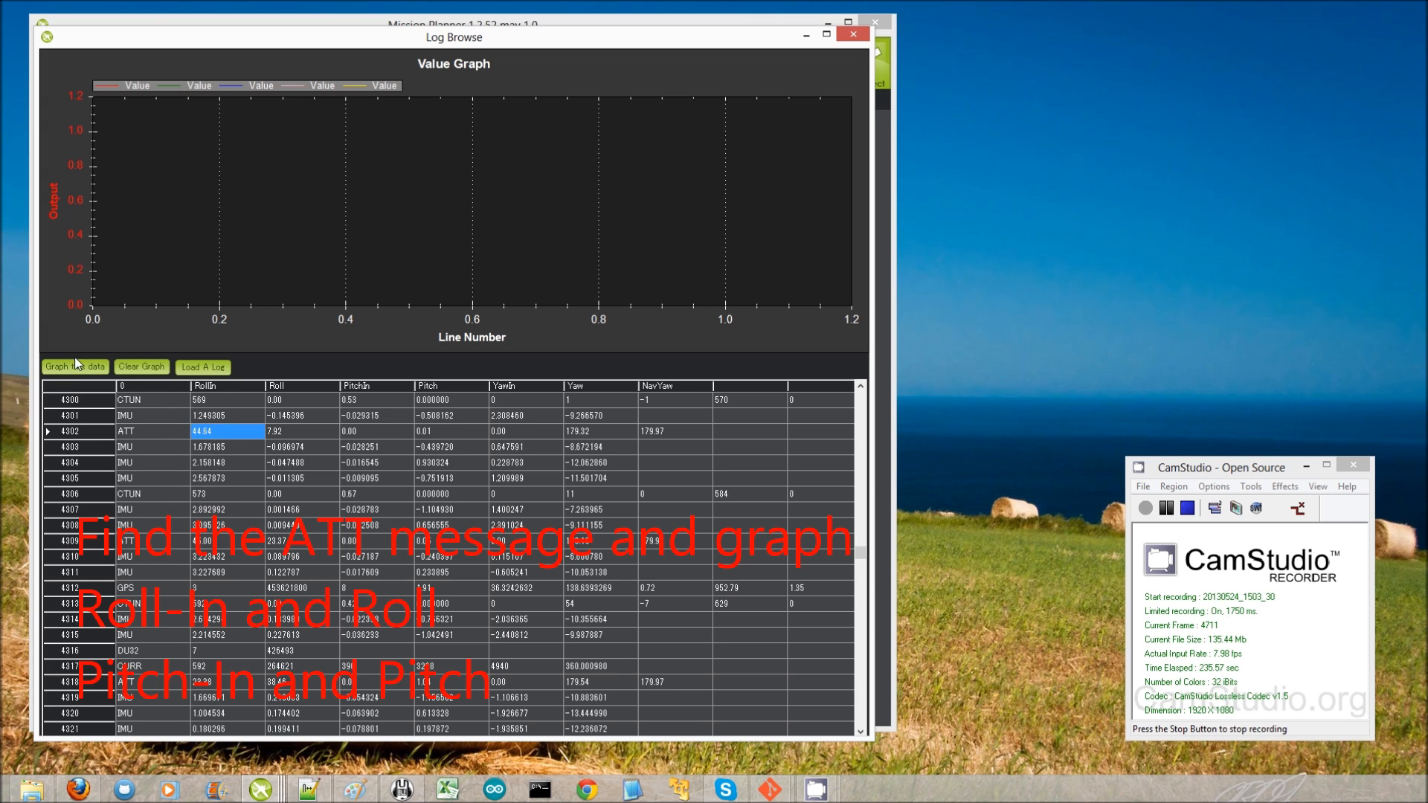
Graph ATT RollIn and Roll together and zoom into lines 5200 to 6700
{"action": "left_click", "coordinate": [73, 367]}
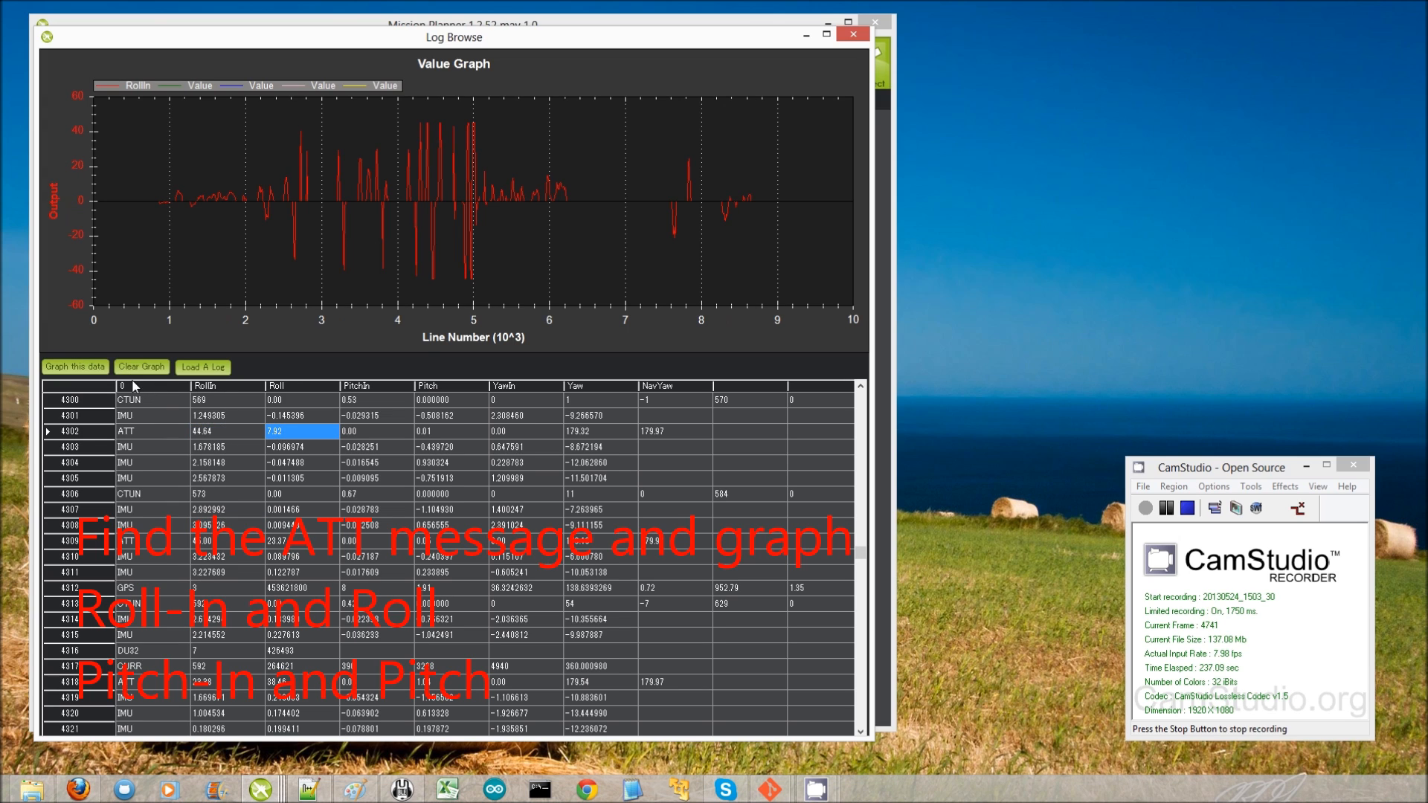
{"action": "left_click", "coordinate": [74, 367]}
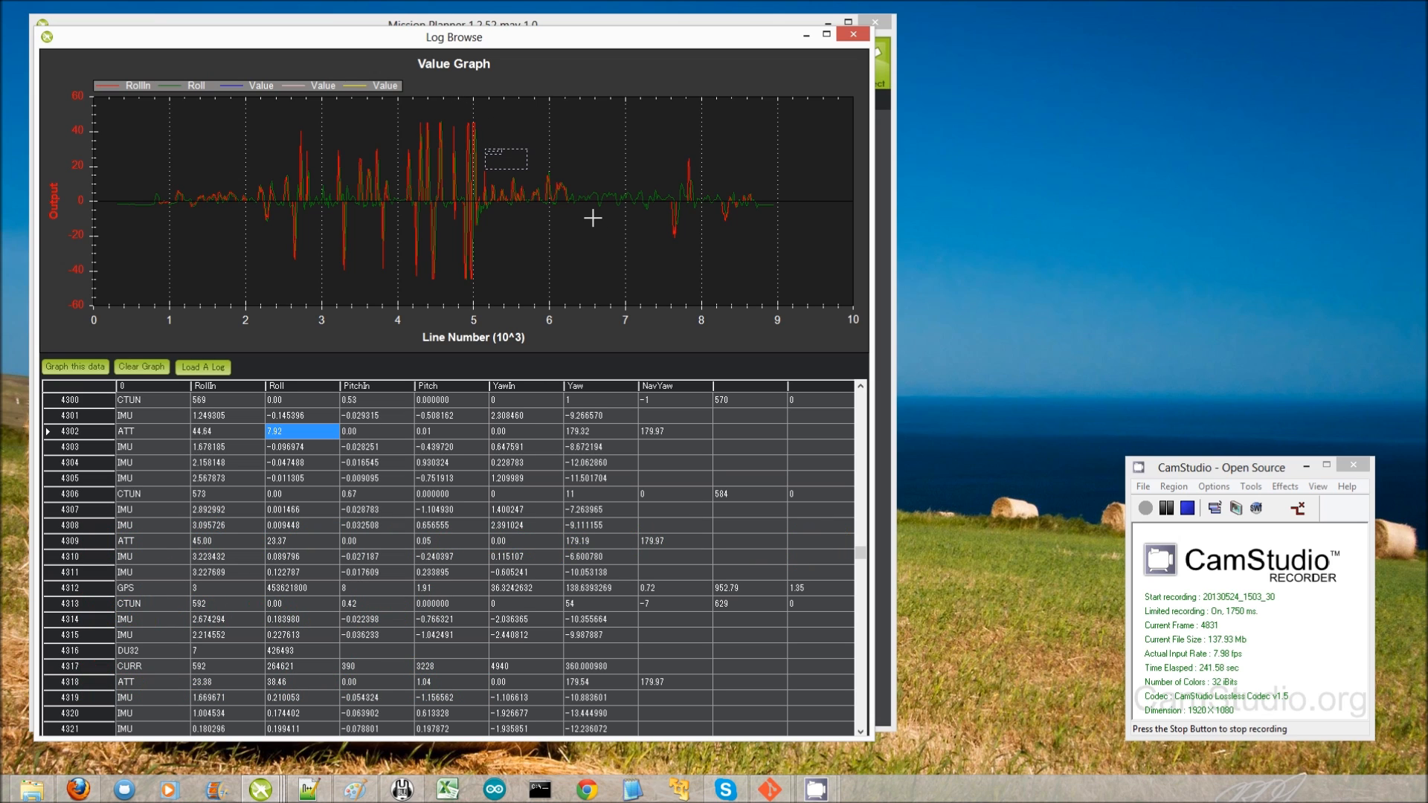
{"action": "left_click_drag", "start_coordinate": [485, 149], "coordinate": [586, 214]}
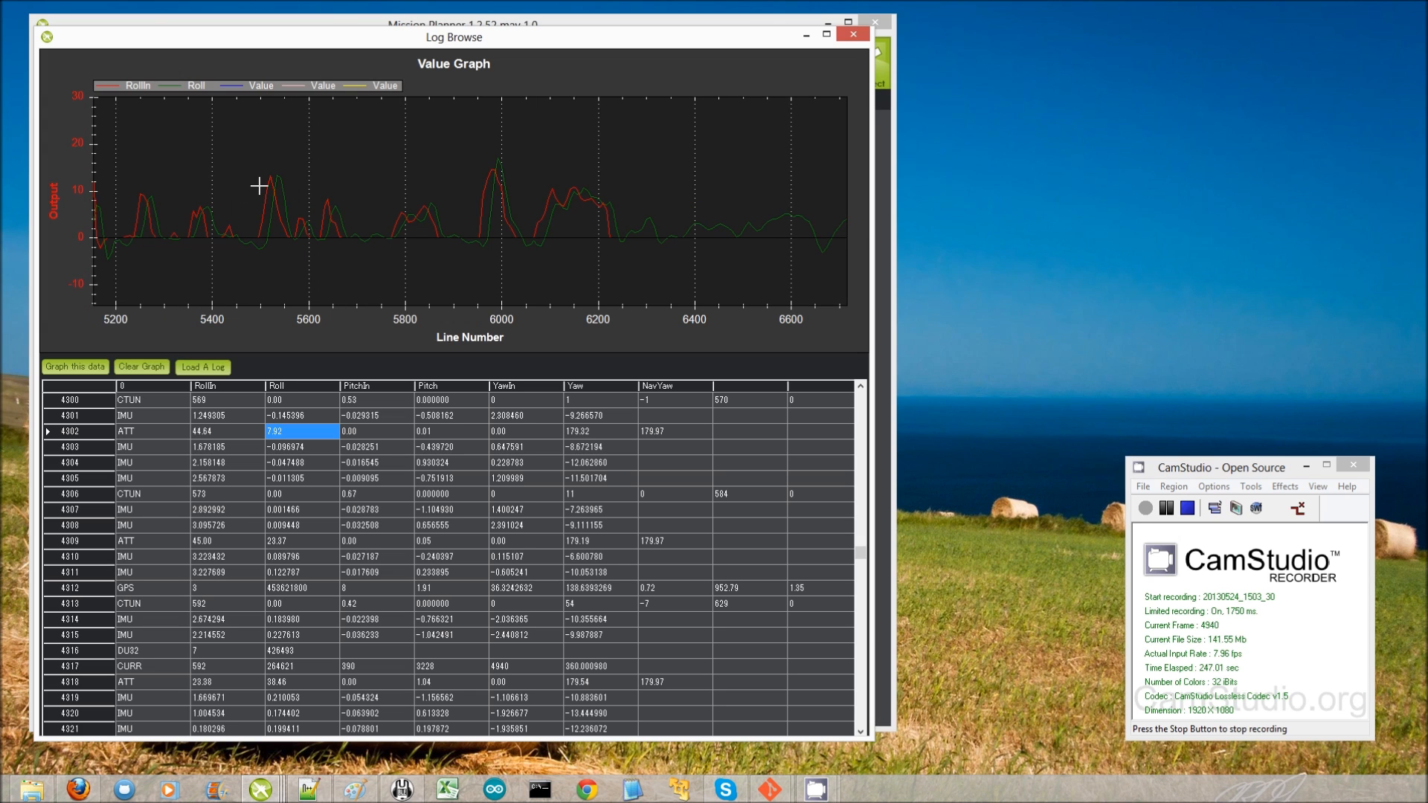
{"action": "mouse_move", "coordinate": [244, 196]}
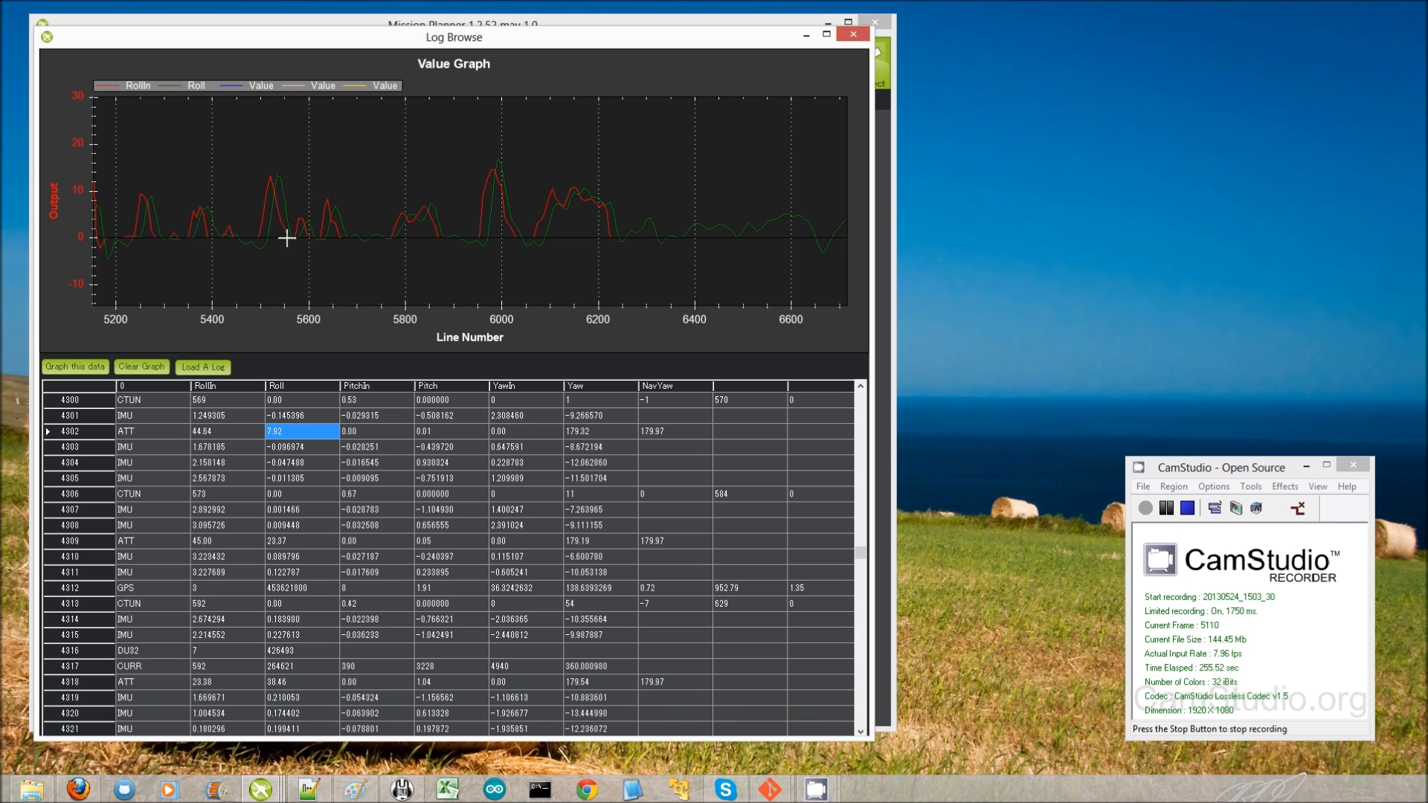
{"action": "mouse_move", "coordinate": [265, 243]}
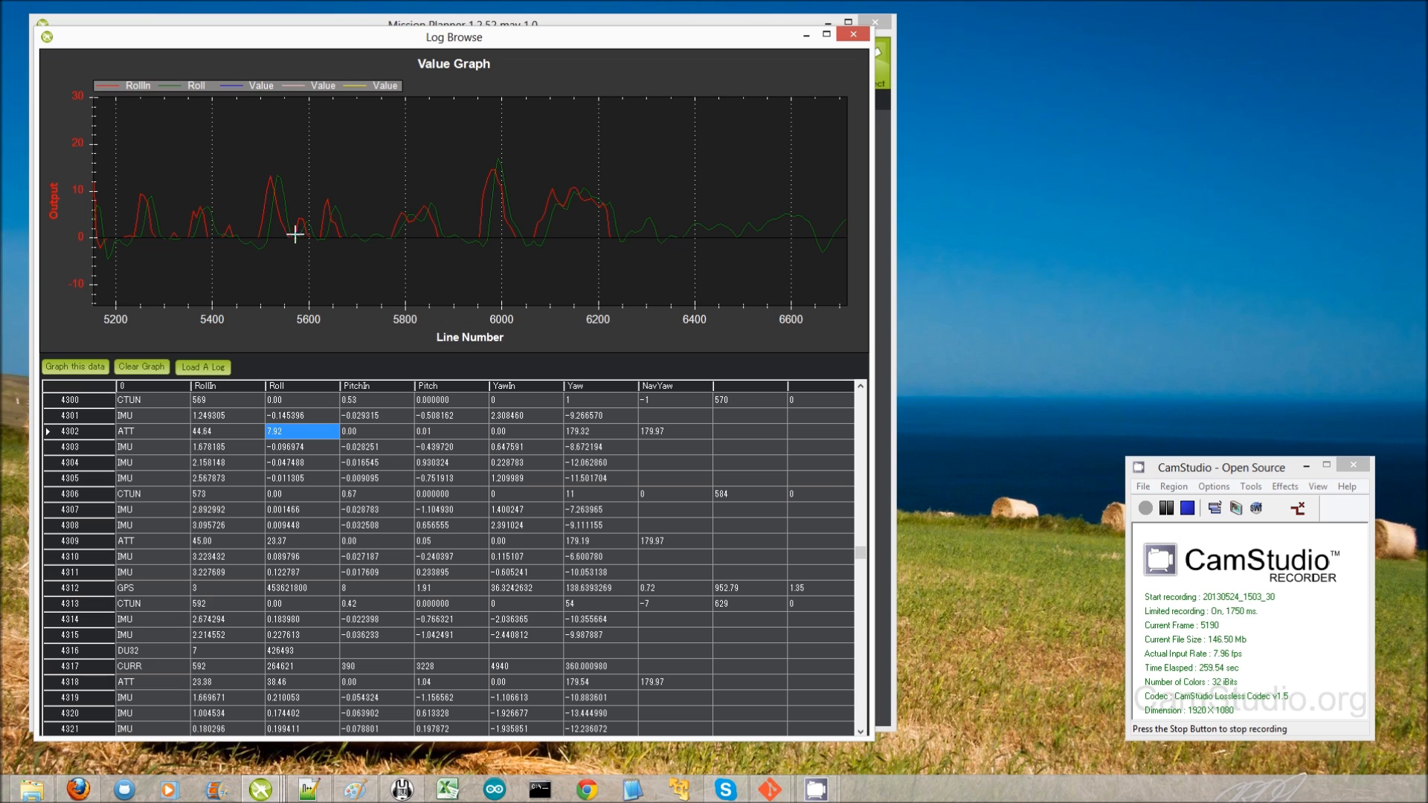
{"action": "mouse_move", "coordinate": [627, 253]}
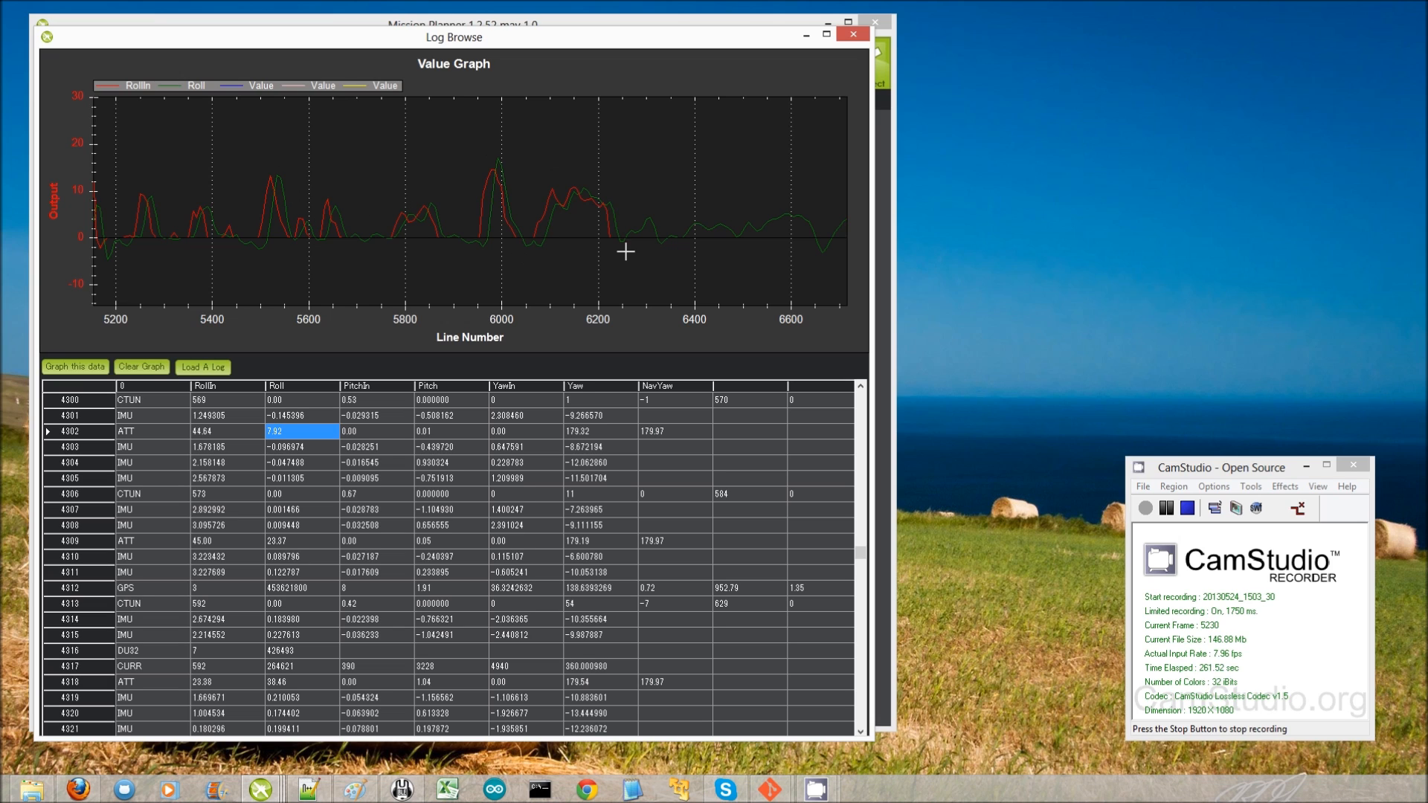
{"action": "mouse_move", "coordinate": [204, 368]}
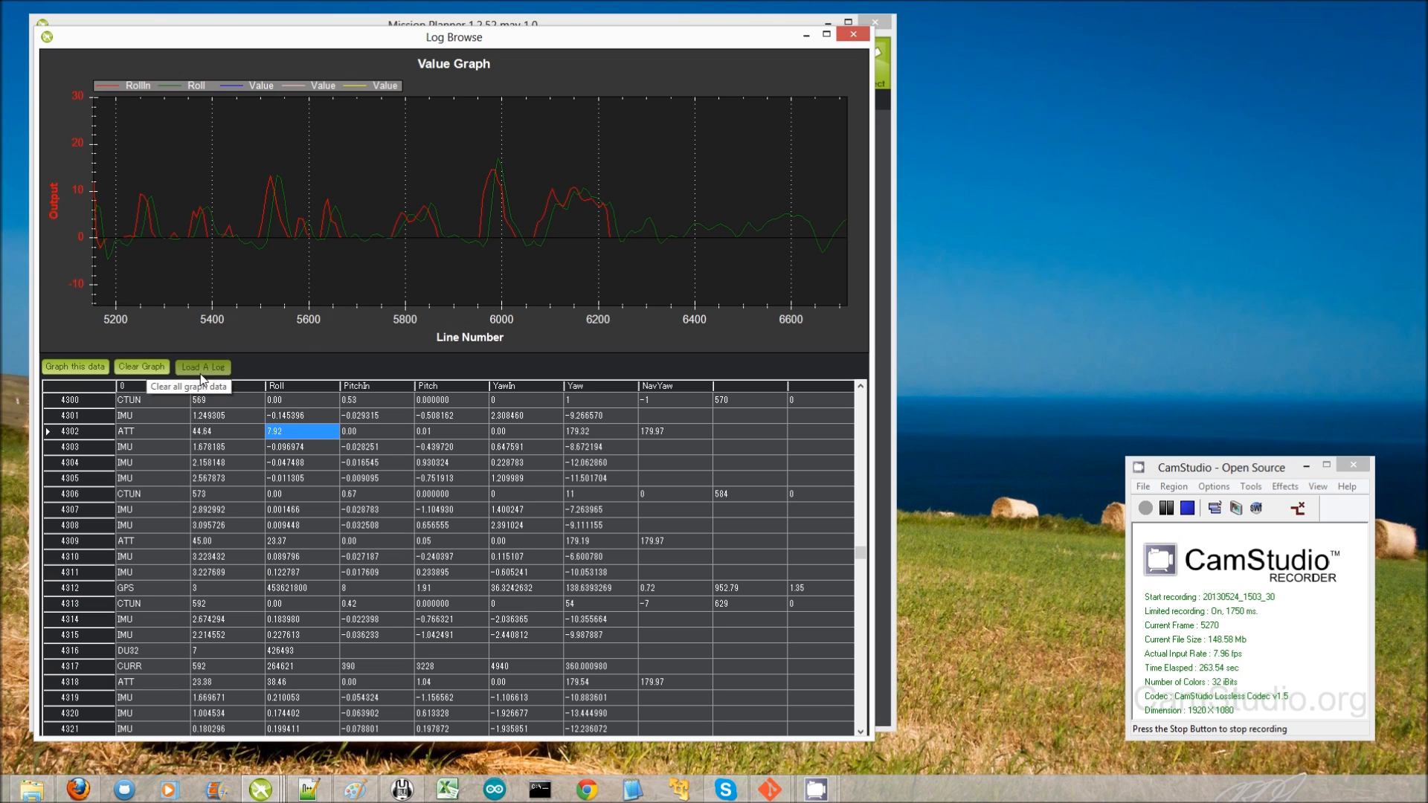
Clear the roll curves, graph PitchIn and Pitch, then close the log browser
{"action": "left_click", "coordinate": [142, 368]}
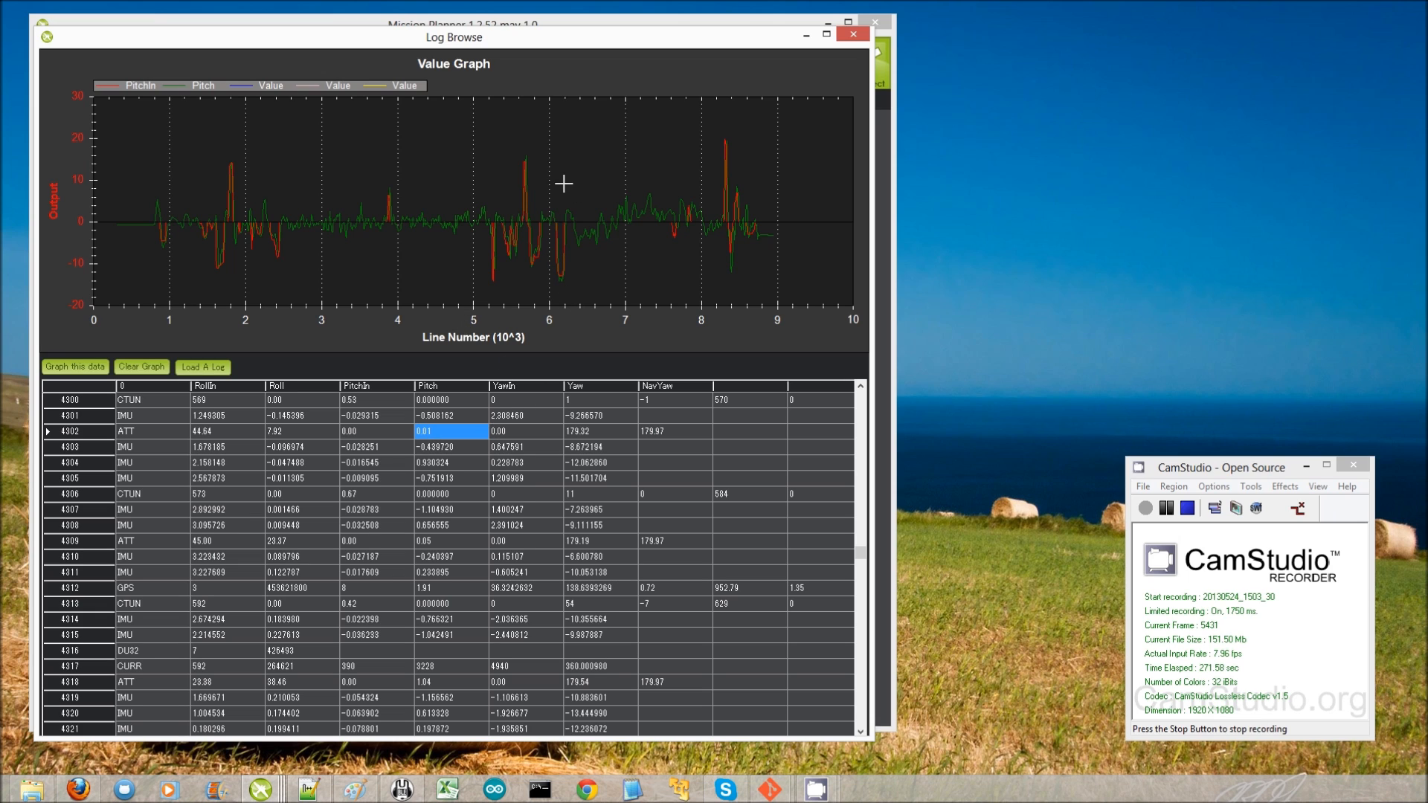
{"action": "mouse_move", "coordinate": [528, 173]}
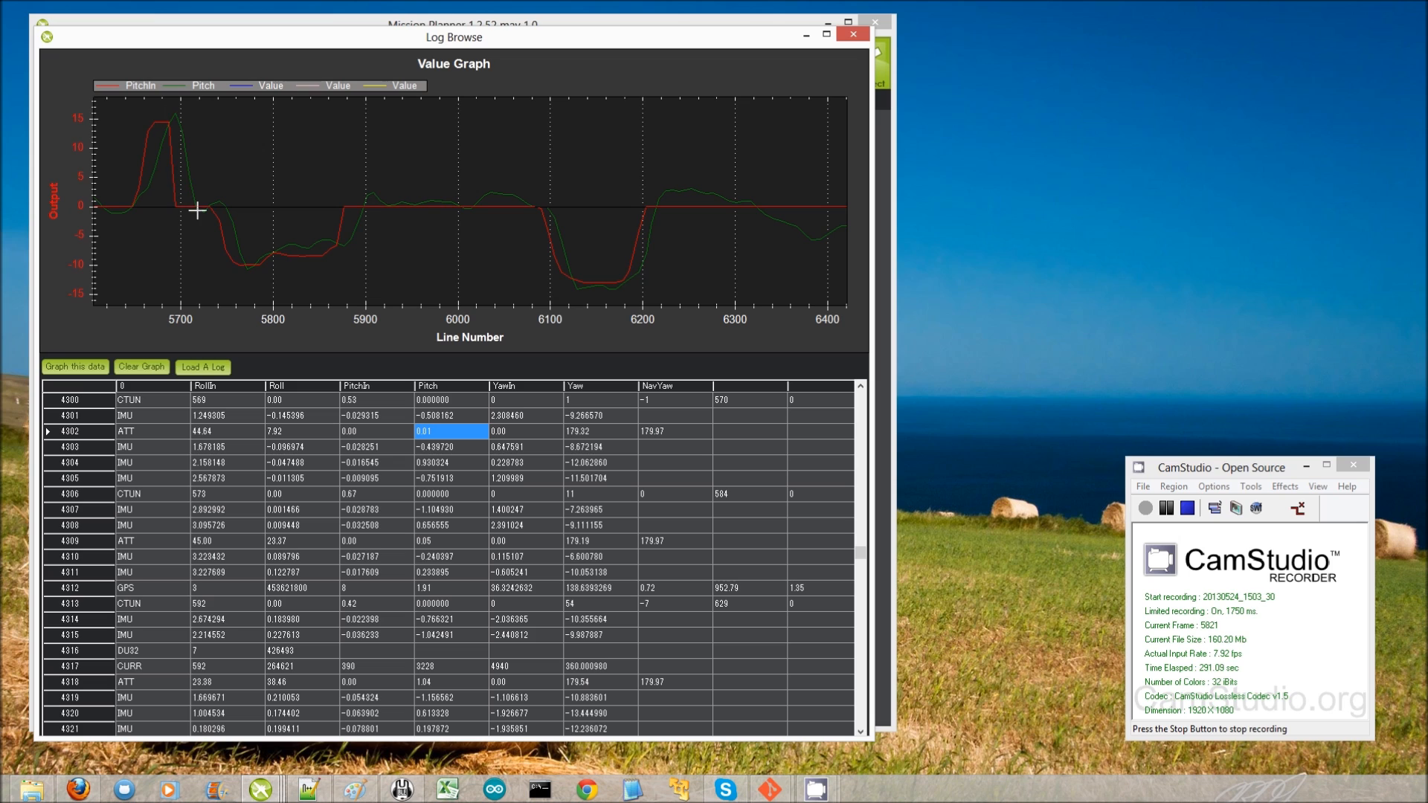
{"action": "mouse_move", "coordinate": [752, 186]}
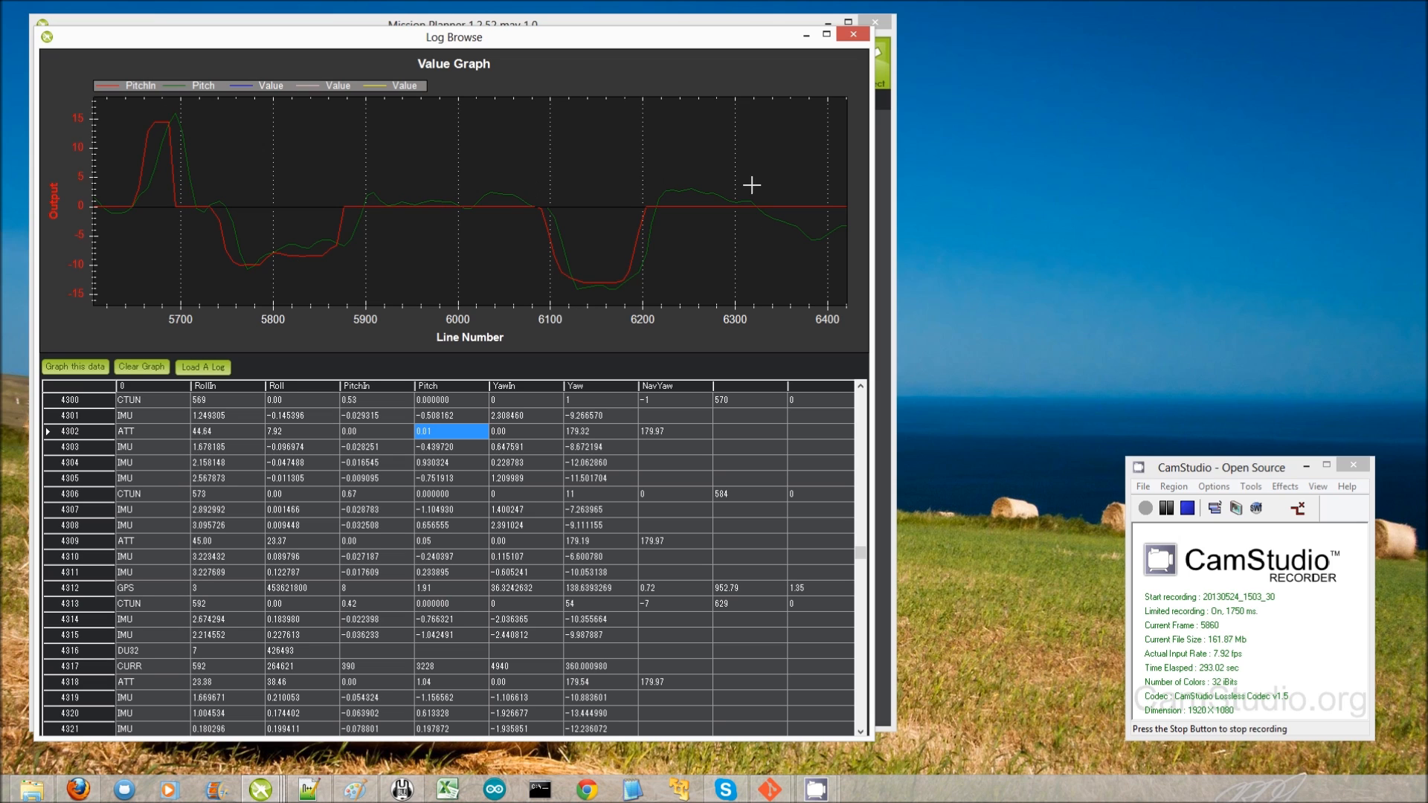
{"action": "left_click", "coordinate": [1188, 507]}
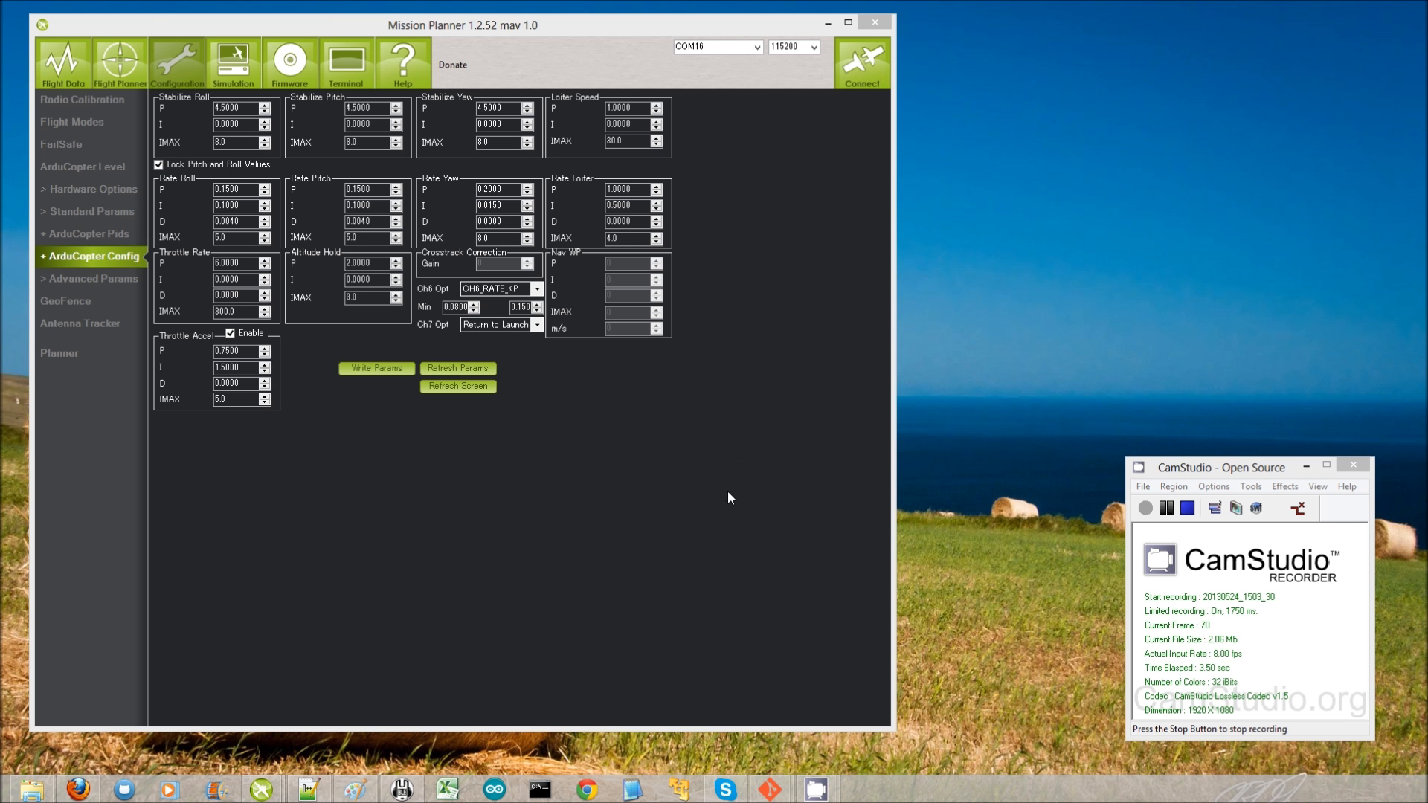
{"action": "mouse_move", "coordinate": [604, 555]}
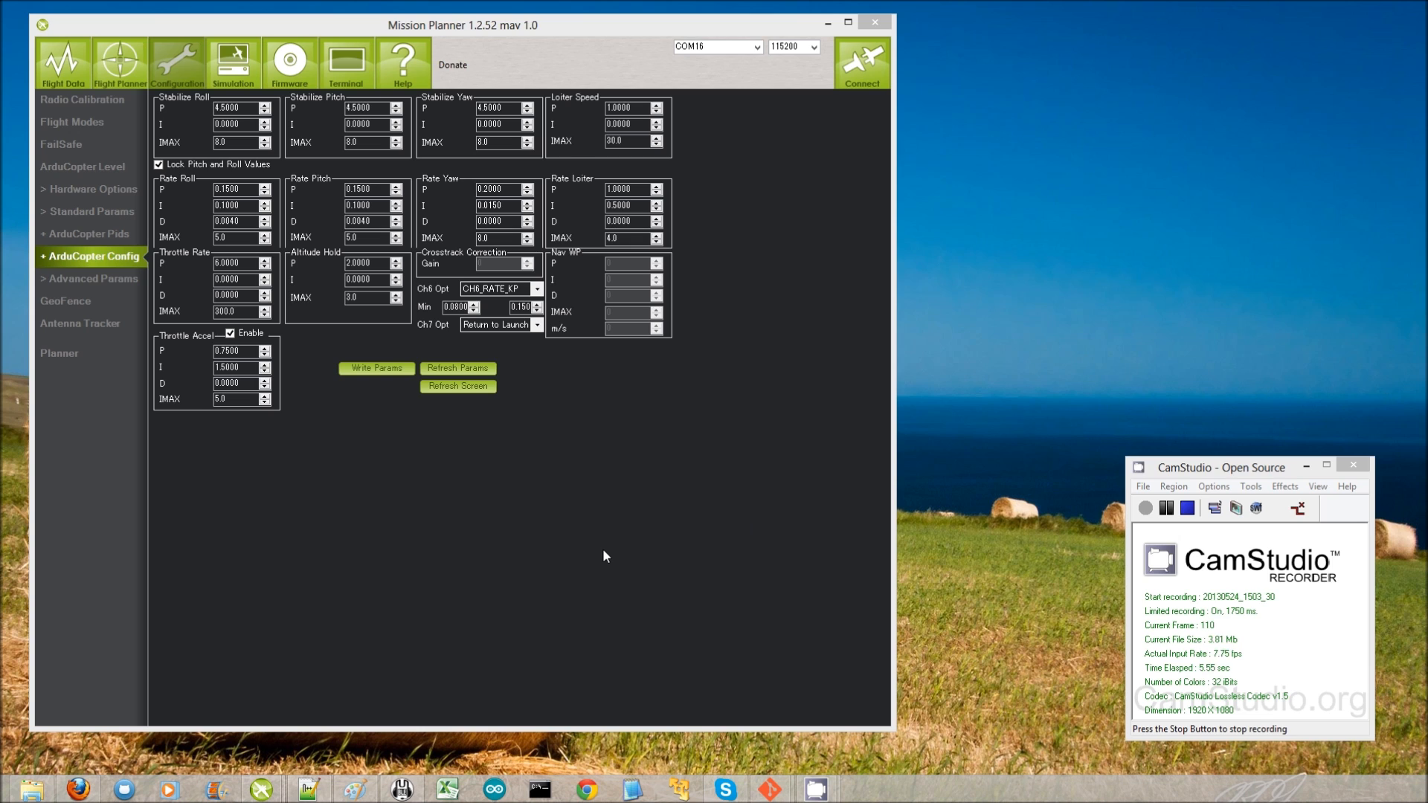
{"action": "mouse_move", "coordinate": [345, 63]}
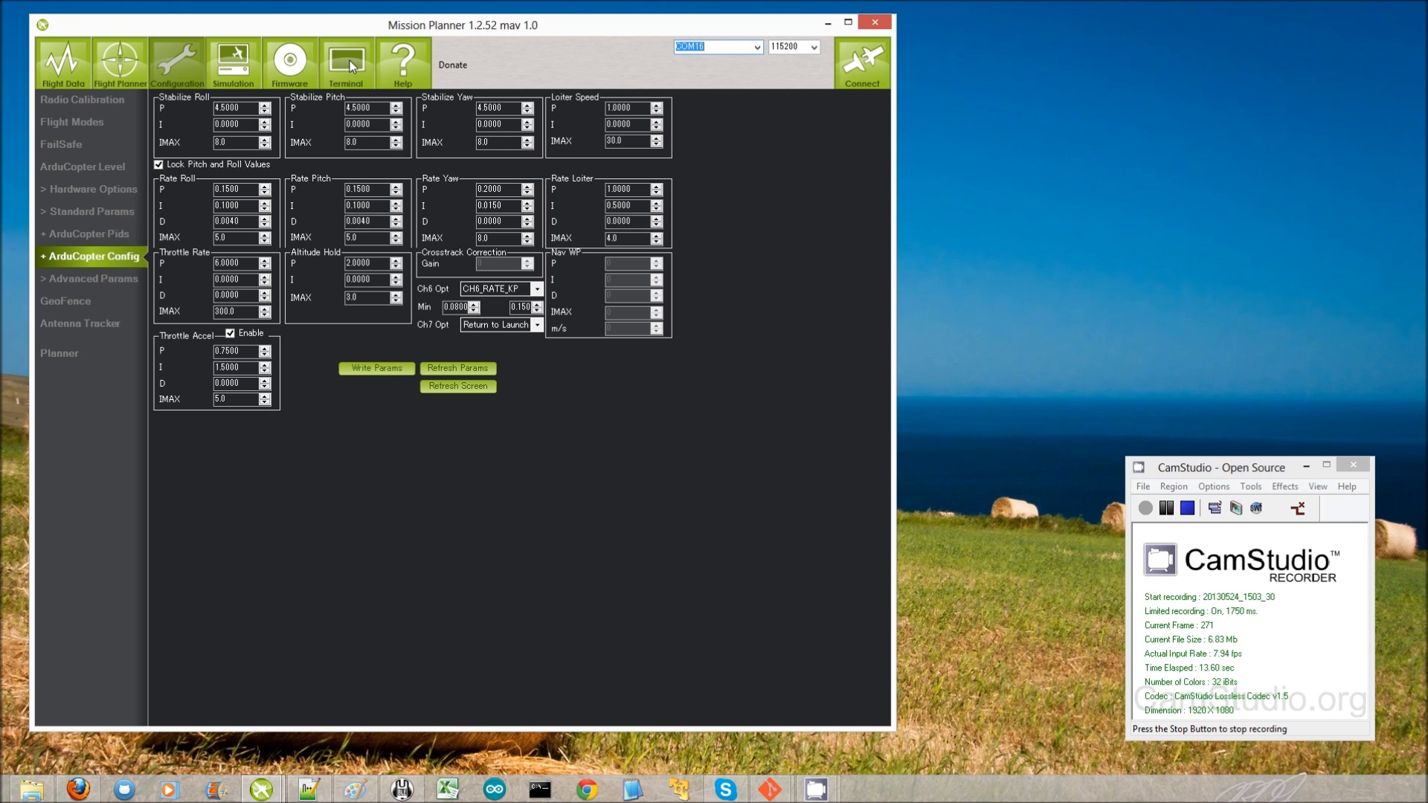
Open the Terminal CLI connected on COM16
{"action": "left_click", "coordinate": [345, 63]}
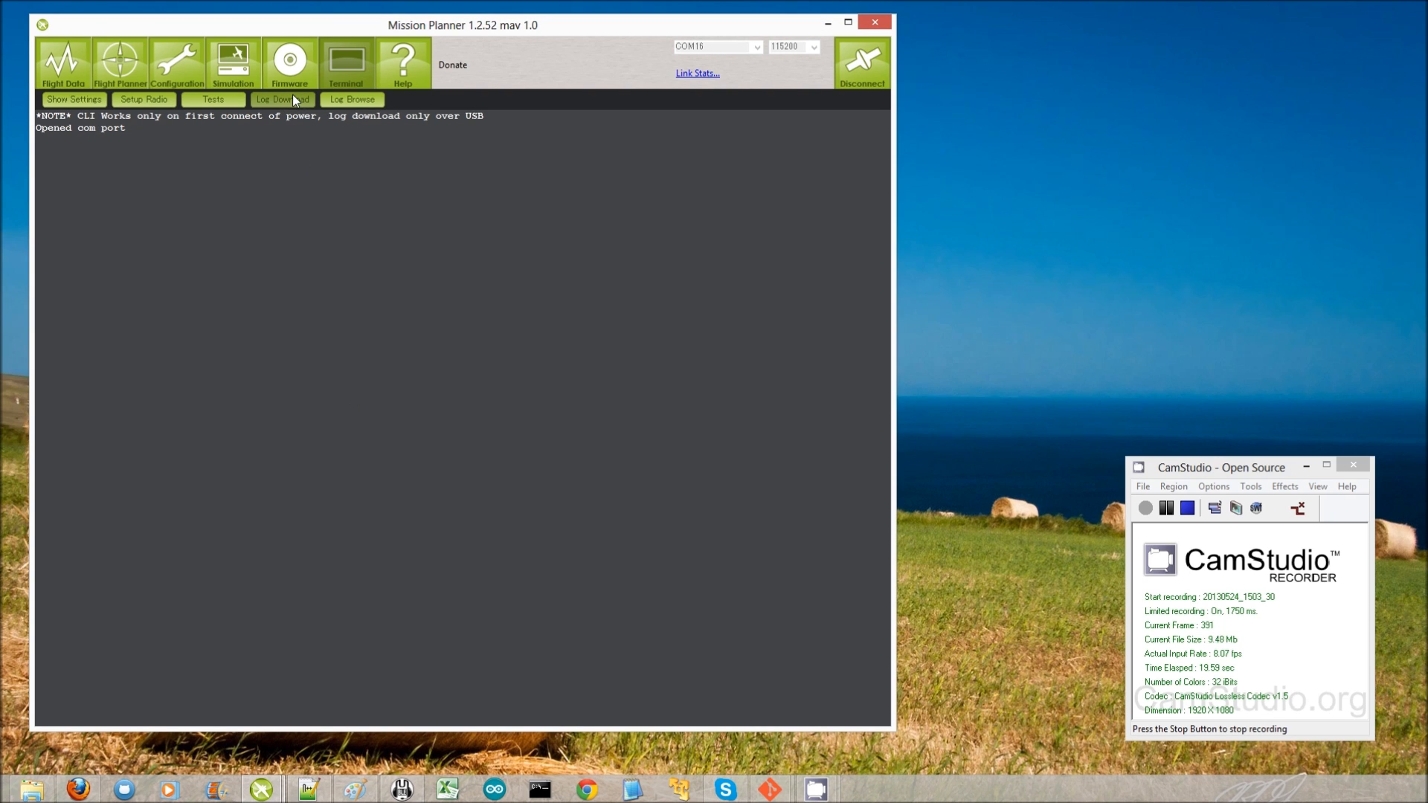
Download log 1 from the board via the Log Download window
{"action": "left_click", "coordinate": [283, 100]}
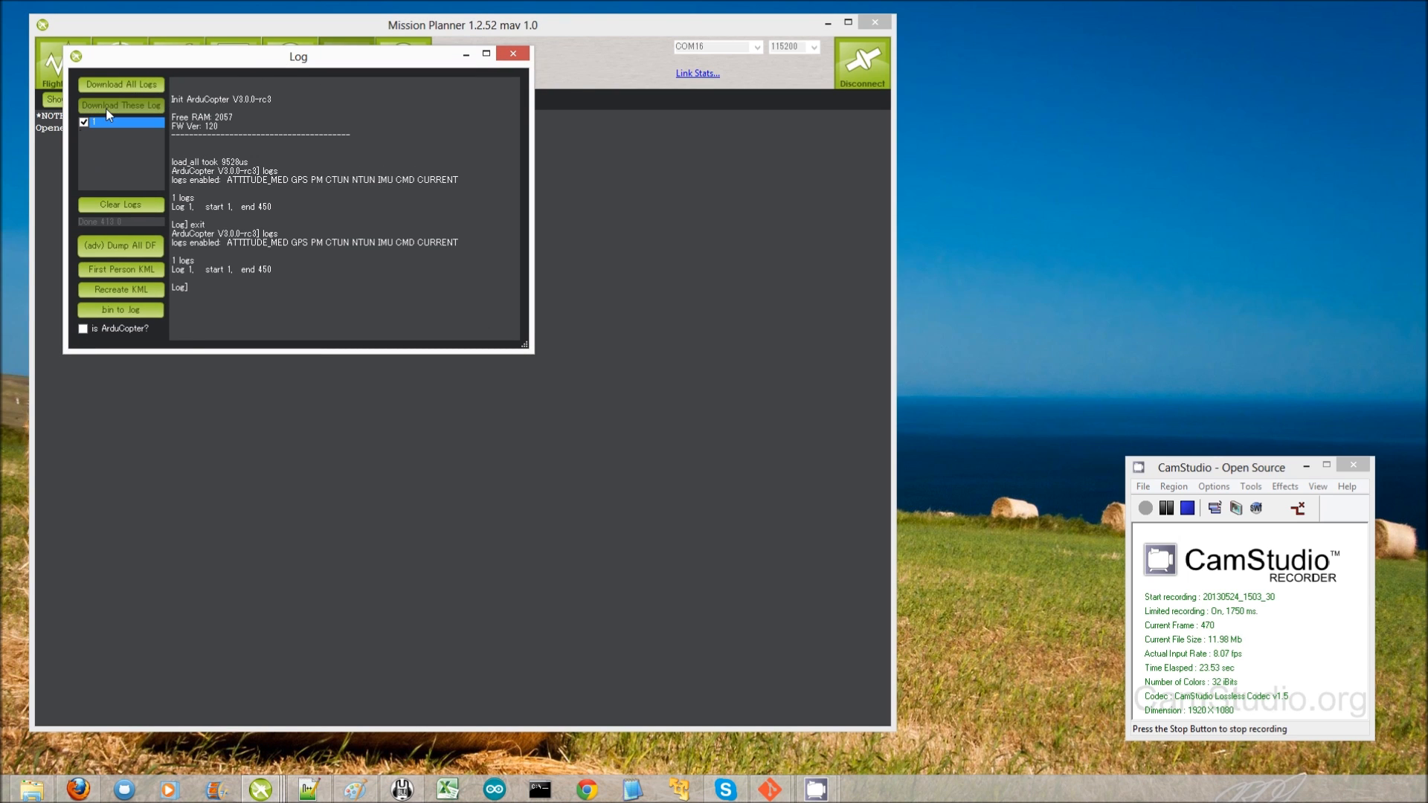
{"action": "left_click", "coordinate": [121, 104]}
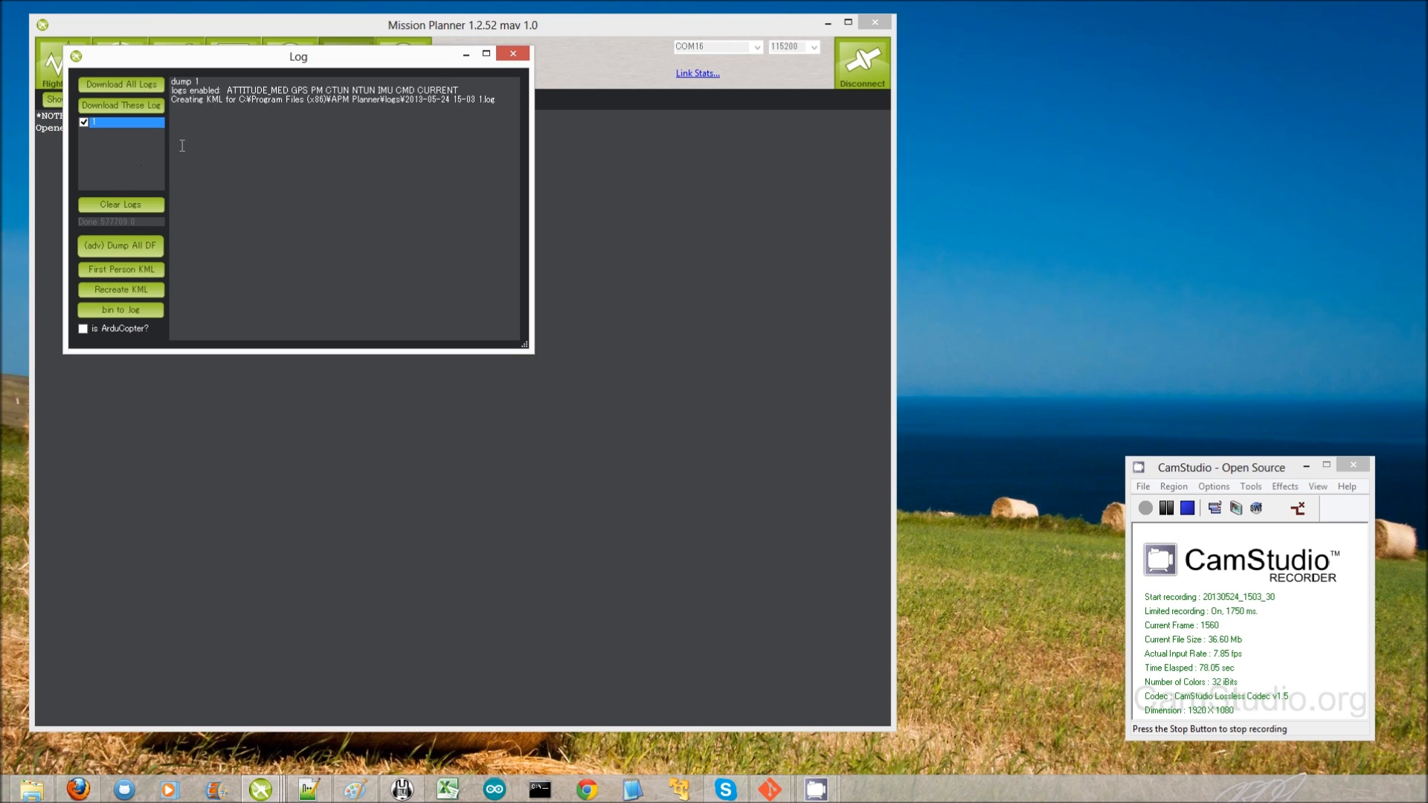
{"action": "mouse_move", "coordinate": [619, 303]}
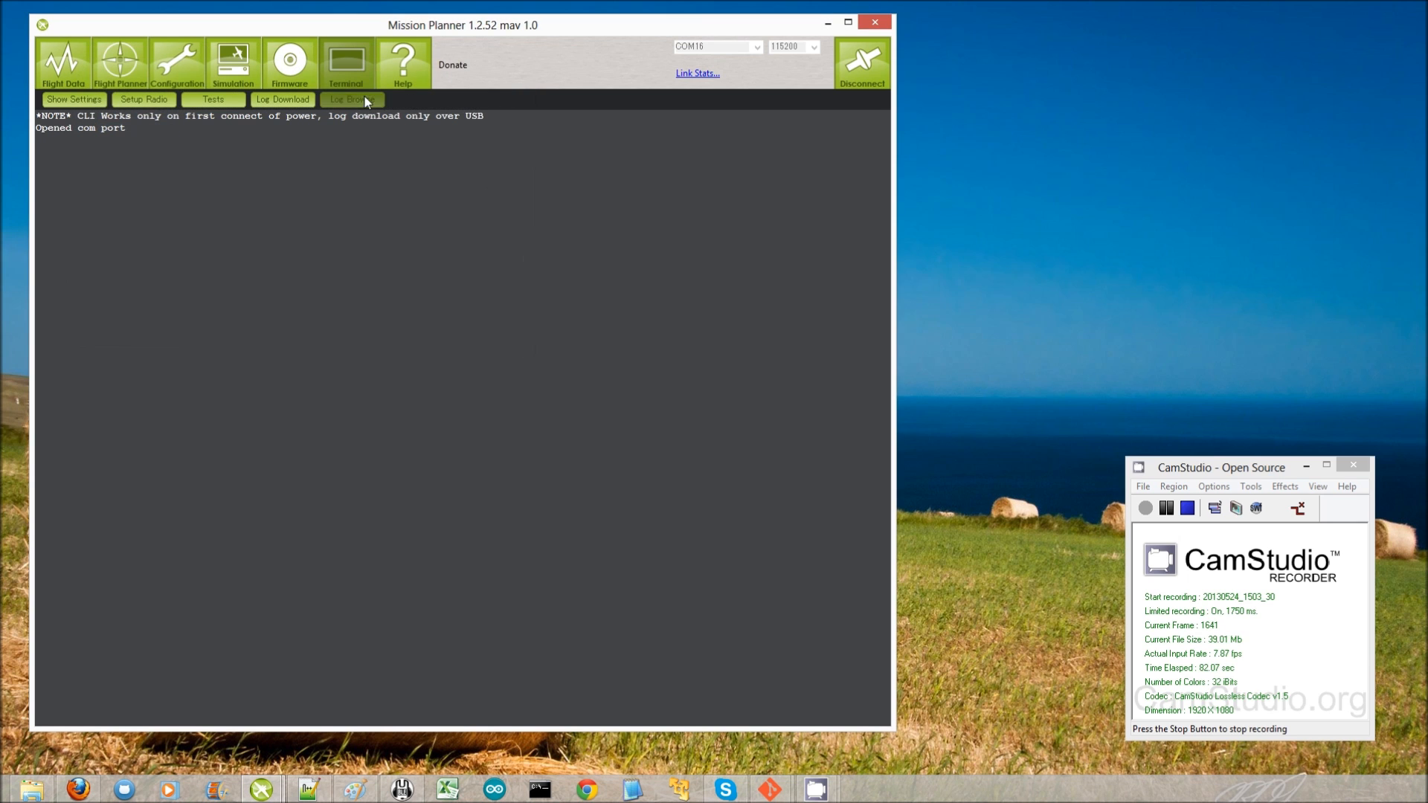
{"action": "left_click", "coordinate": [351, 100]}
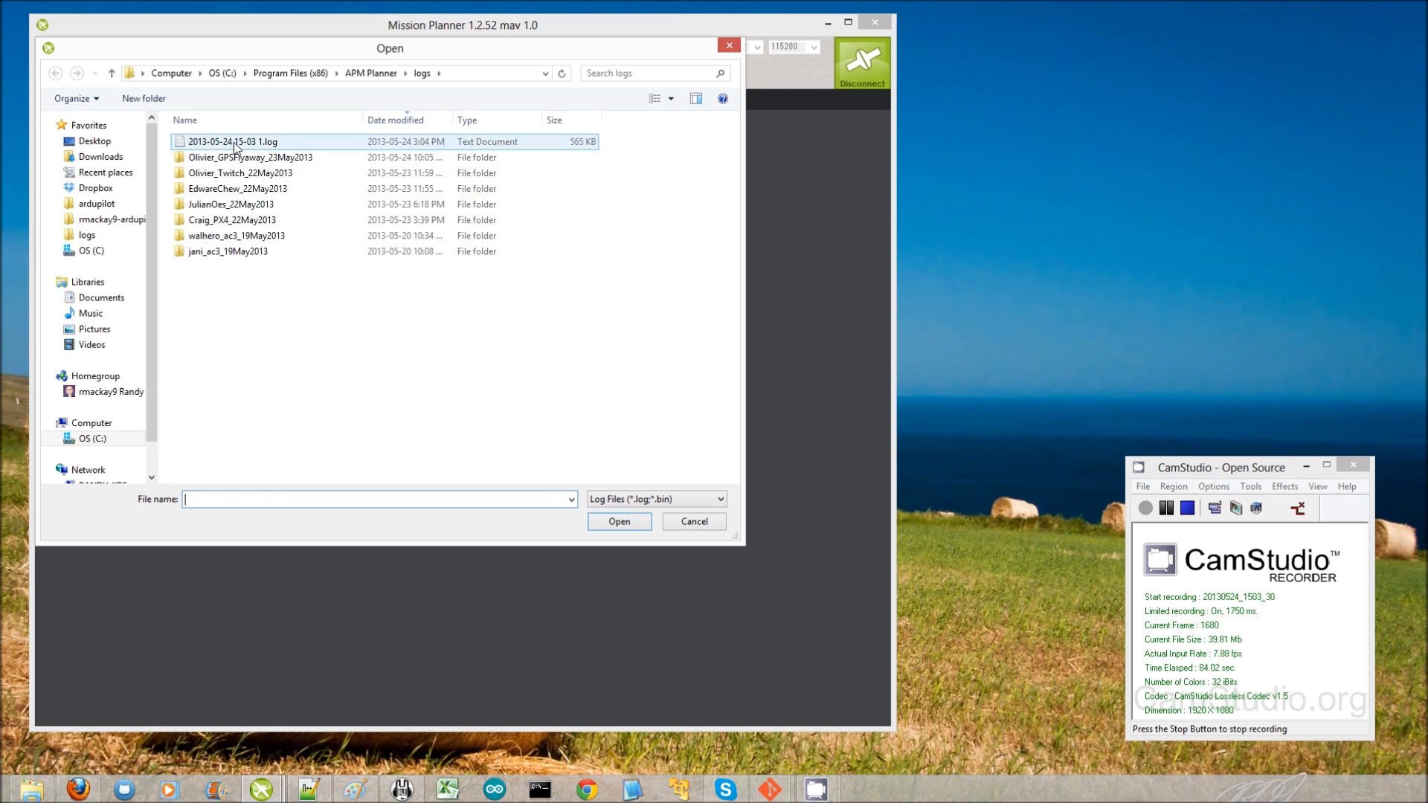
{"action": "left_click", "coordinate": [234, 141]}
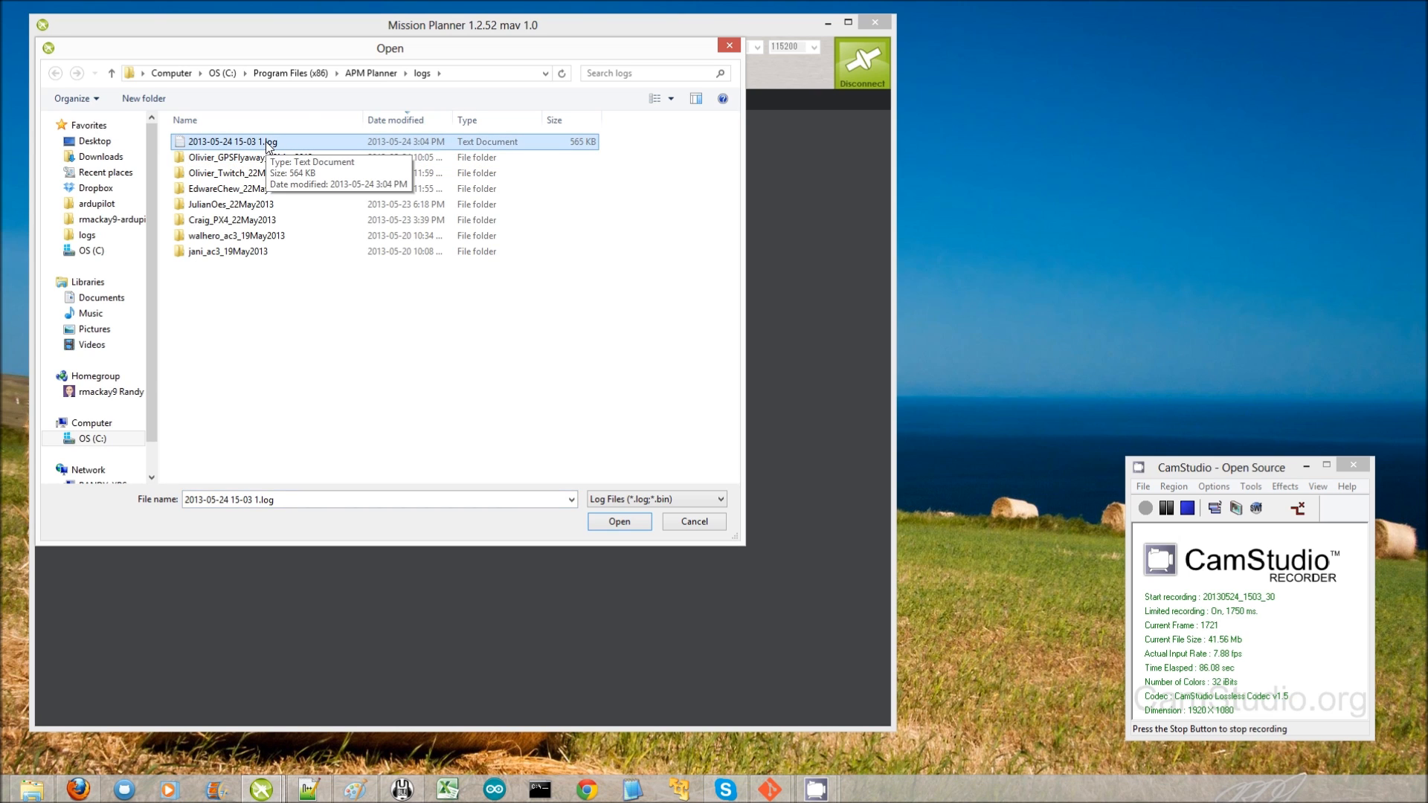
{"action": "mouse_move", "coordinate": [246, 159]}
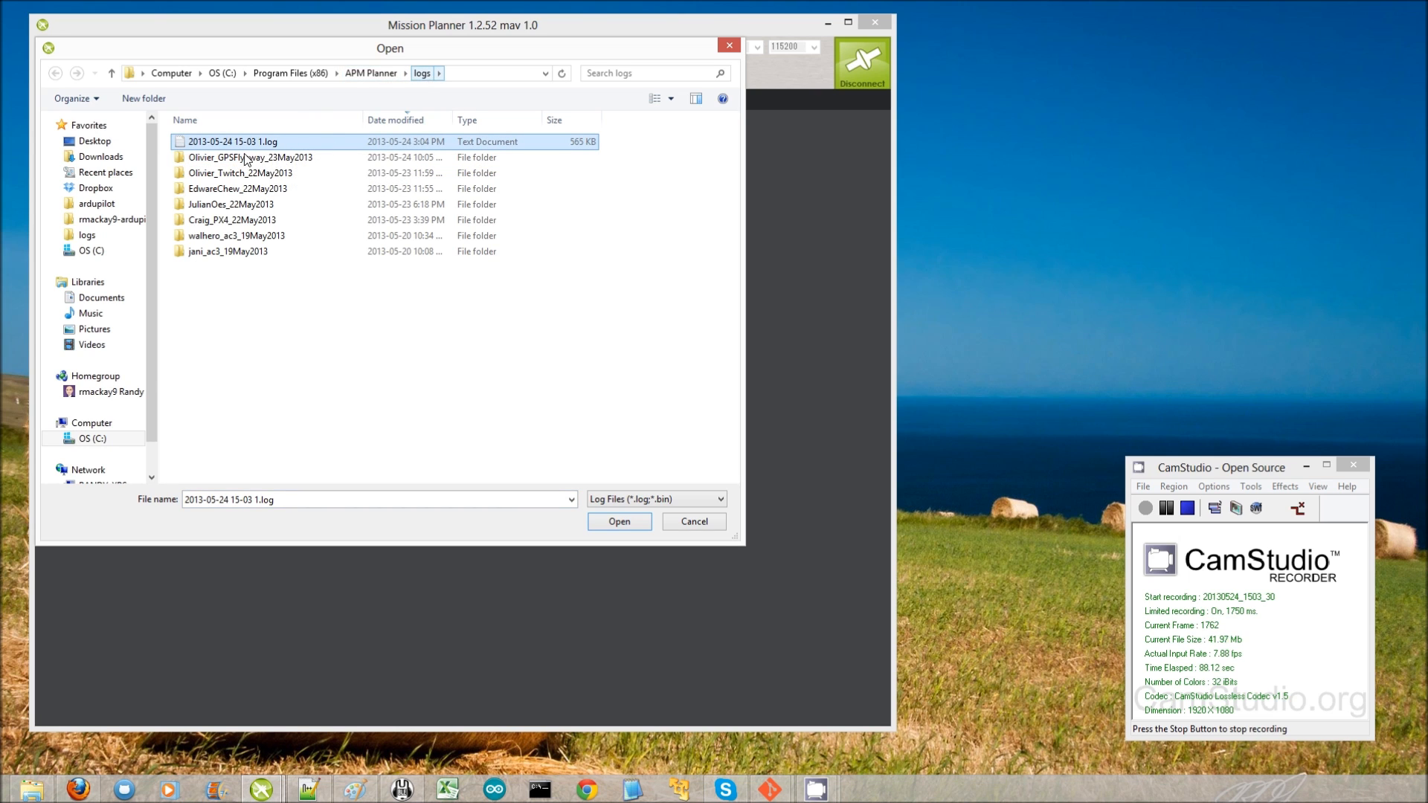
{"action": "left_click", "coordinate": [619, 520]}
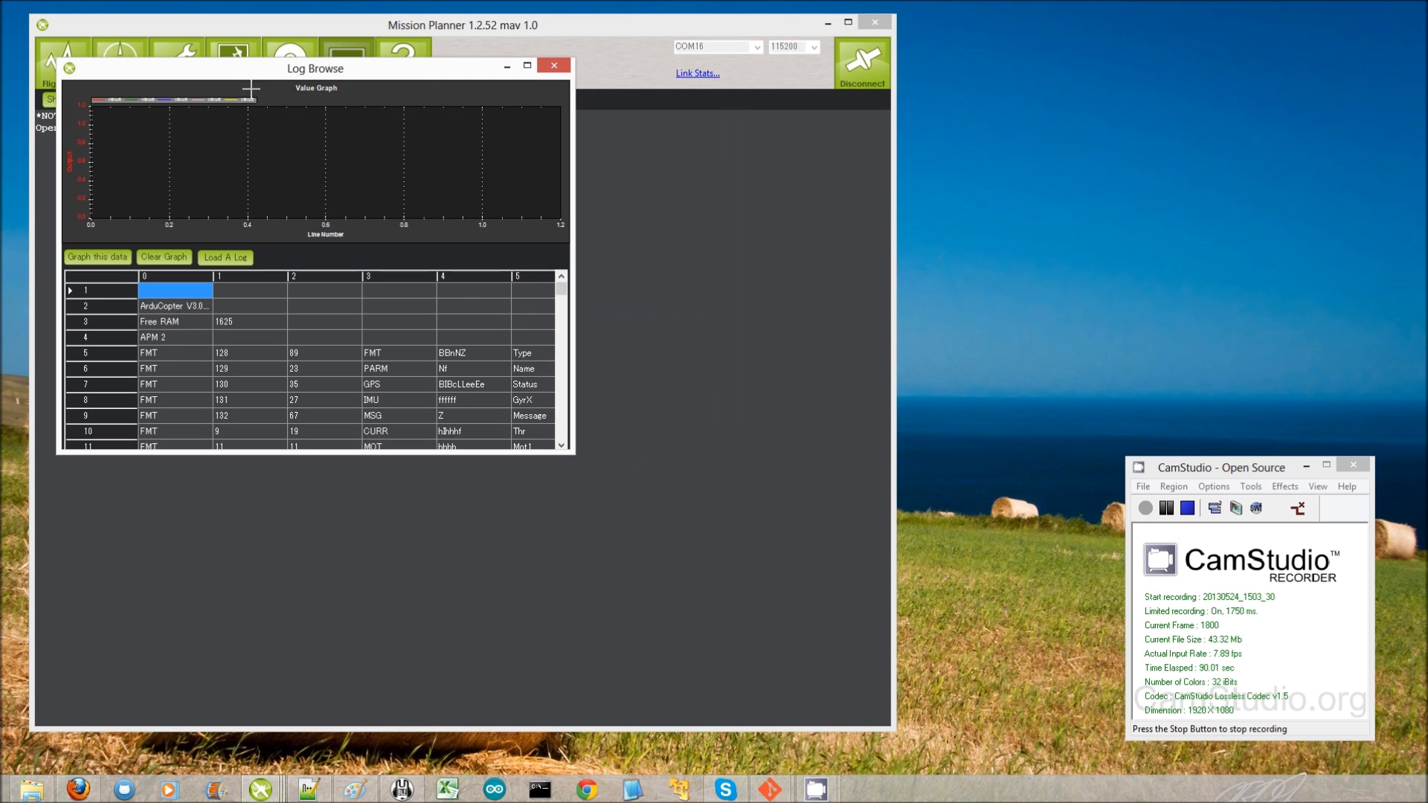
Enlarge the log browser and graph IMU AccX, AccY and AccZ against line number
{"action": "left_click_drag", "start_coordinate": [314, 67], "coordinate": [274, 14]}
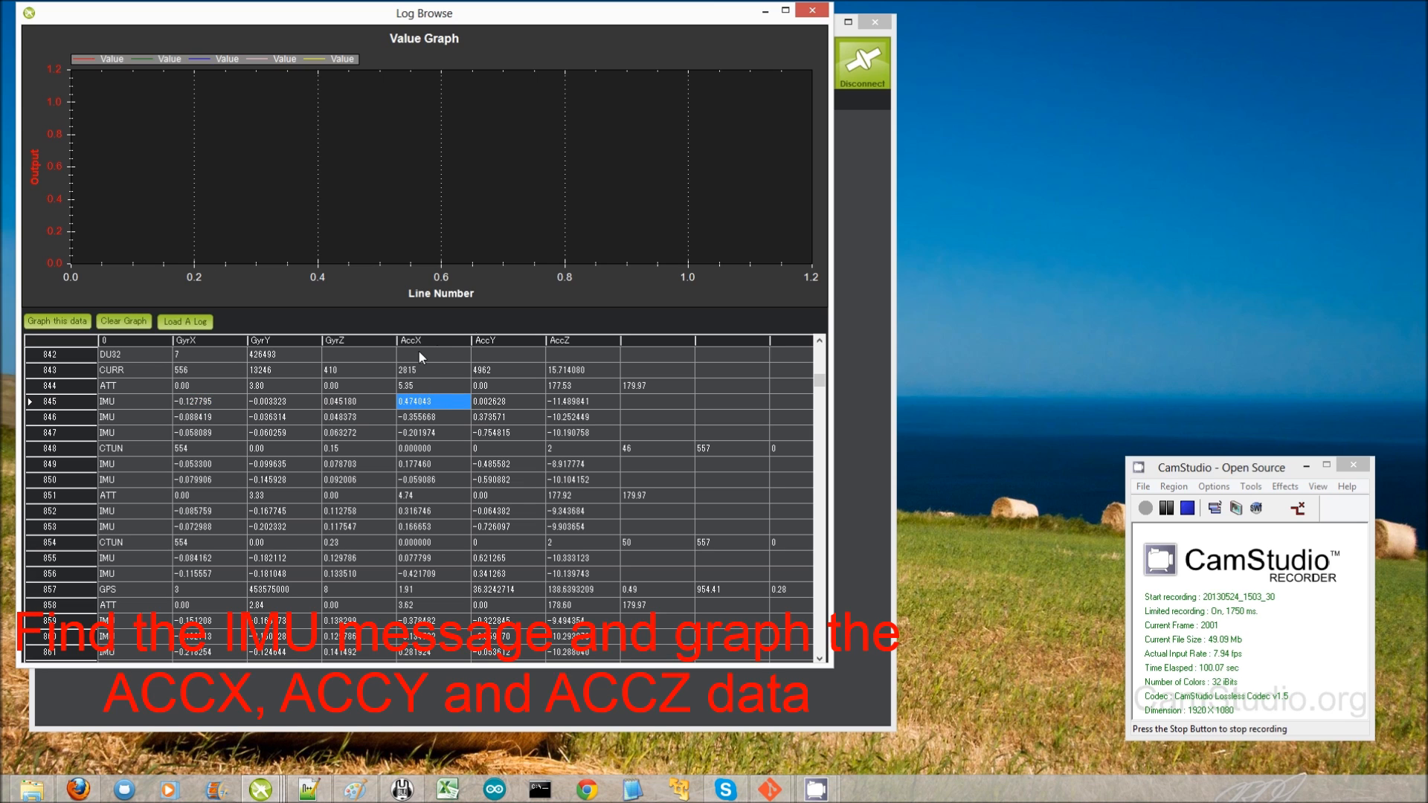
{"action": "mouse_move", "coordinate": [456, 458]}
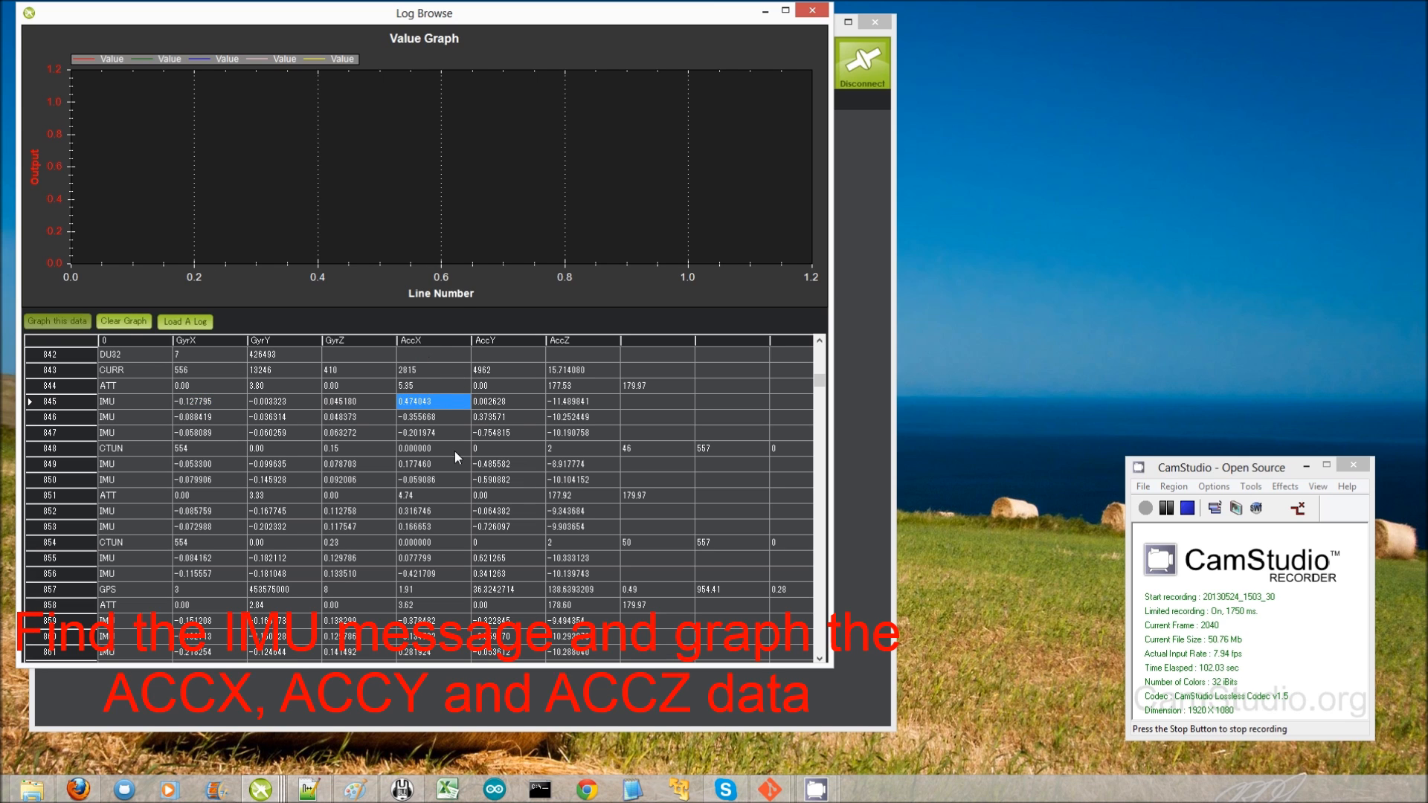
{"action": "left_click", "coordinate": [57, 321]}
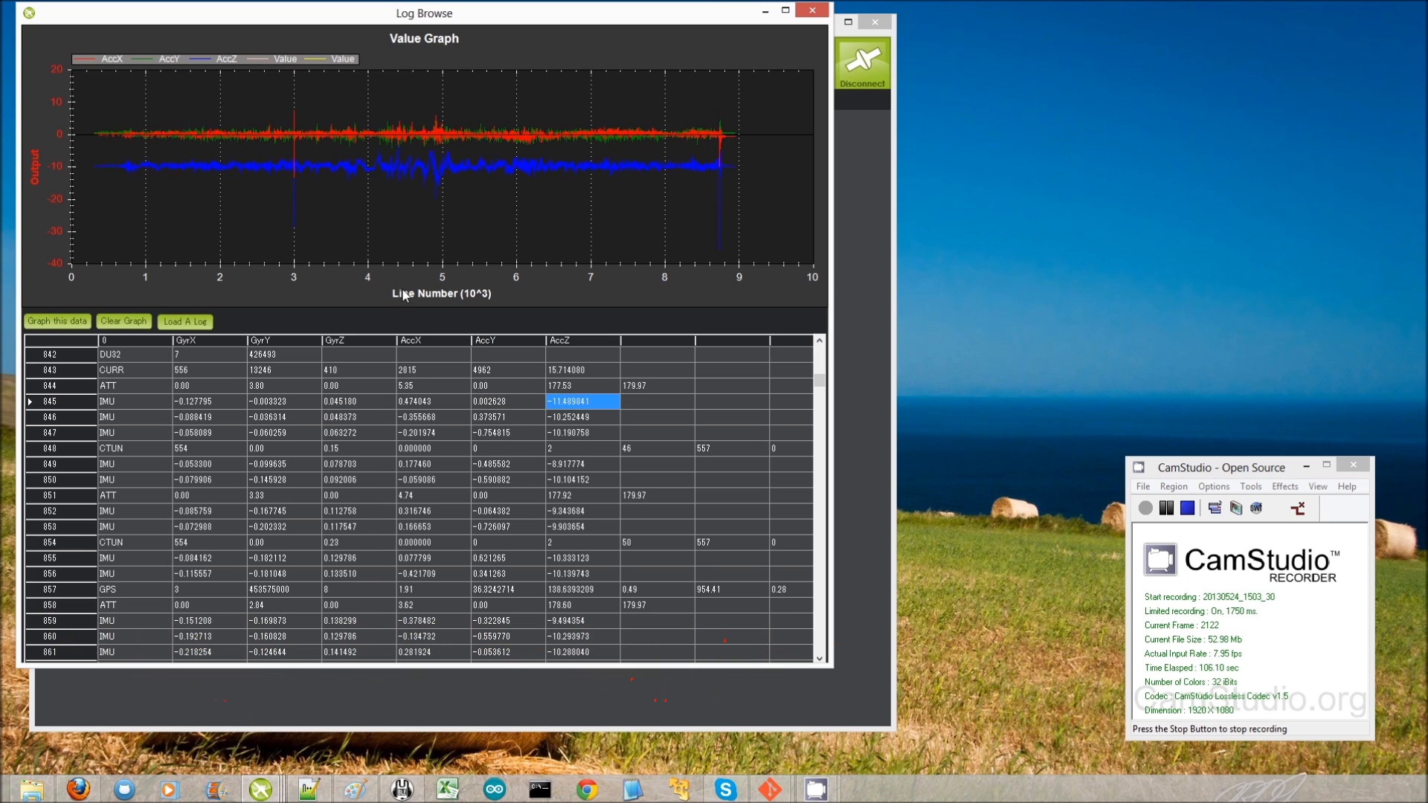
{"action": "mouse_move", "coordinate": [219, 100]}
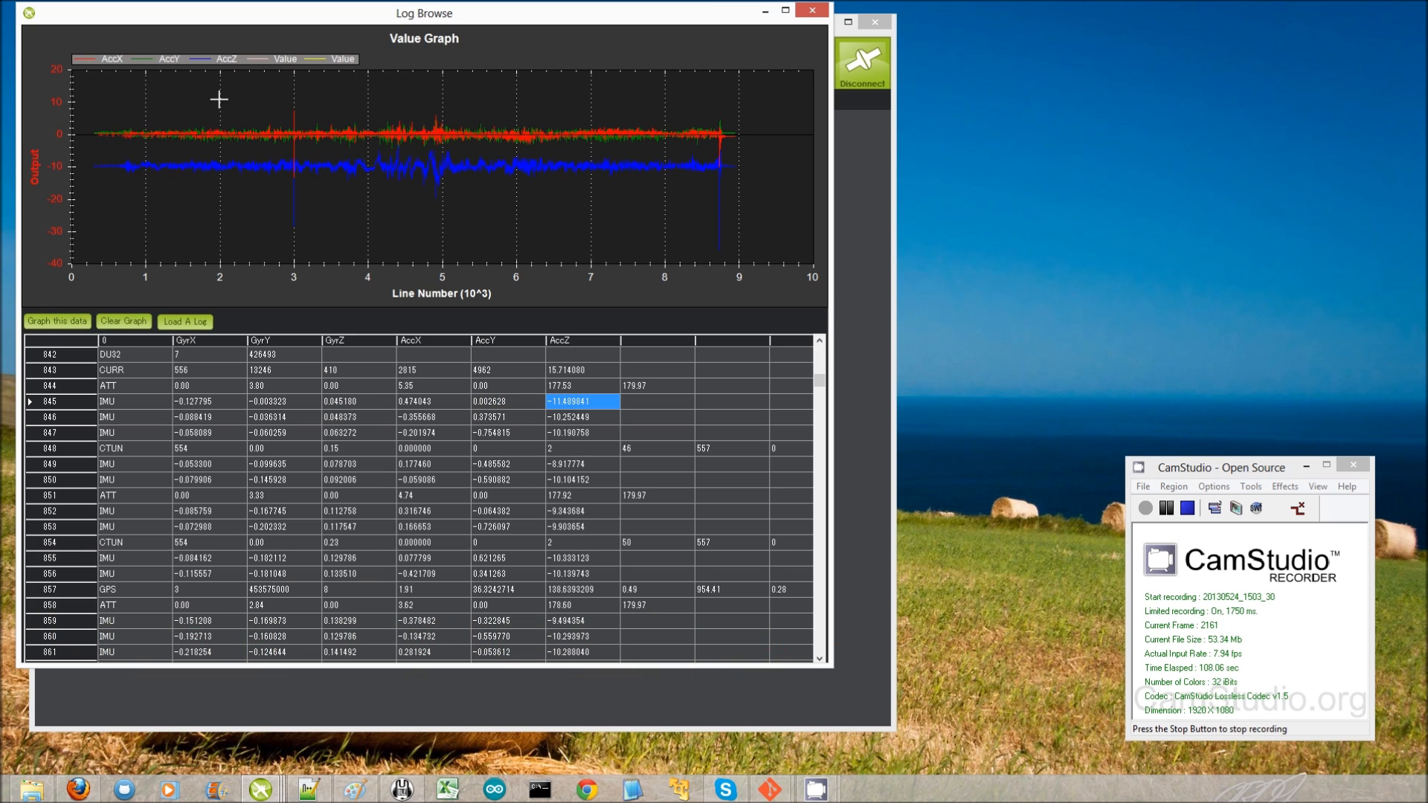
{"action": "mouse_move", "coordinate": [296, 177]}
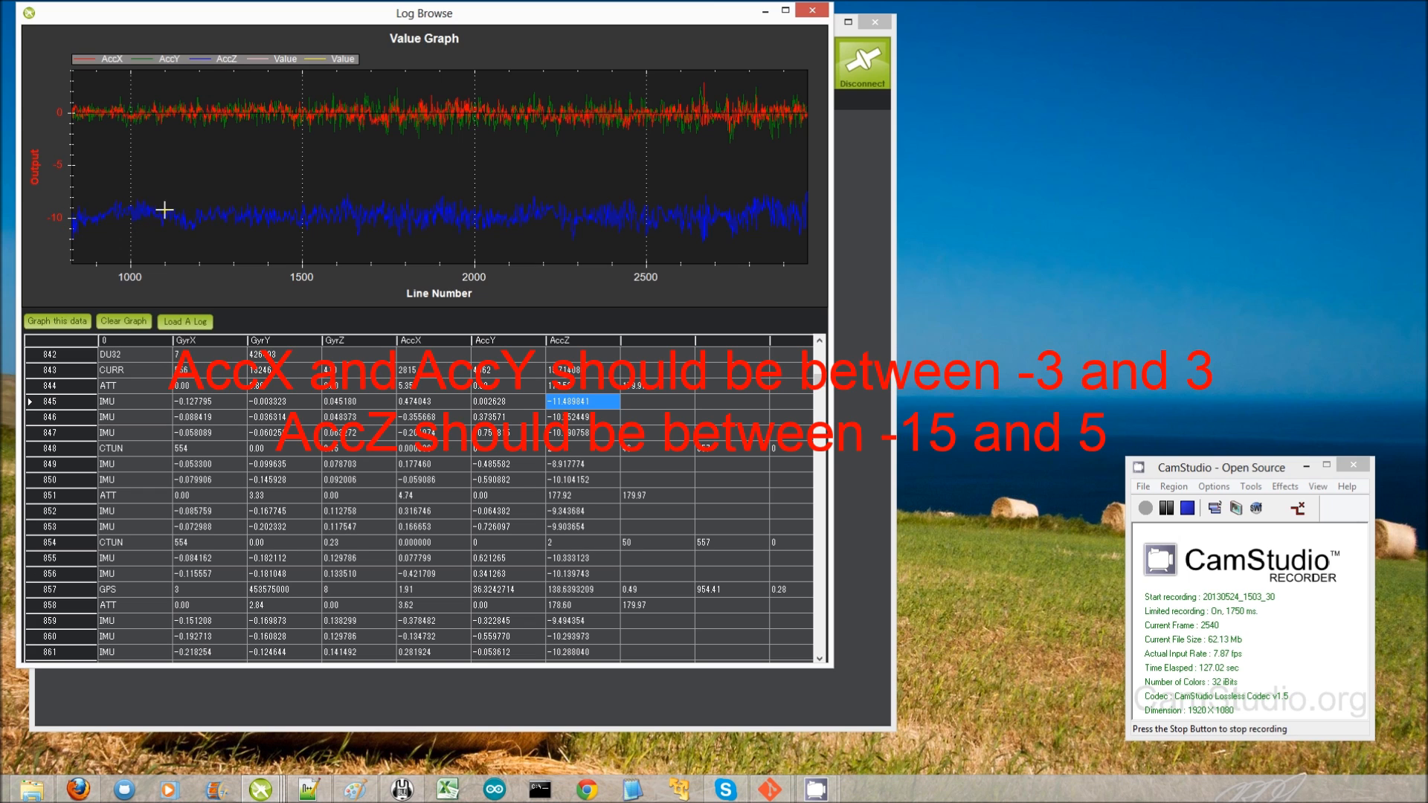
{"action": "mouse_move", "coordinate": [125, 220]}
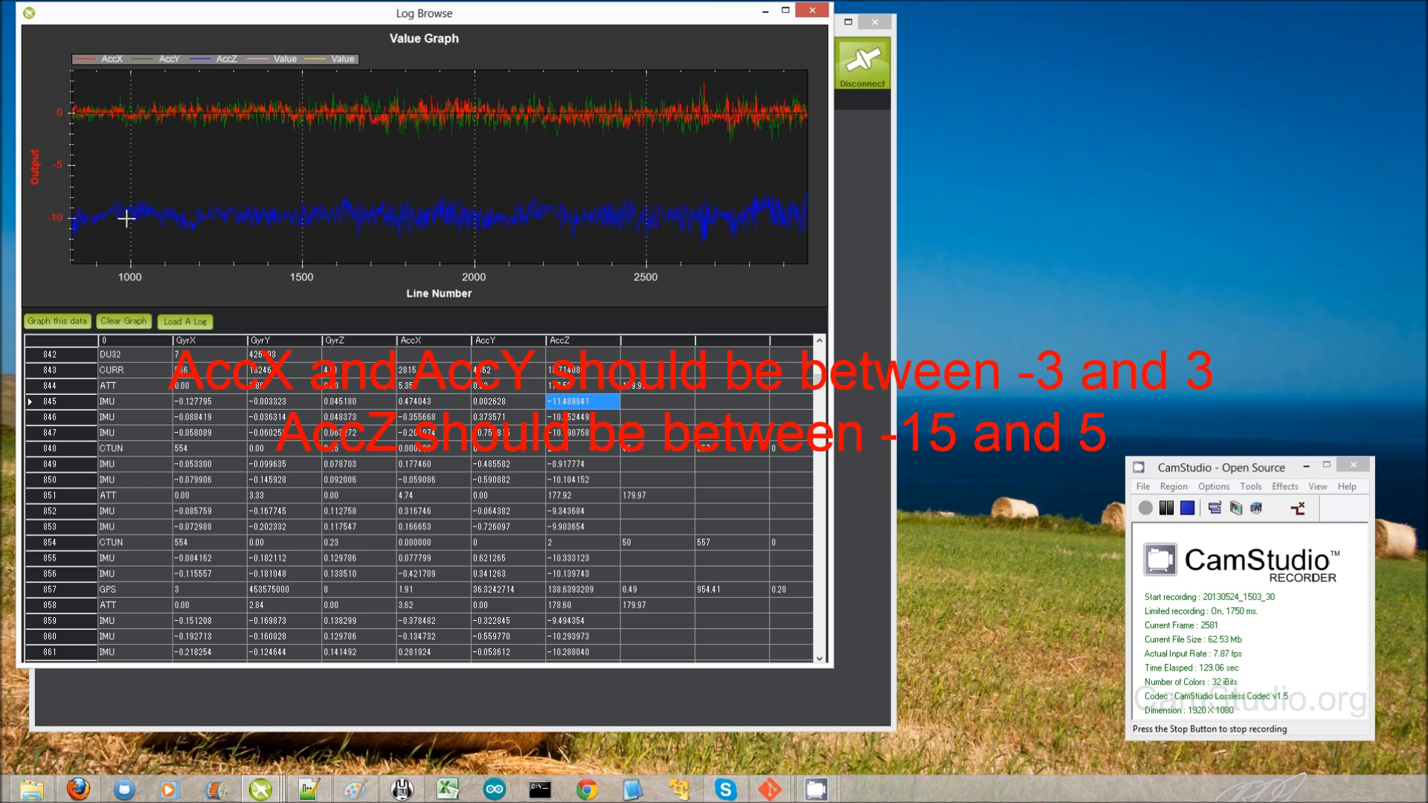
{"action": "mouse_move", "coordinate": [79, 222]}
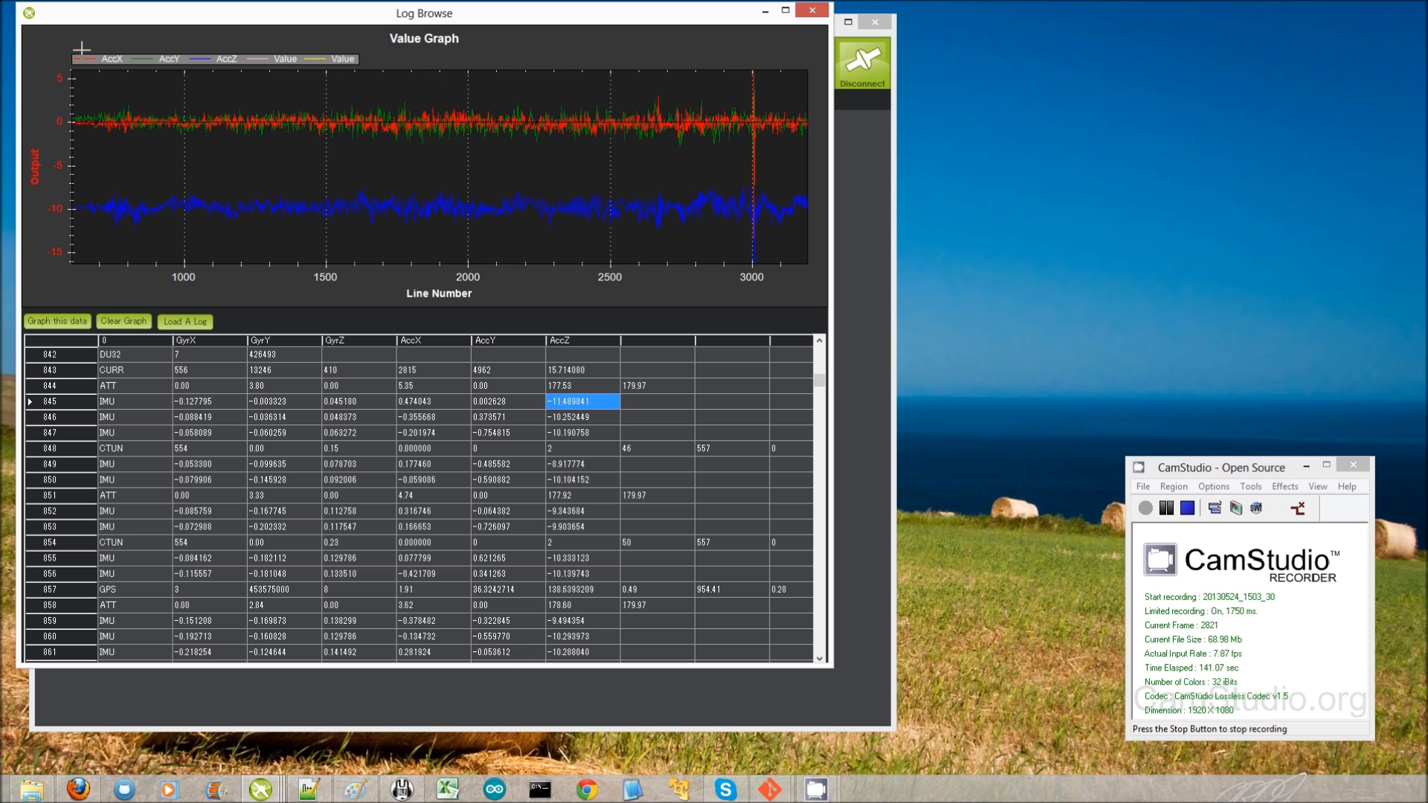
{"action": "mouse_move", "coordinate": [107, 119]}
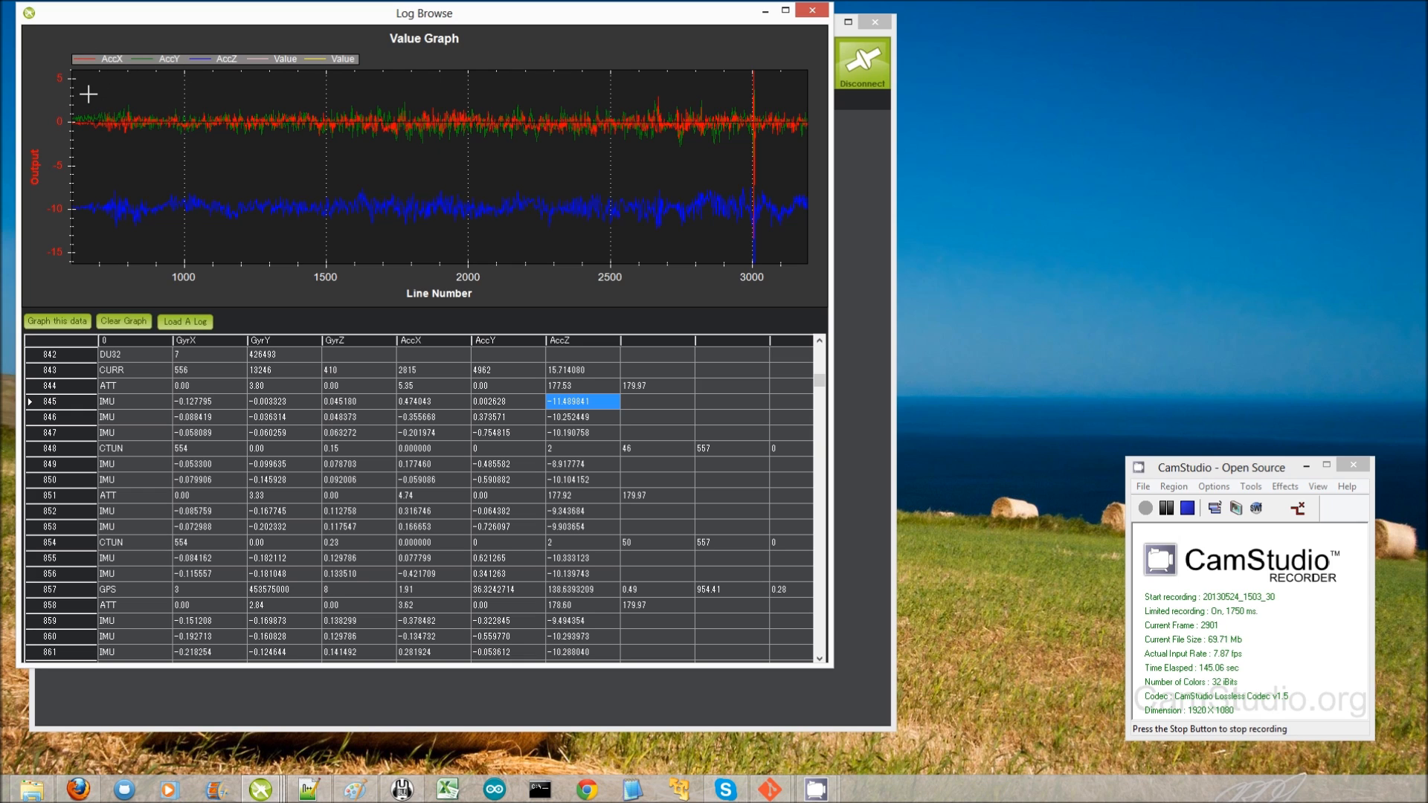
{"action": "mouse_move", "coordinate": [86, 167]}
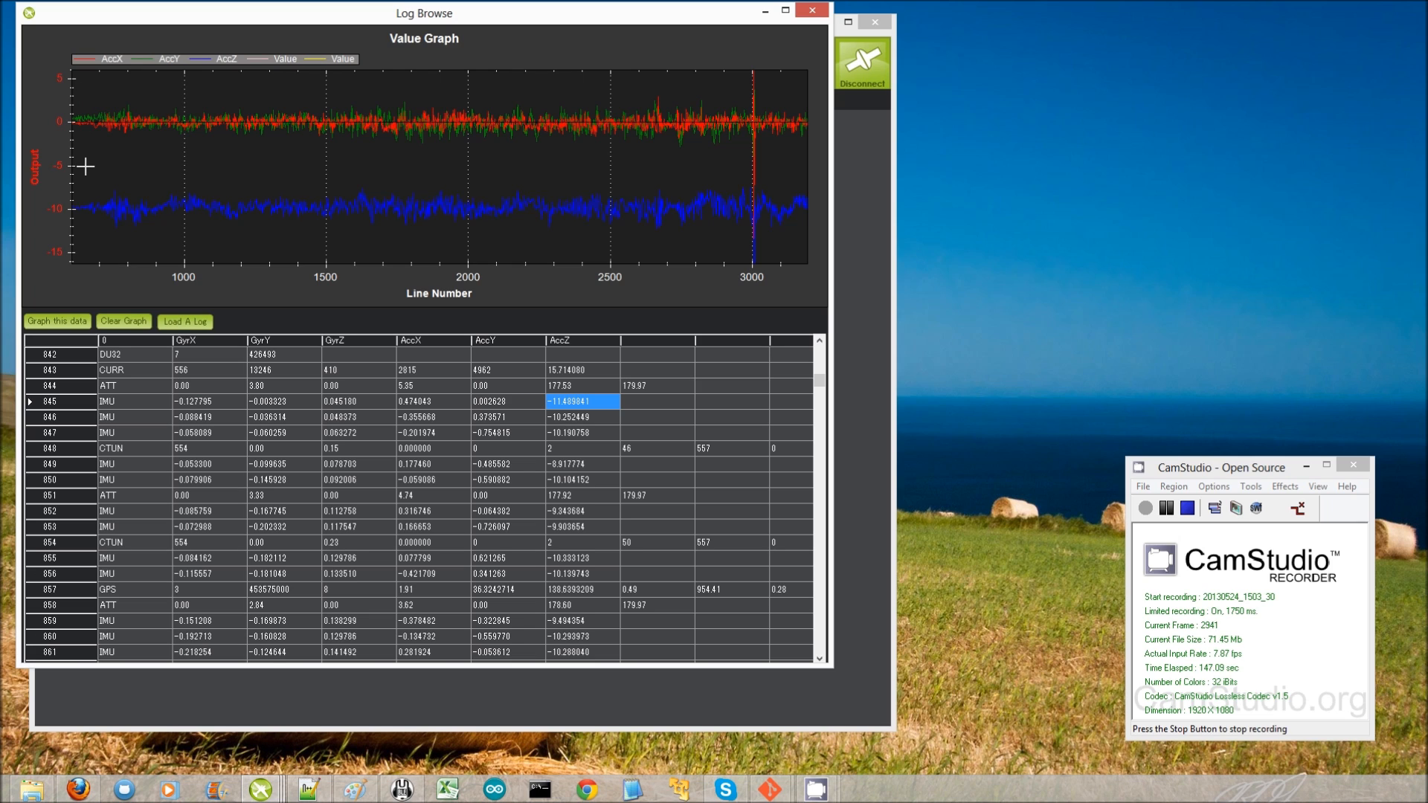
{"action": "mouse_move", "coordinate": [83, 97]}
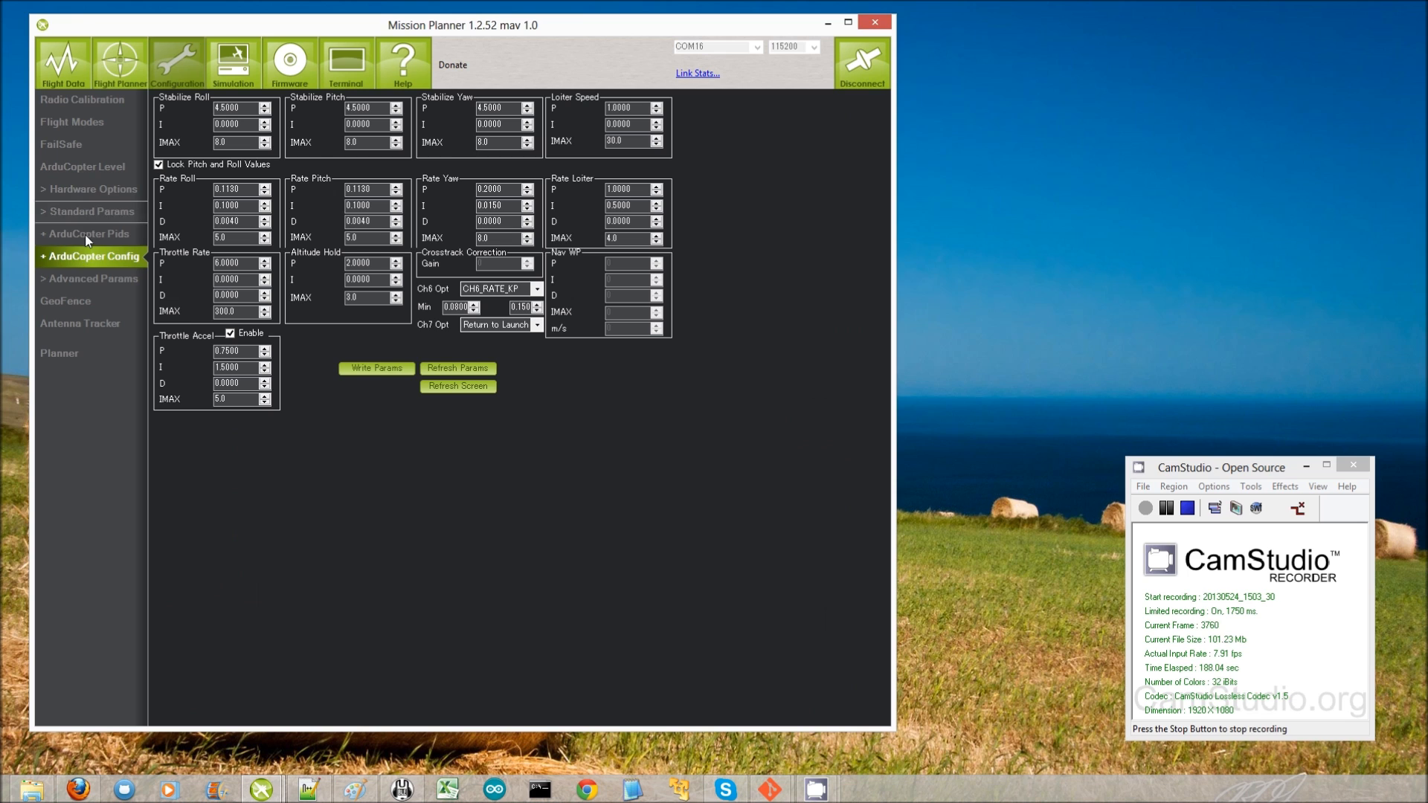
Locate the Log bitmask entry in the Advanced Params page
{"action": "left_click", "coordinate": [91, 256]}
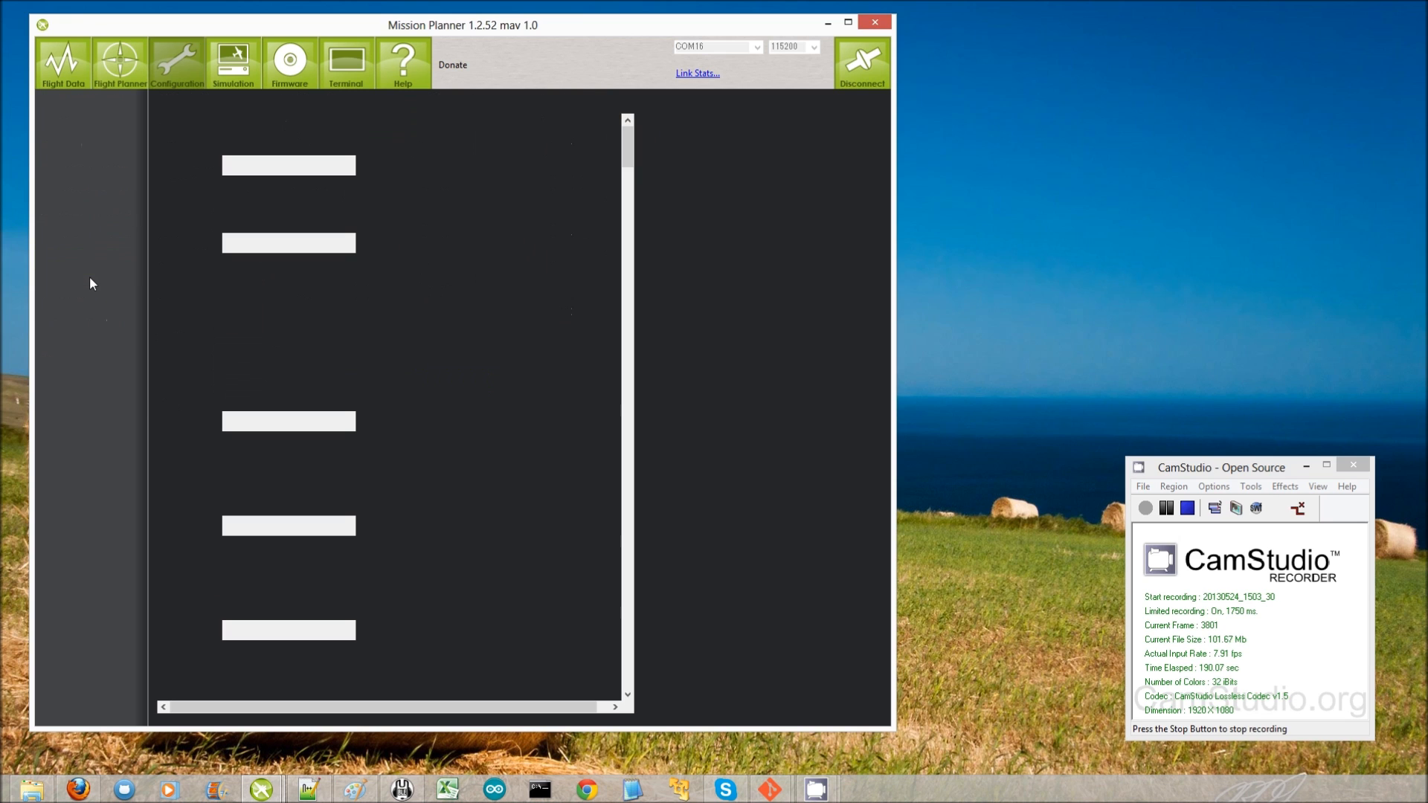
{"action": "mouse_move", "coordinate": [628, 167]}
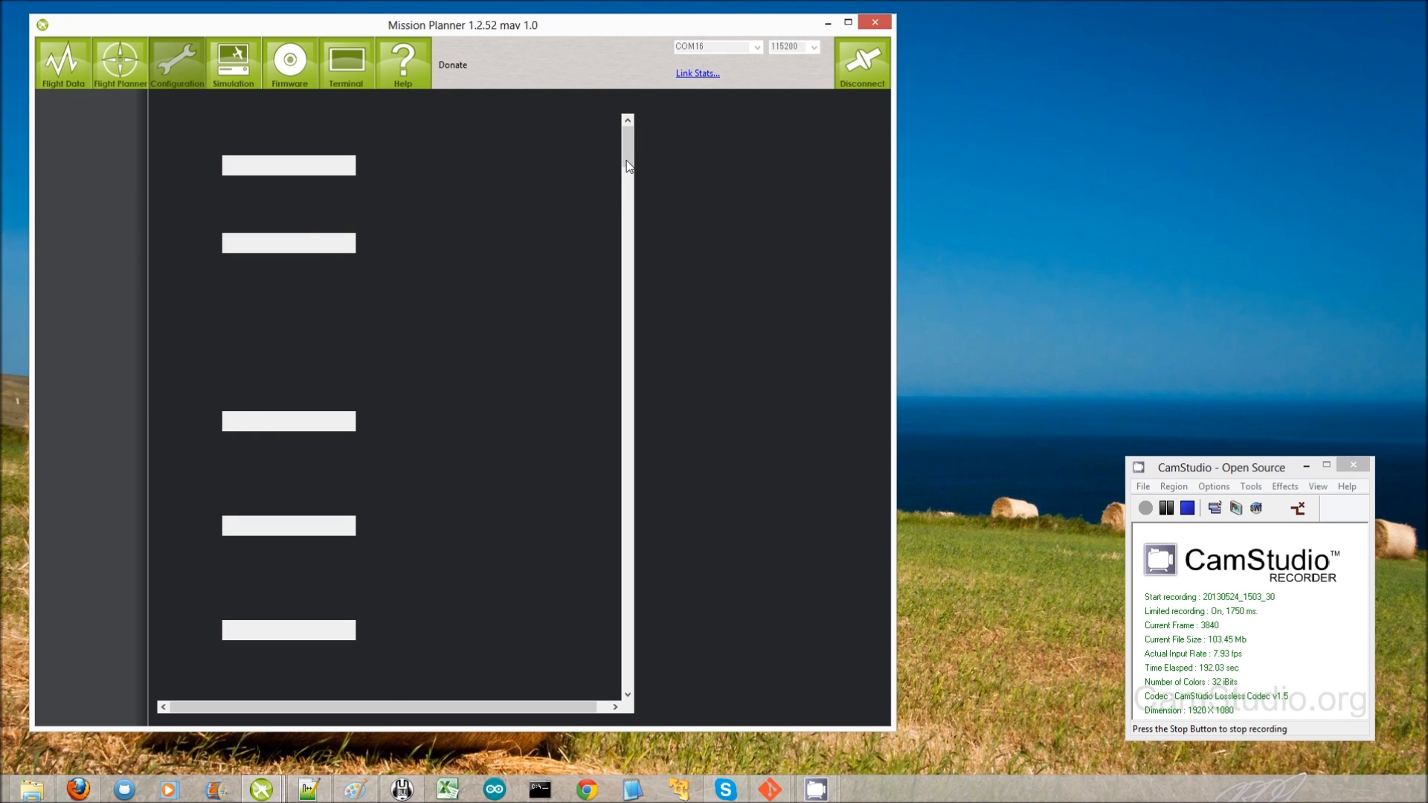
{"action": "left_click", "coordinate": [90, 233]}
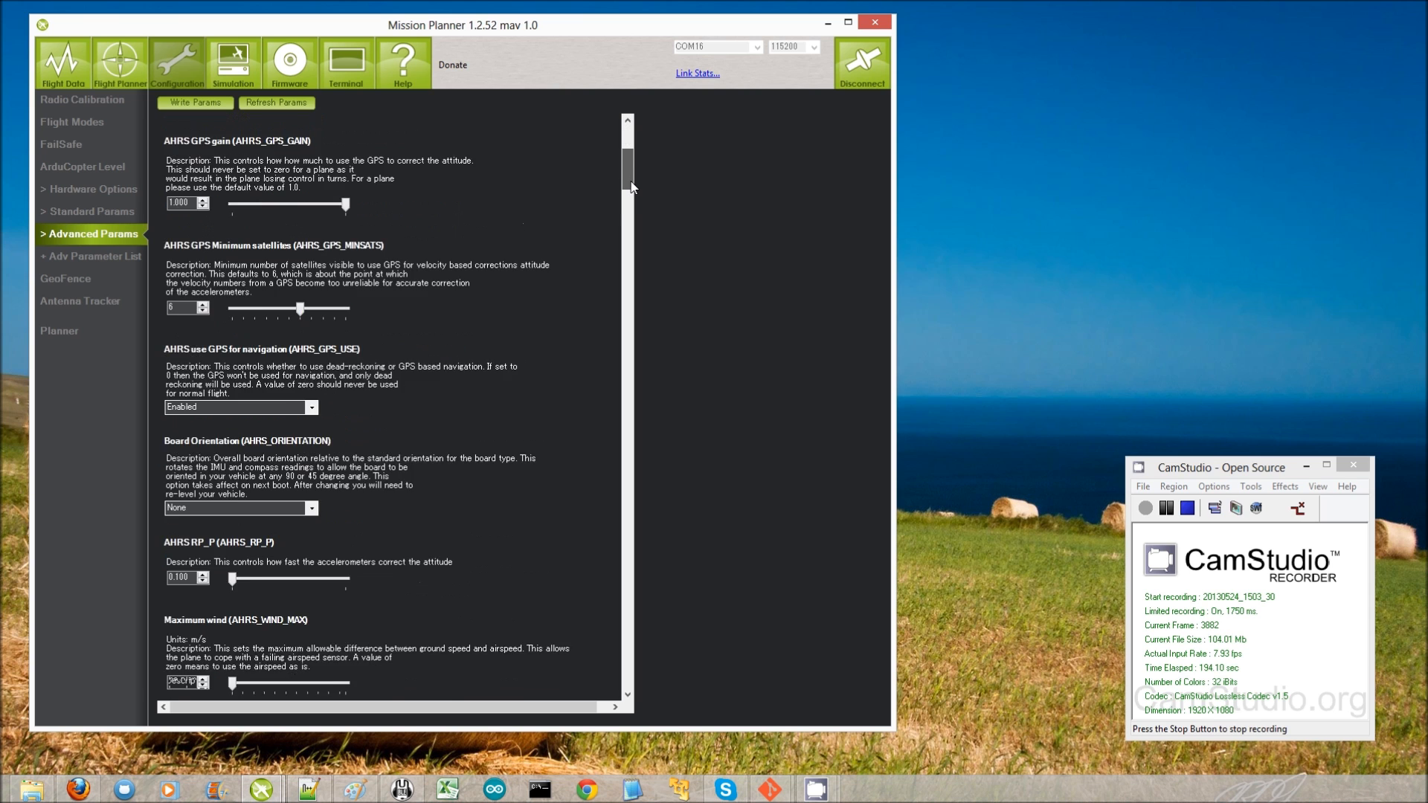
{"action": "scroll", "scroll_direction": "down", "scroll_amount": 3}
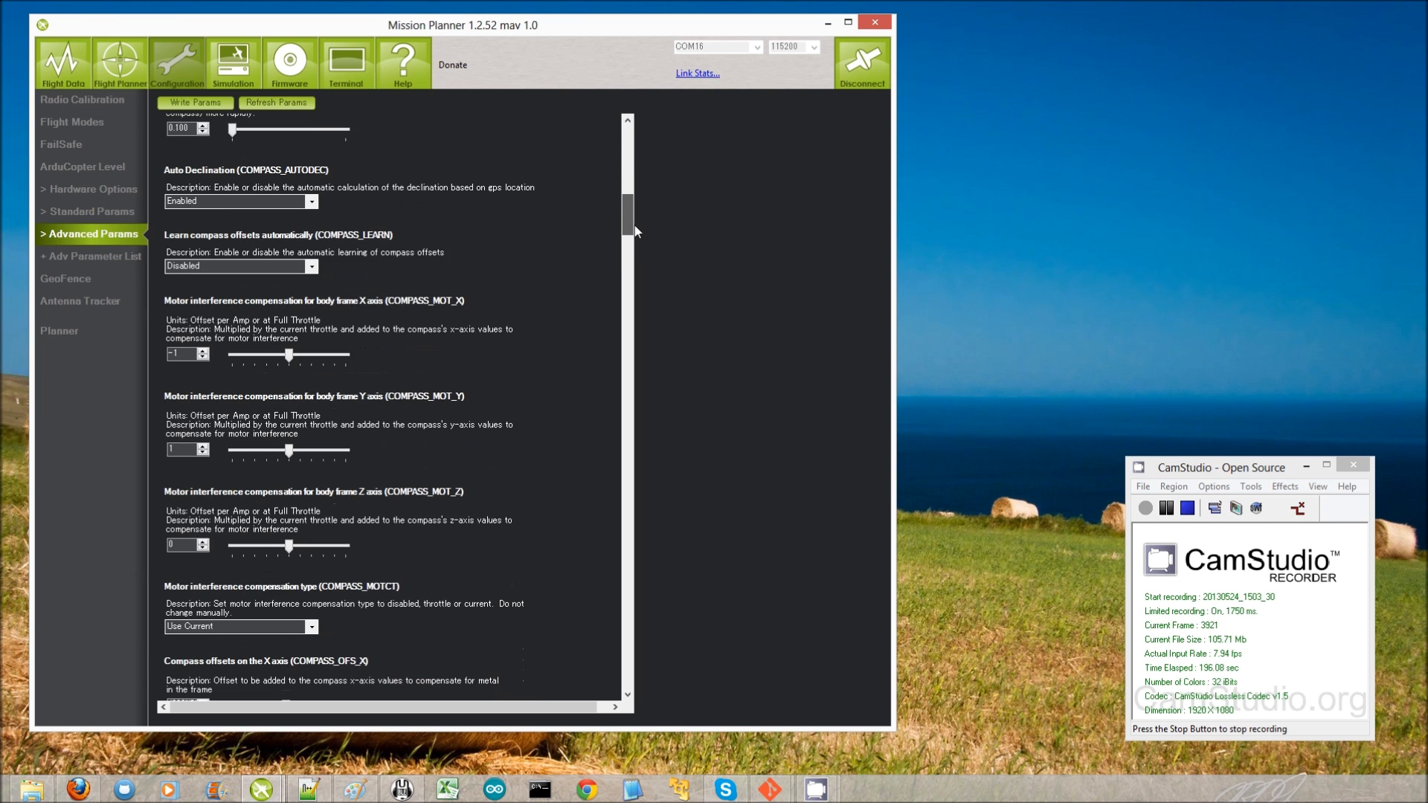
{"action": "scroll", "scroll_direction": "down", "scroll_amount": 3}
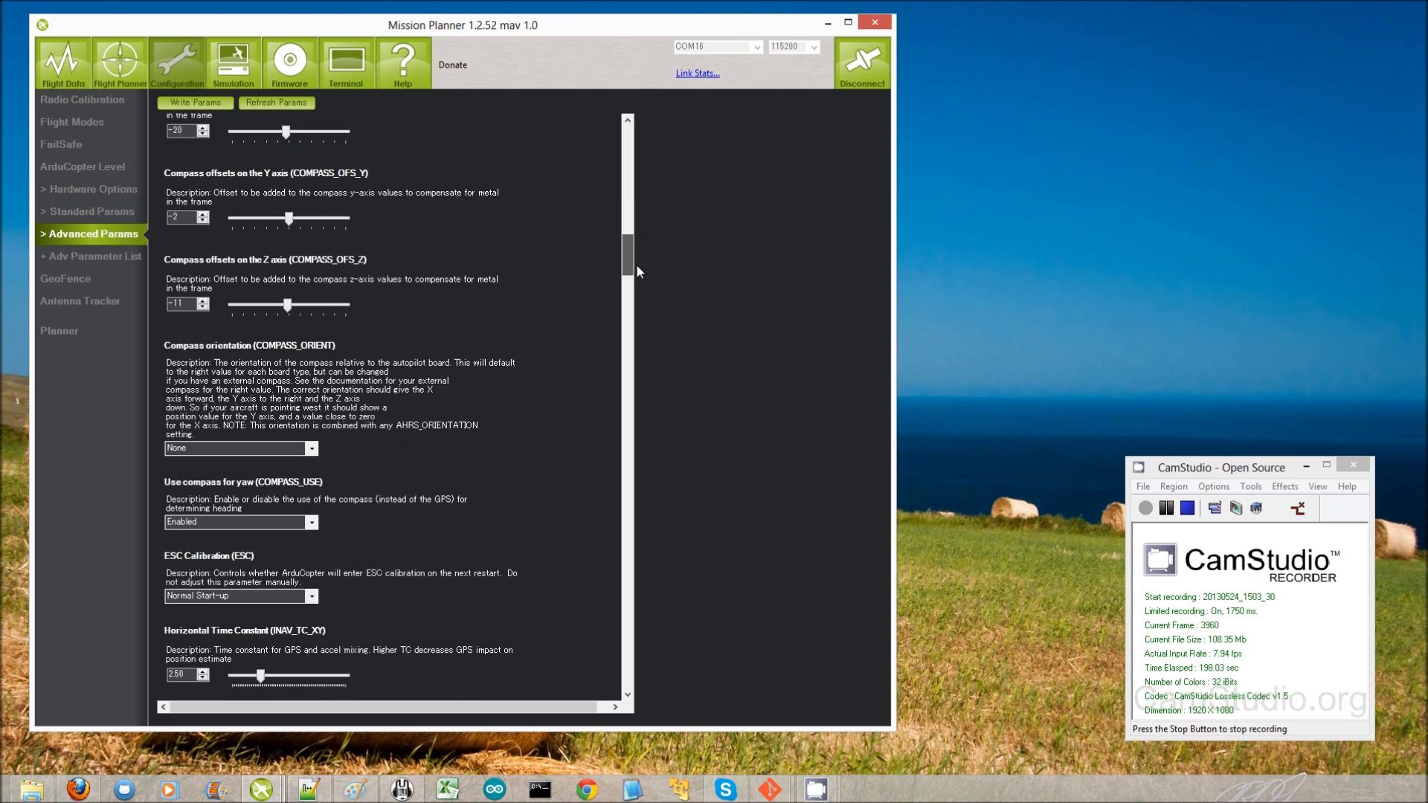
{"action": "scroll", "scroll_direction": "down", "scroll_amount": 3}
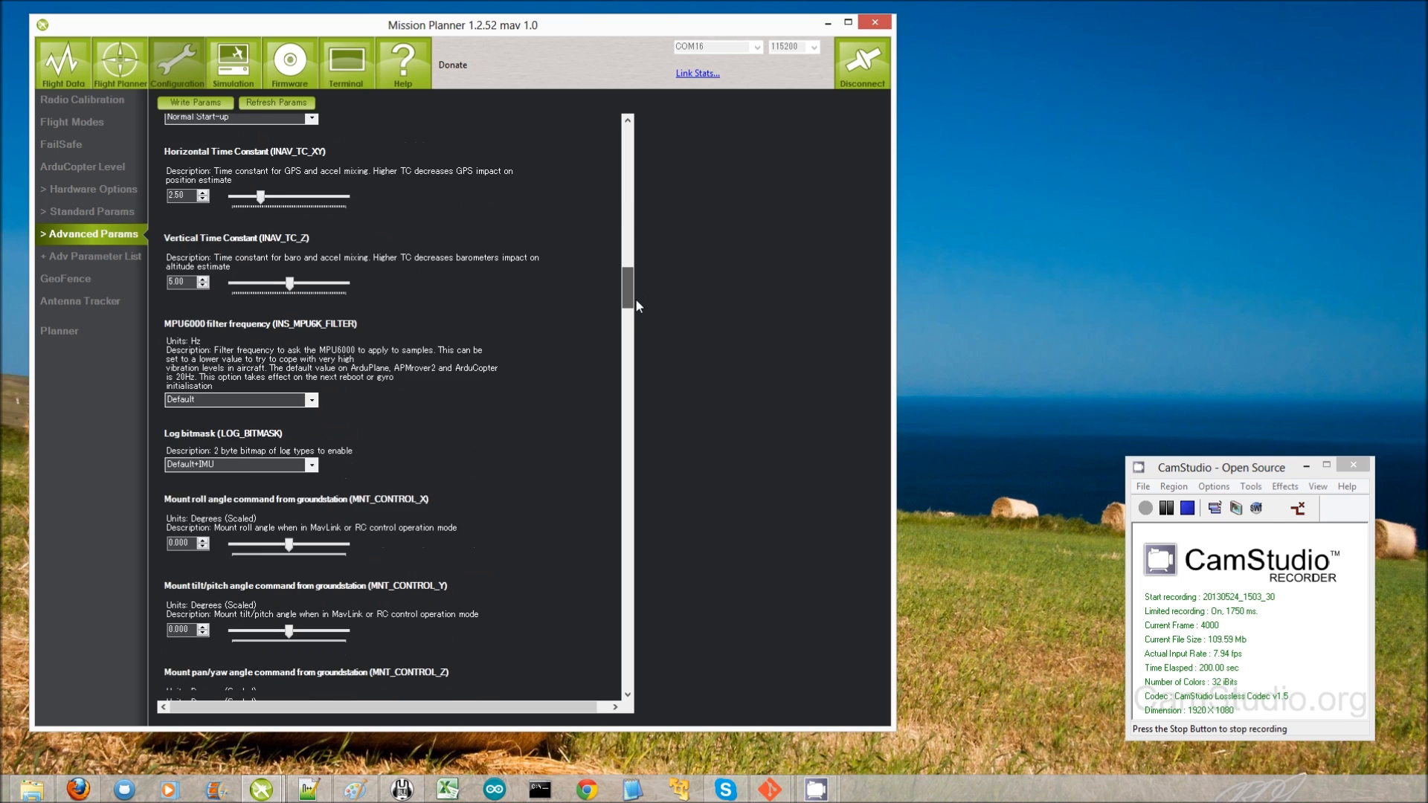
{"action": "scroll", "scroll_direction": "down", "scroll_amount": 3}
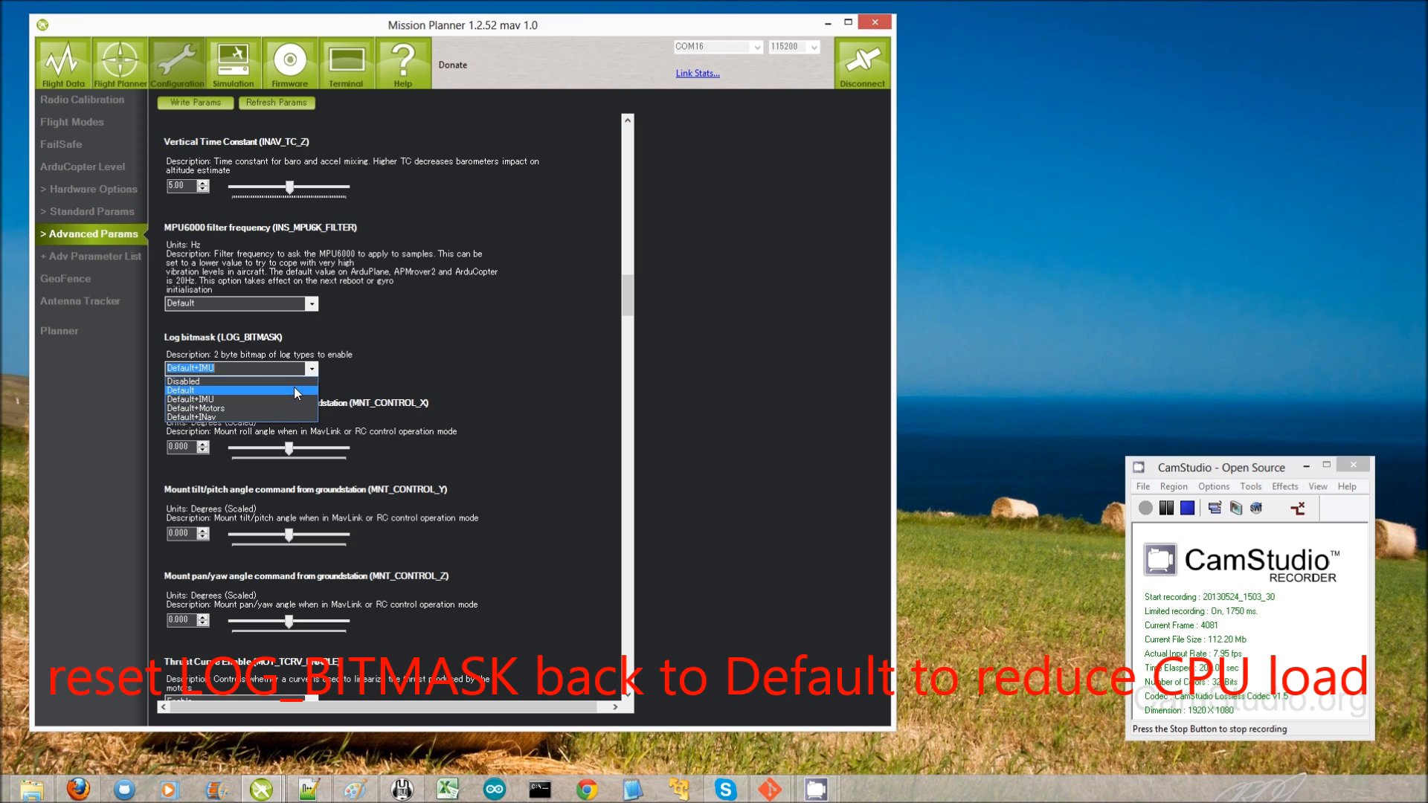
Set Log bitmask to Default, write the parameters and confirm the saved notice
{"action": "left_click", "coordinate": [193, 103]}
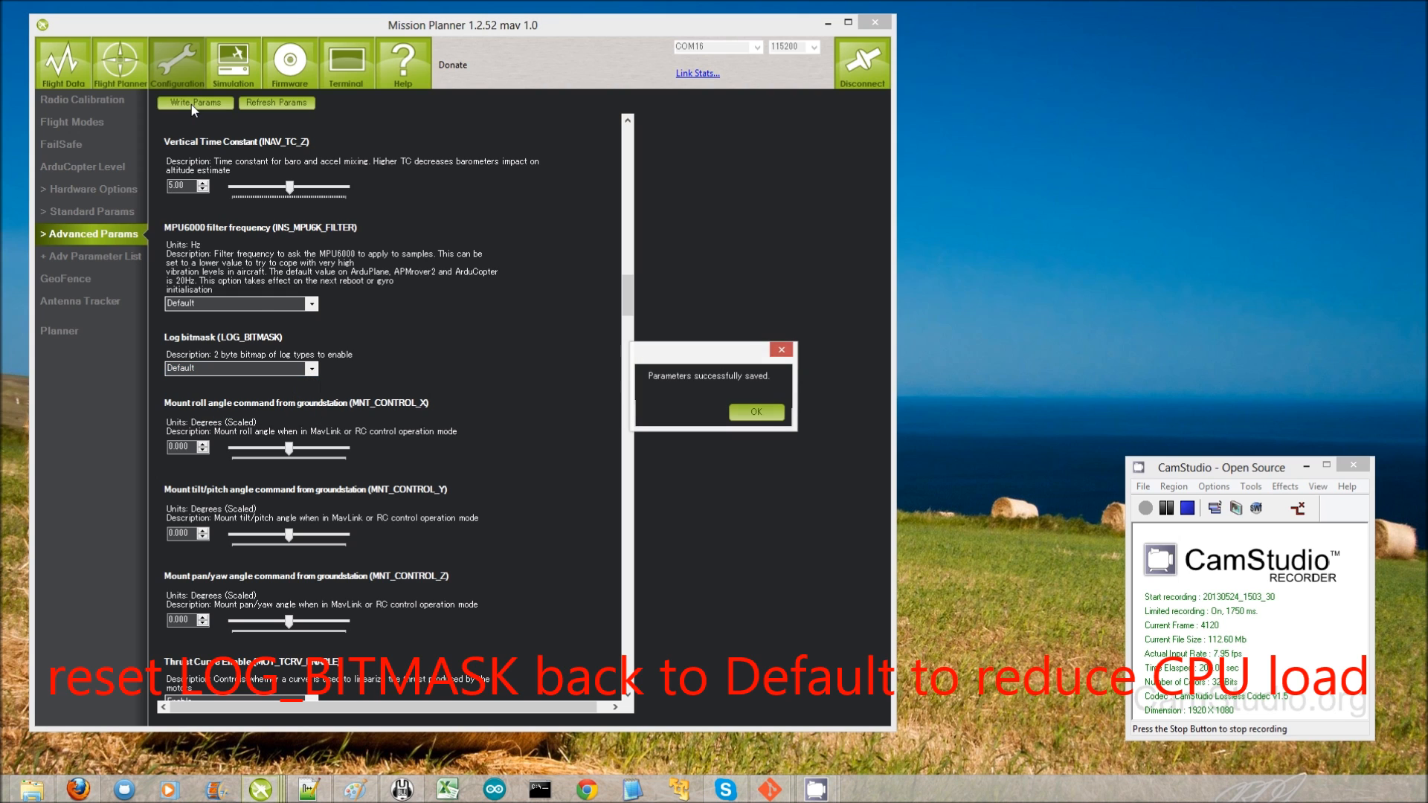
{"action": "left_click", "coordinate": [754, 412]}
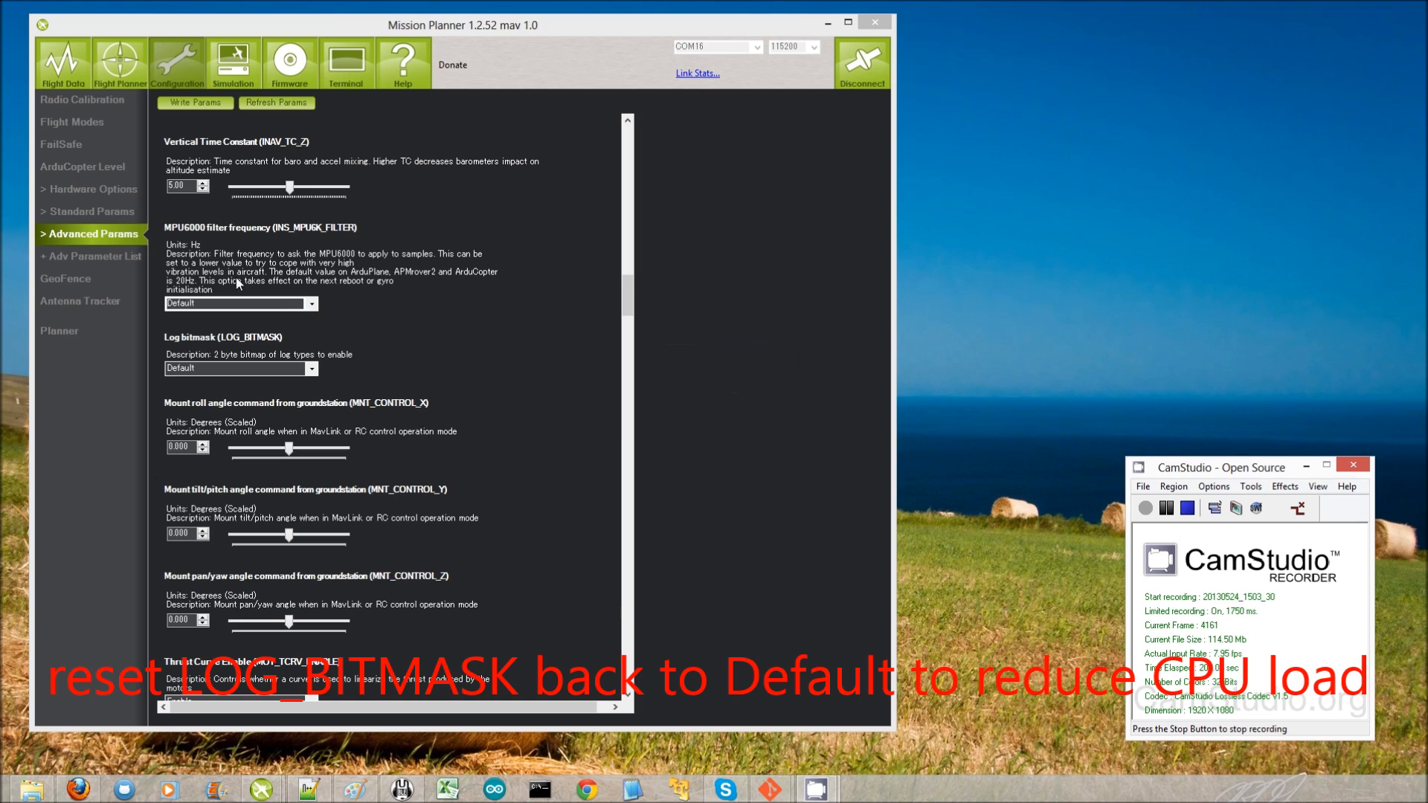
{"action": "left_click", "coordinate": [345, 62]}
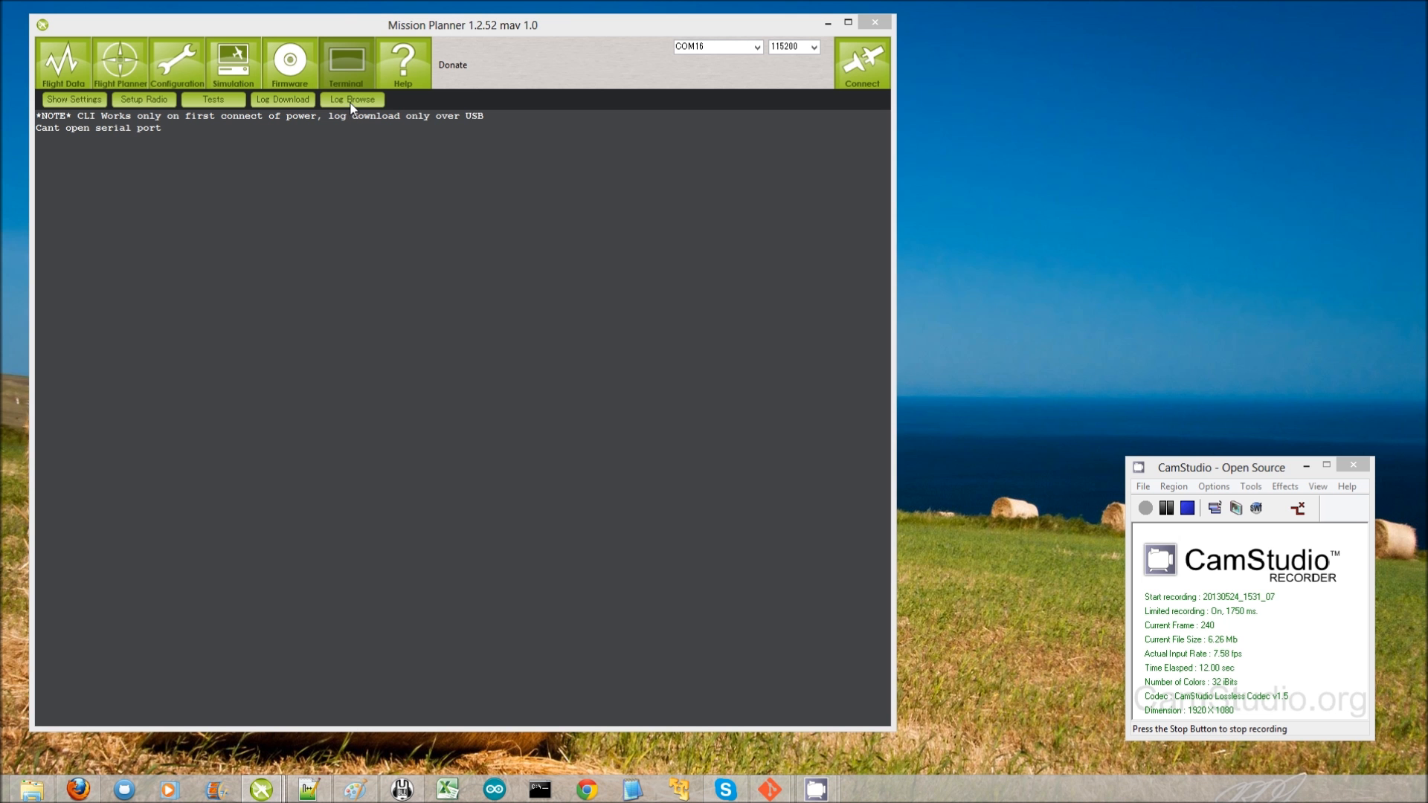
{"action": "left_click", "coordinate": [351, 100]}
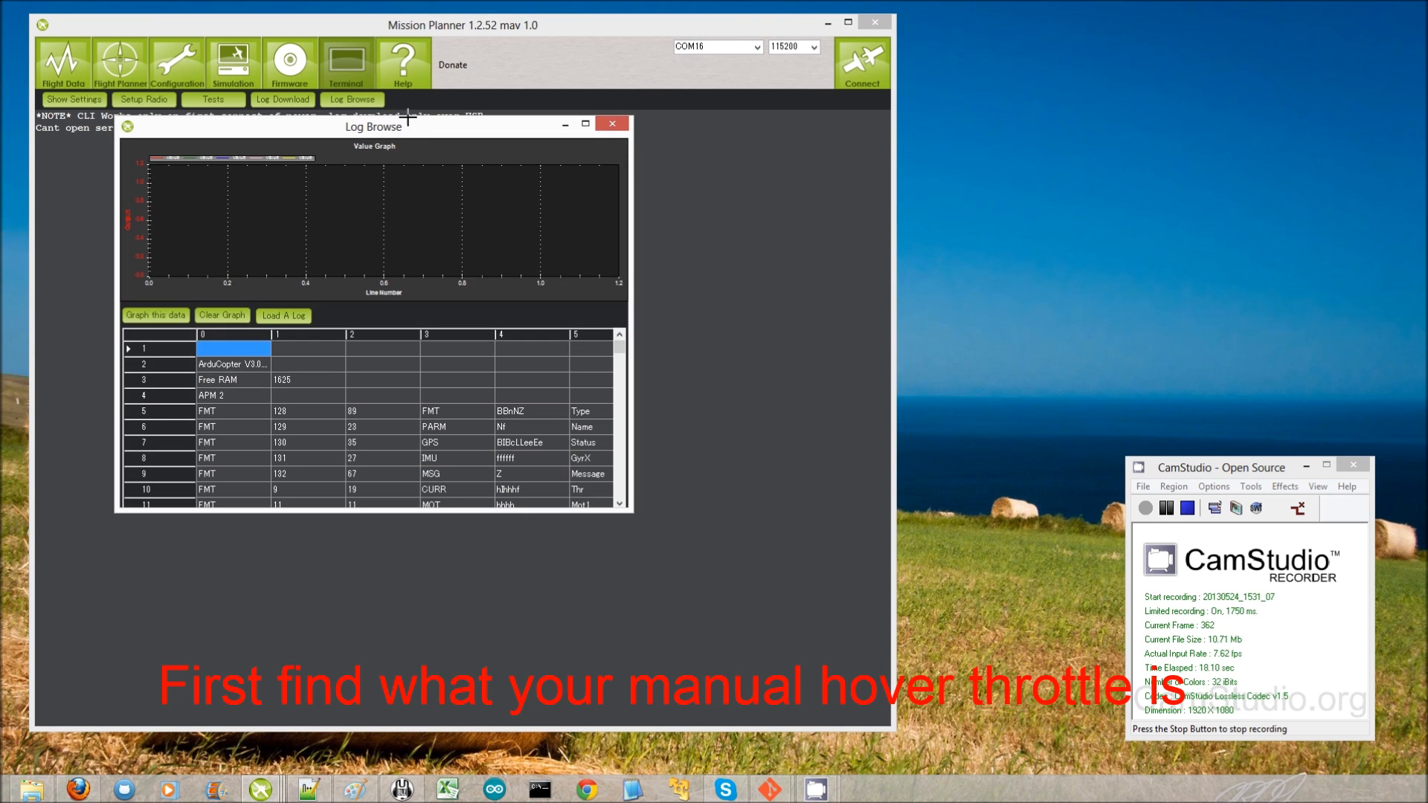
{"action": "left_click_drag", "start_coordinate": [373, 125], "coordinate": [408, 83]}
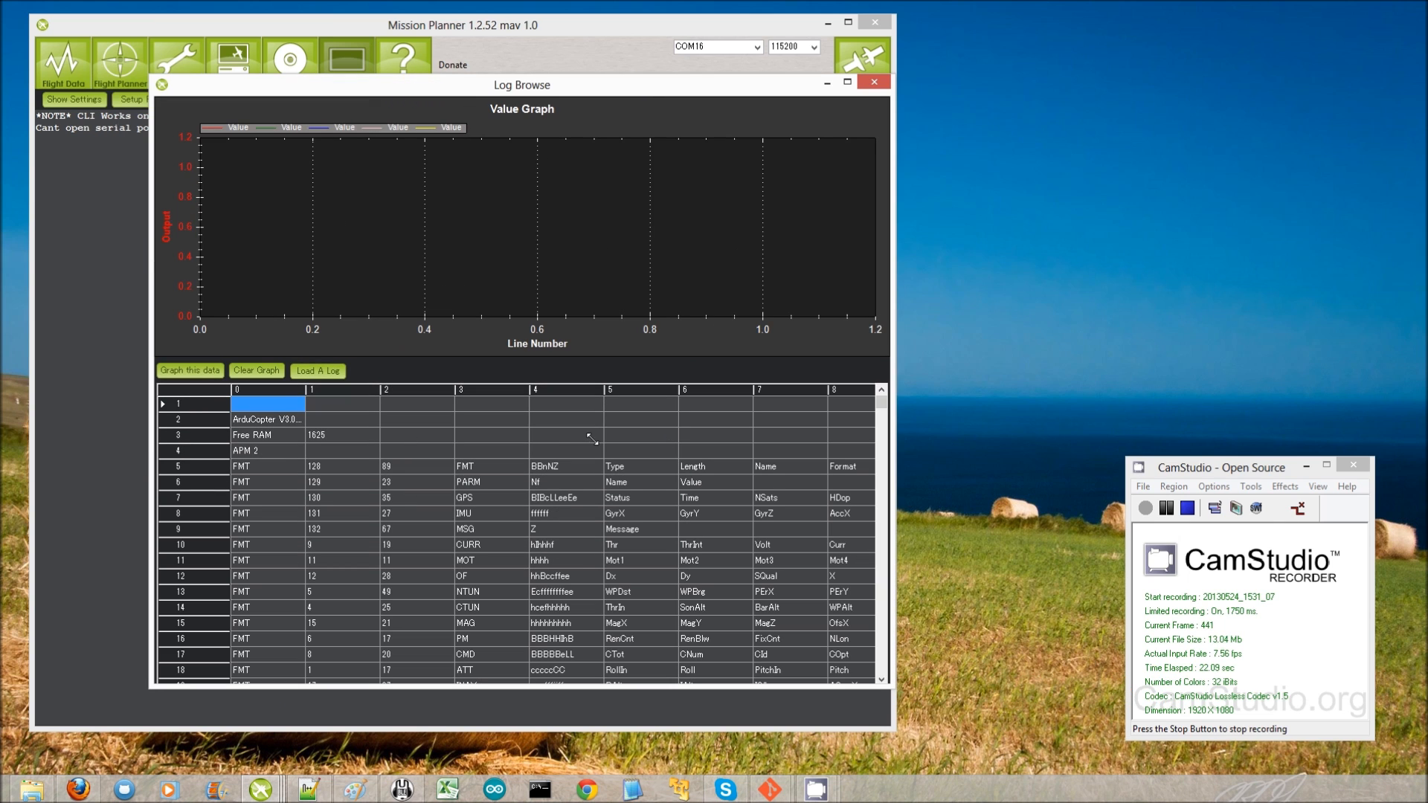
{"action": "scroll", "scroll_direction": "down", "scroll_amount": 3}
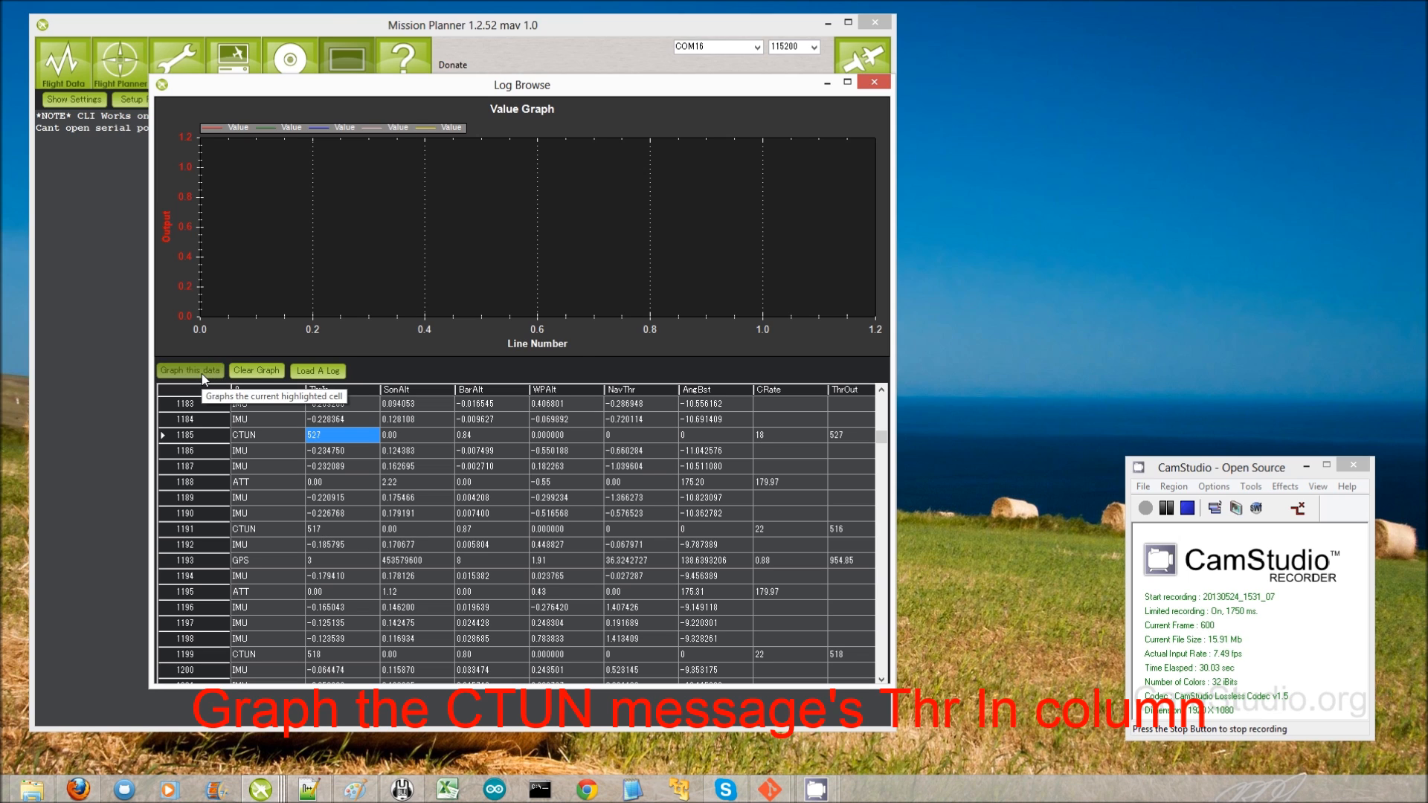
{"action": "left_click", "coordinate": [189, 370]}
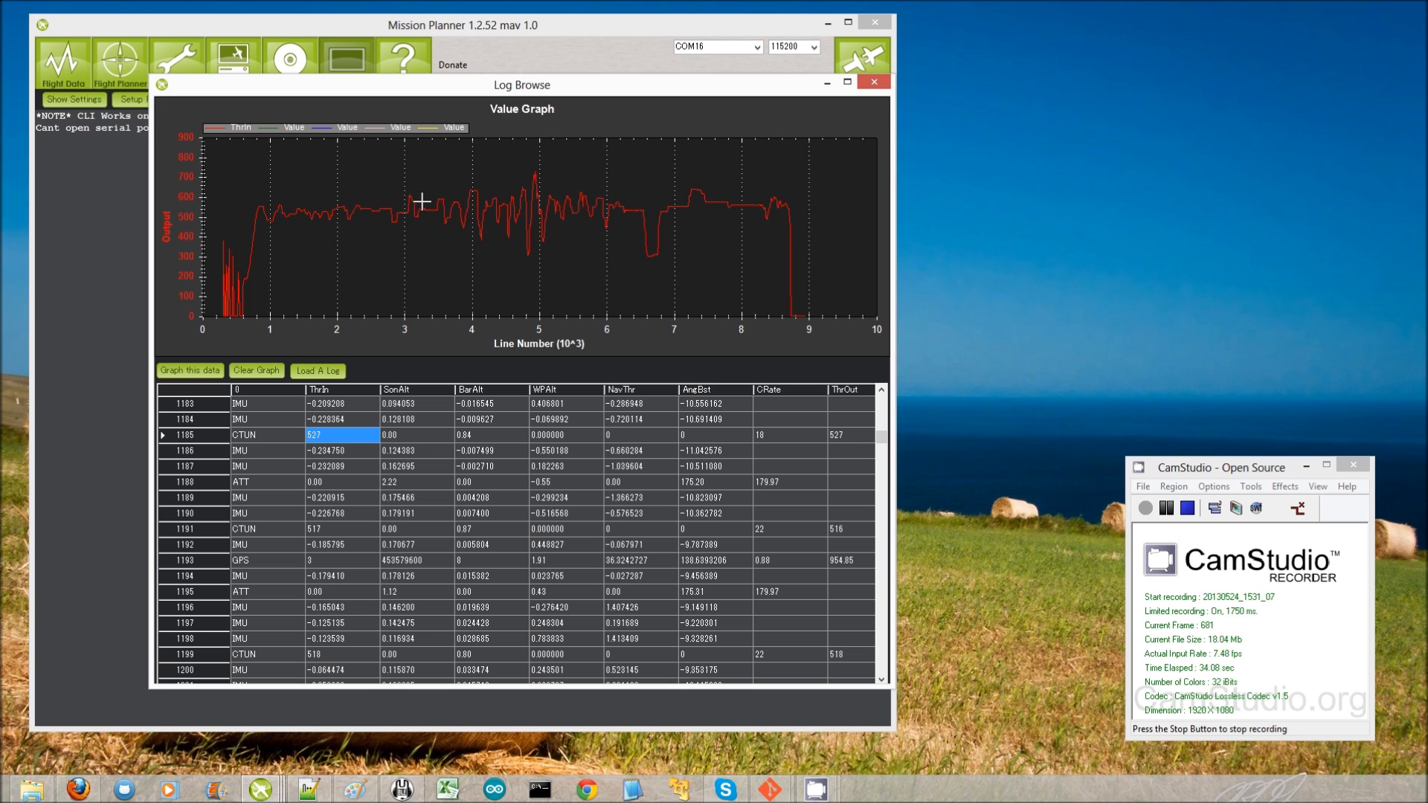
{"action": "mouse_move", "coordinate": [316, 211]}
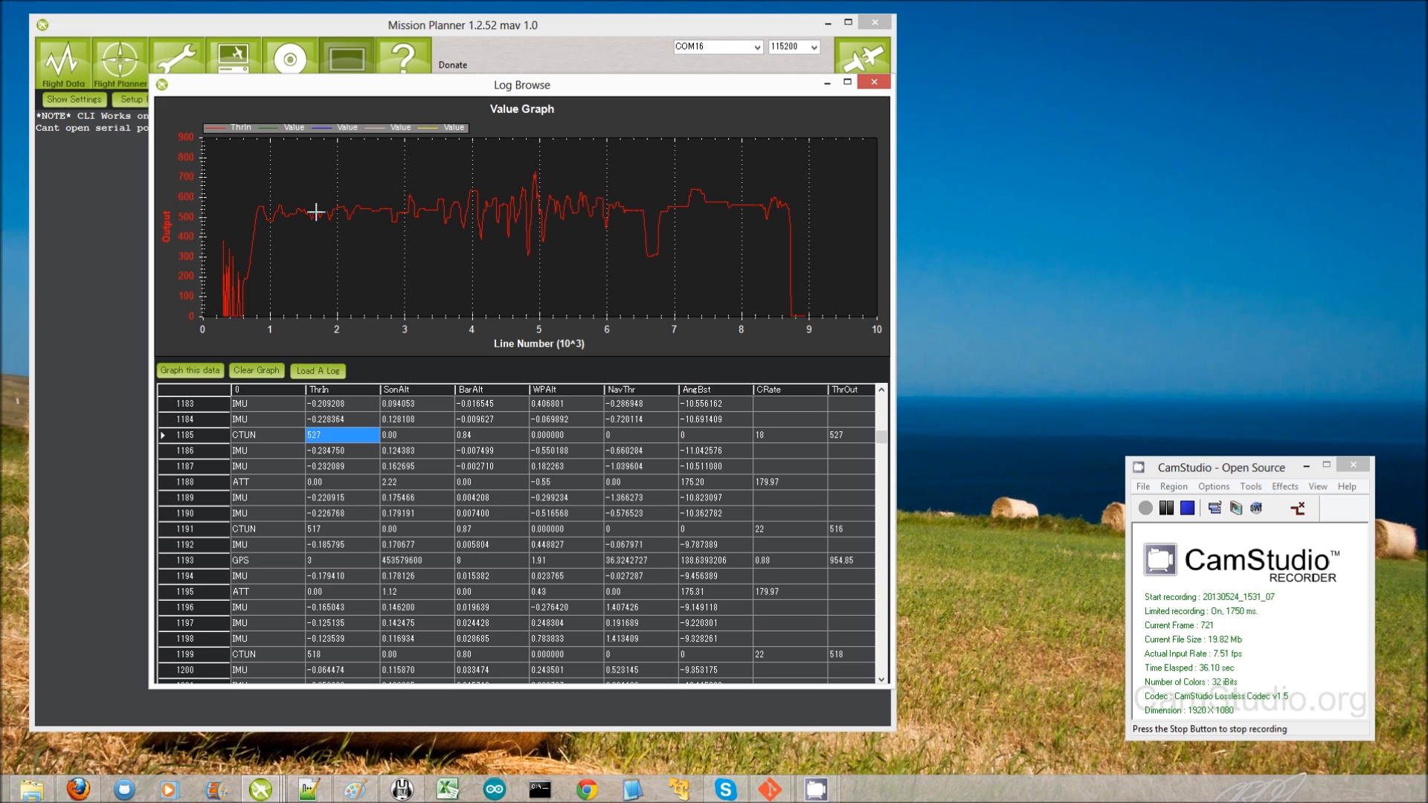
{"action": "mouse_move", "coordinate": [243, 189]}
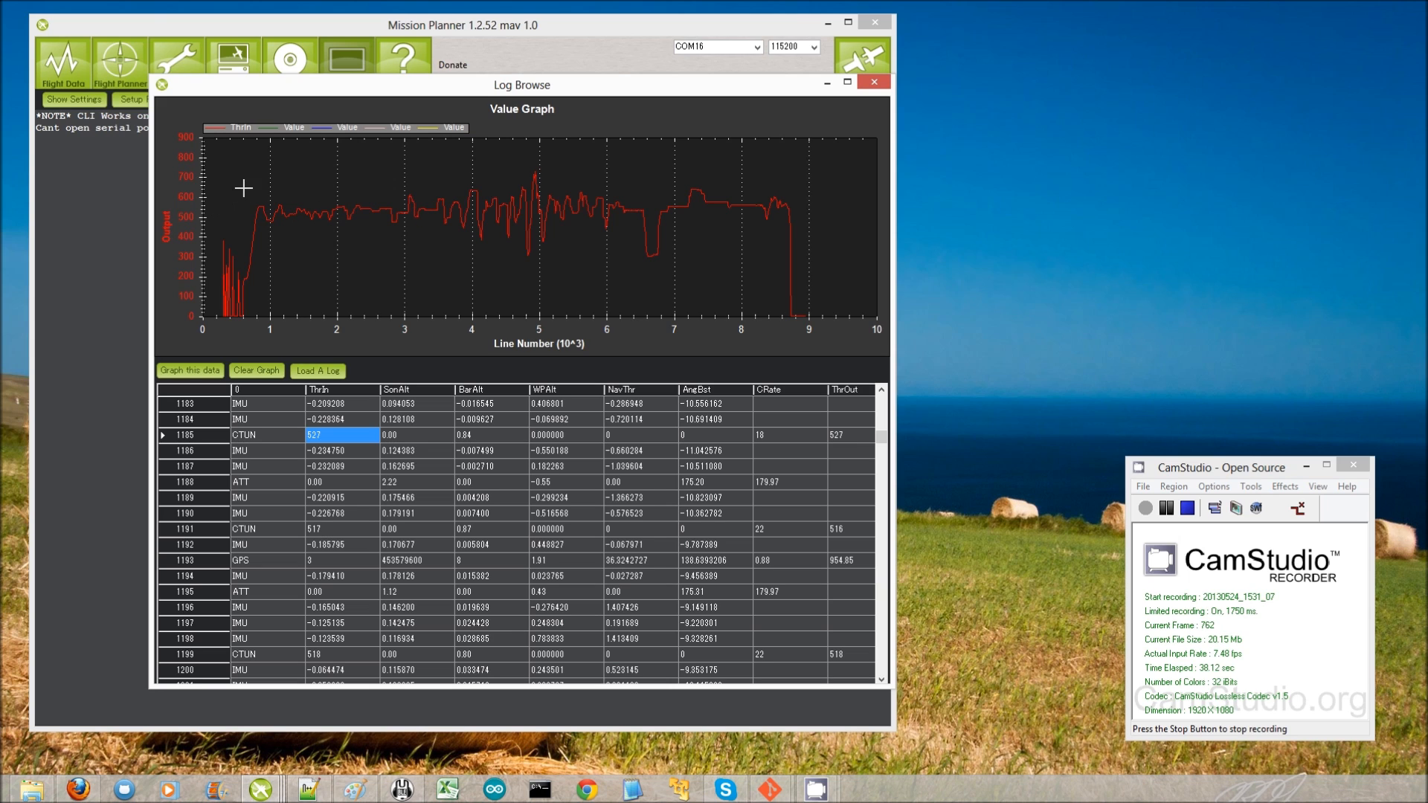
{"action": "mouse_move", "coordinate": [453, 232]}
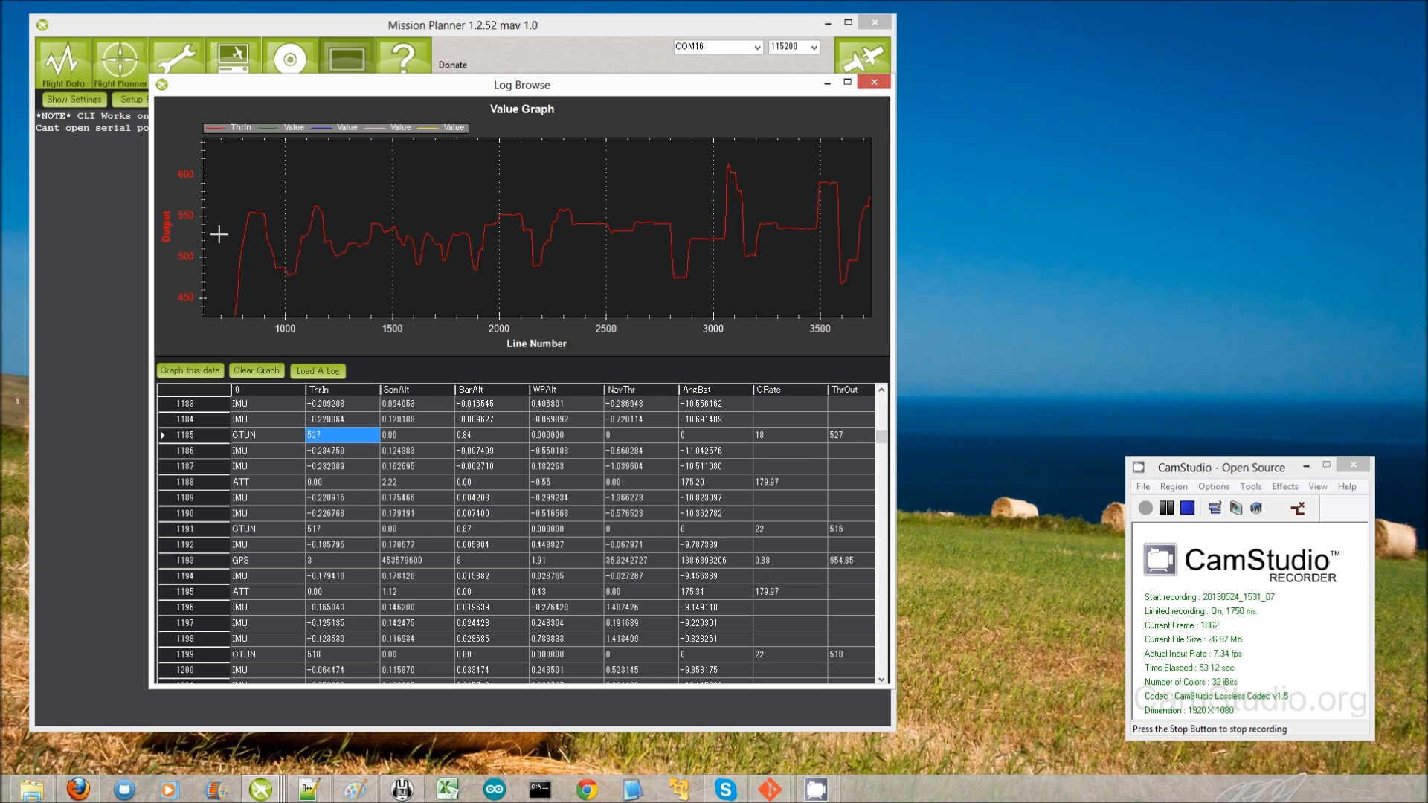
{"action": "mouse_move", "coordinate": [265, 224]}
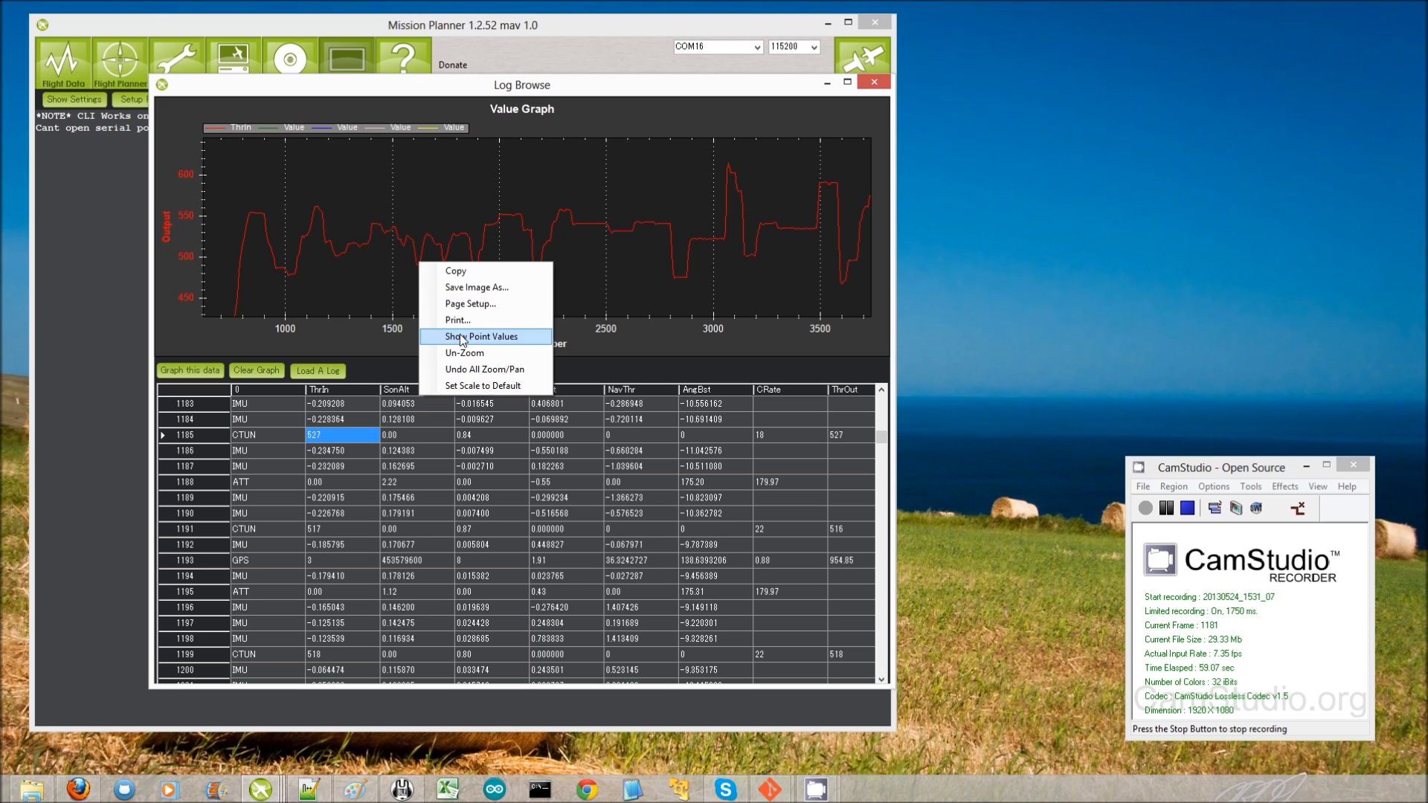
{"action": "left_click", "coordinate": [464, 353]}
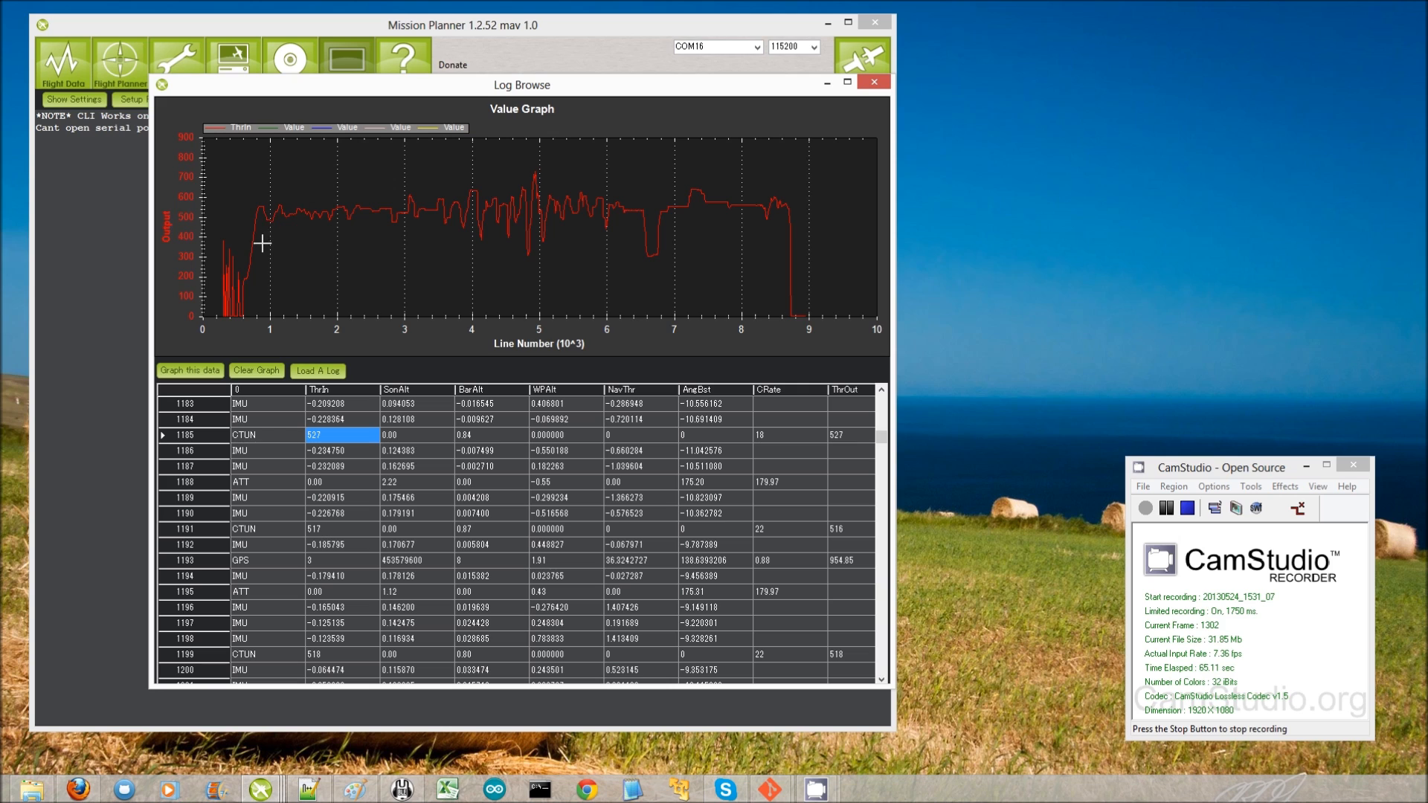
{"action": "mouse_move", "coordinate": [372, 238]}
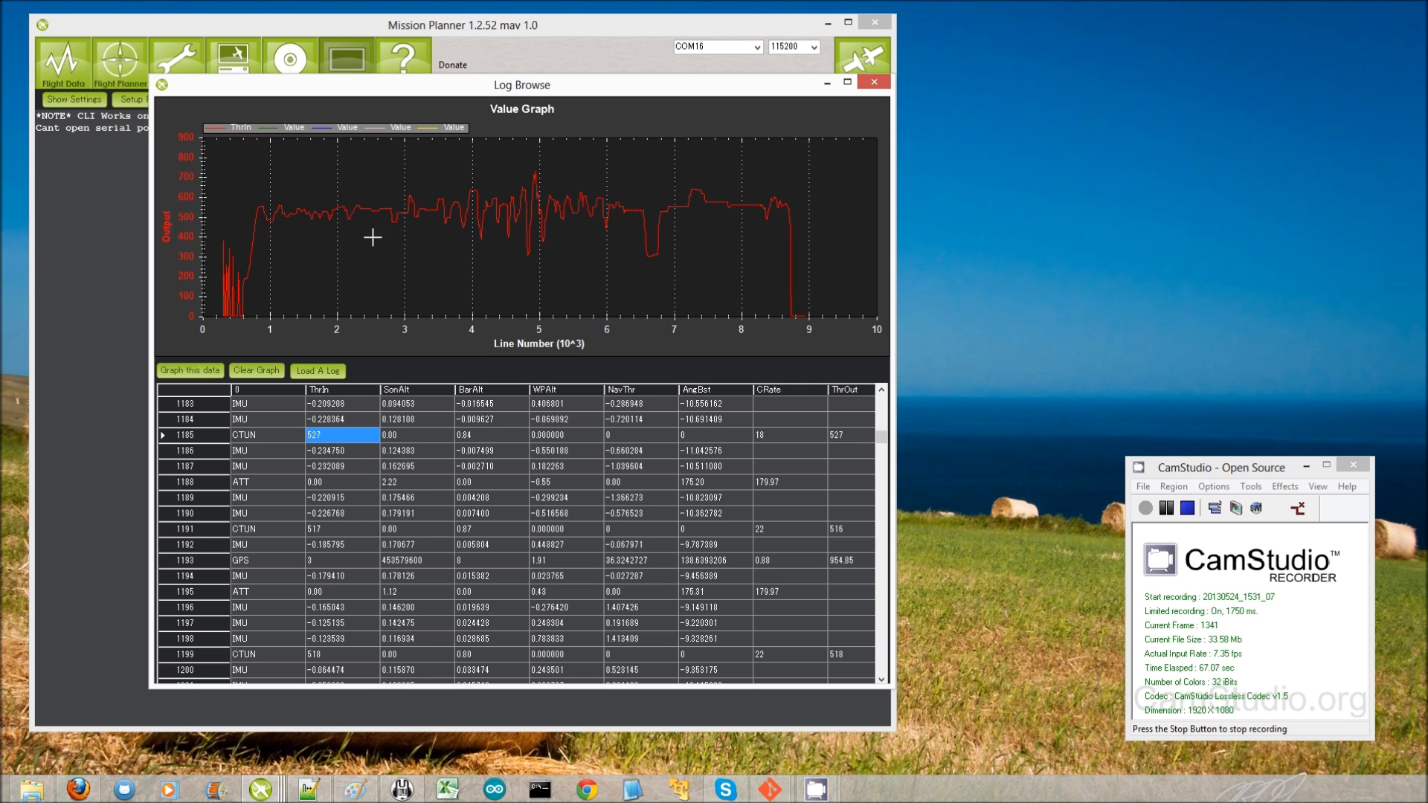
{"action": "mouse_move", "coordinate": [446, 241]}
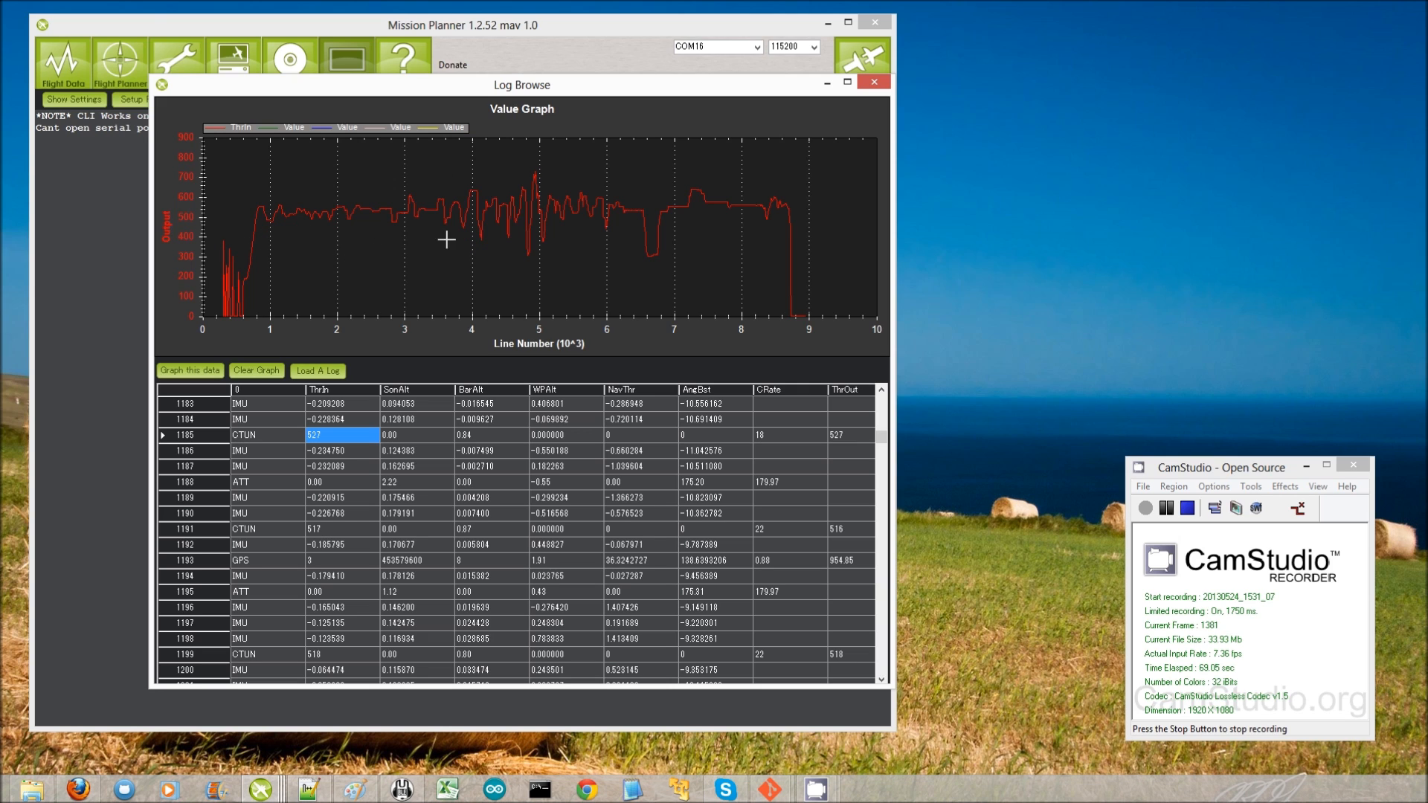
{"action": "left_click", "coordinate": [874, 82]}
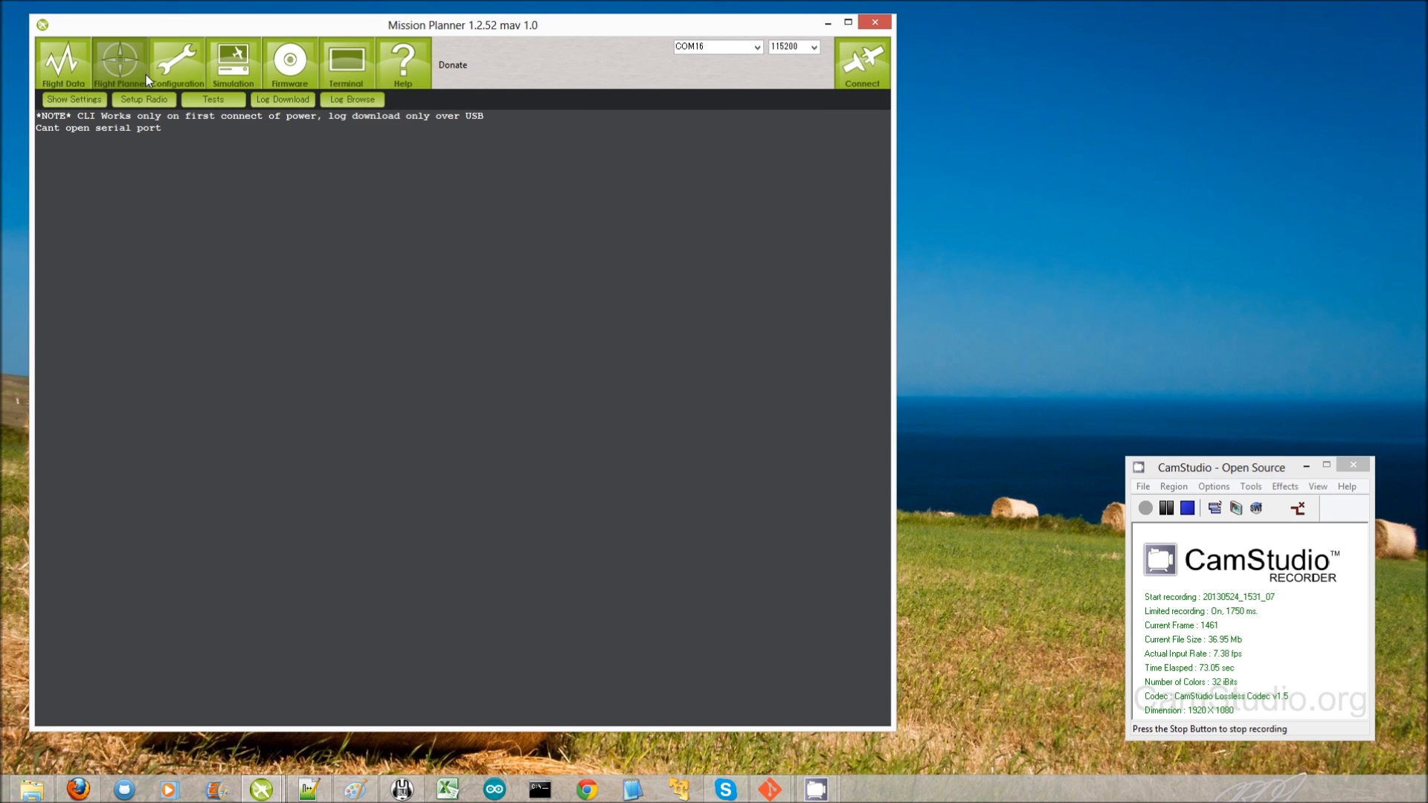
Switch to the Configuration screen and acknowledge the Config Connect notice
{"action": "left_click", "coordinate": [177, 62]}
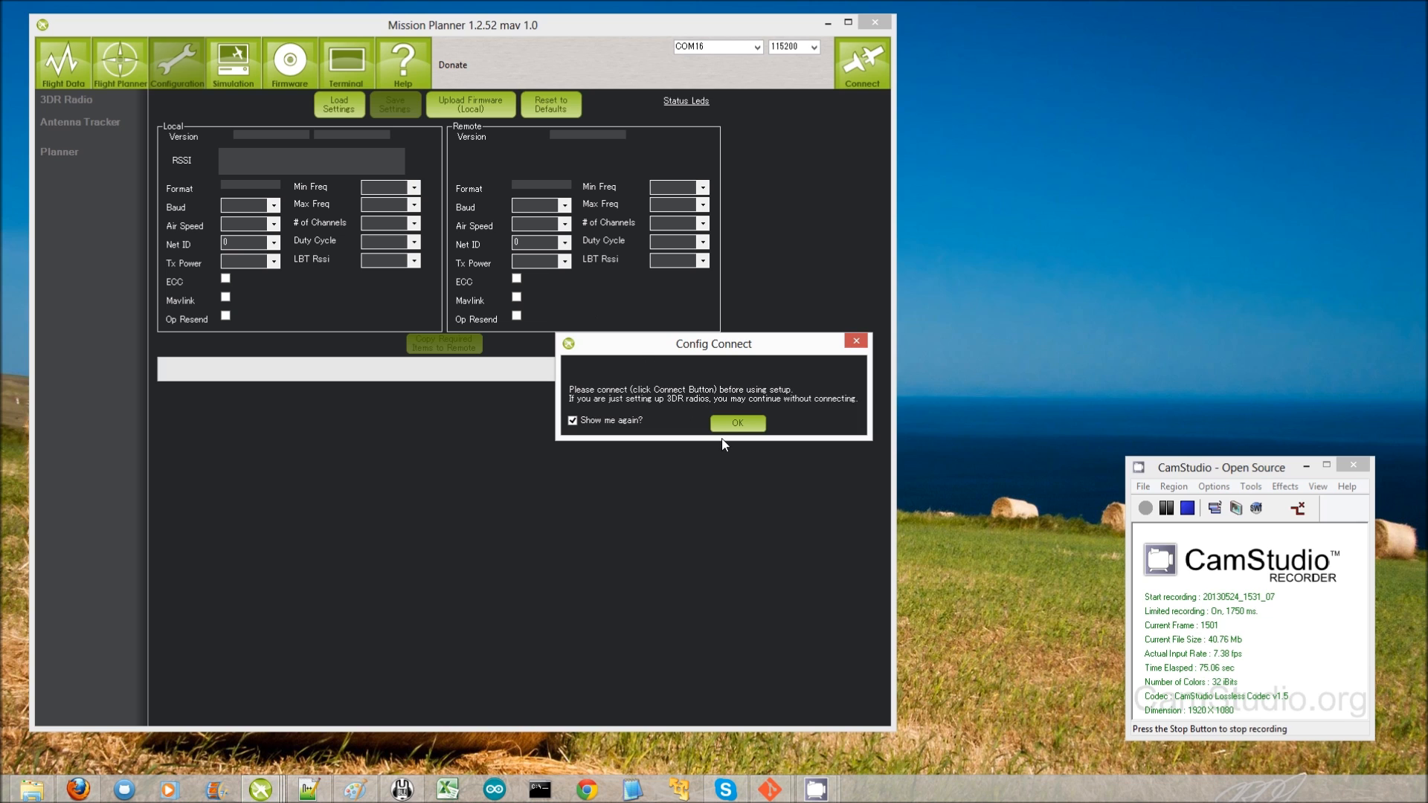
{"action": "left_click", "coordinate": [737, 422]}
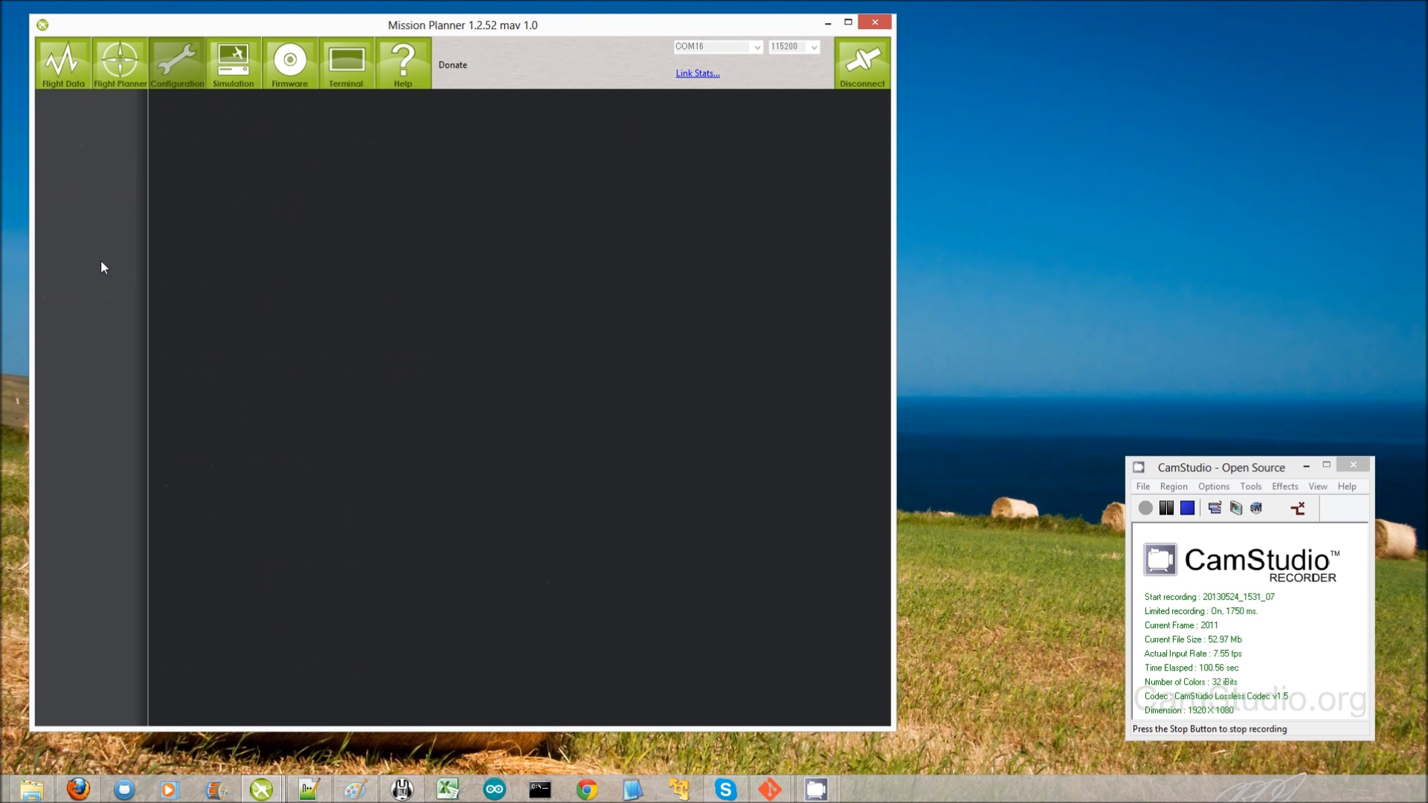
Change THR_MID hover throttle from 500 to 350 in the Adv Parameter List
{"action": "left_click", "coordinate": [87, 260]}
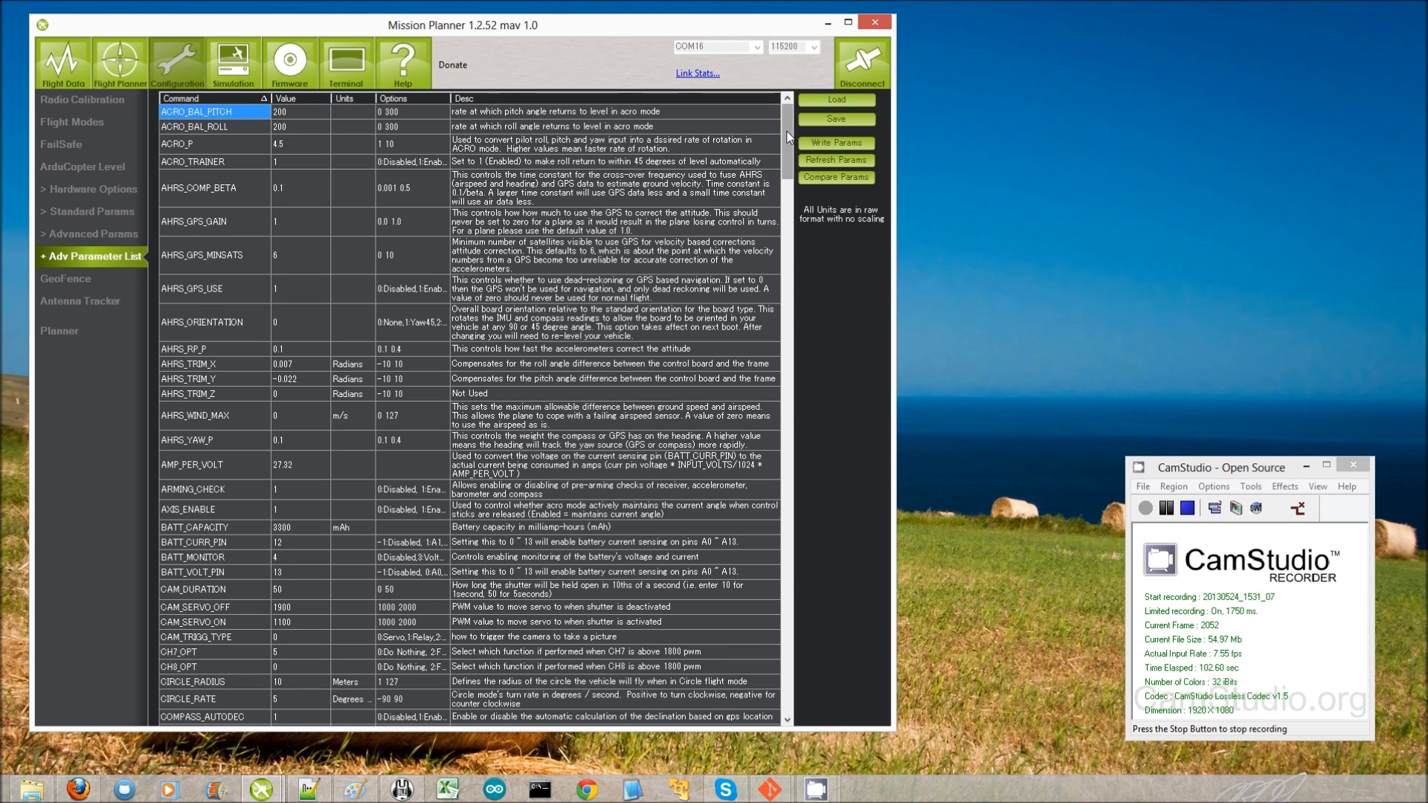
{"action": "scroll", "scroll_direction": "down", "scroll_amount": 3}
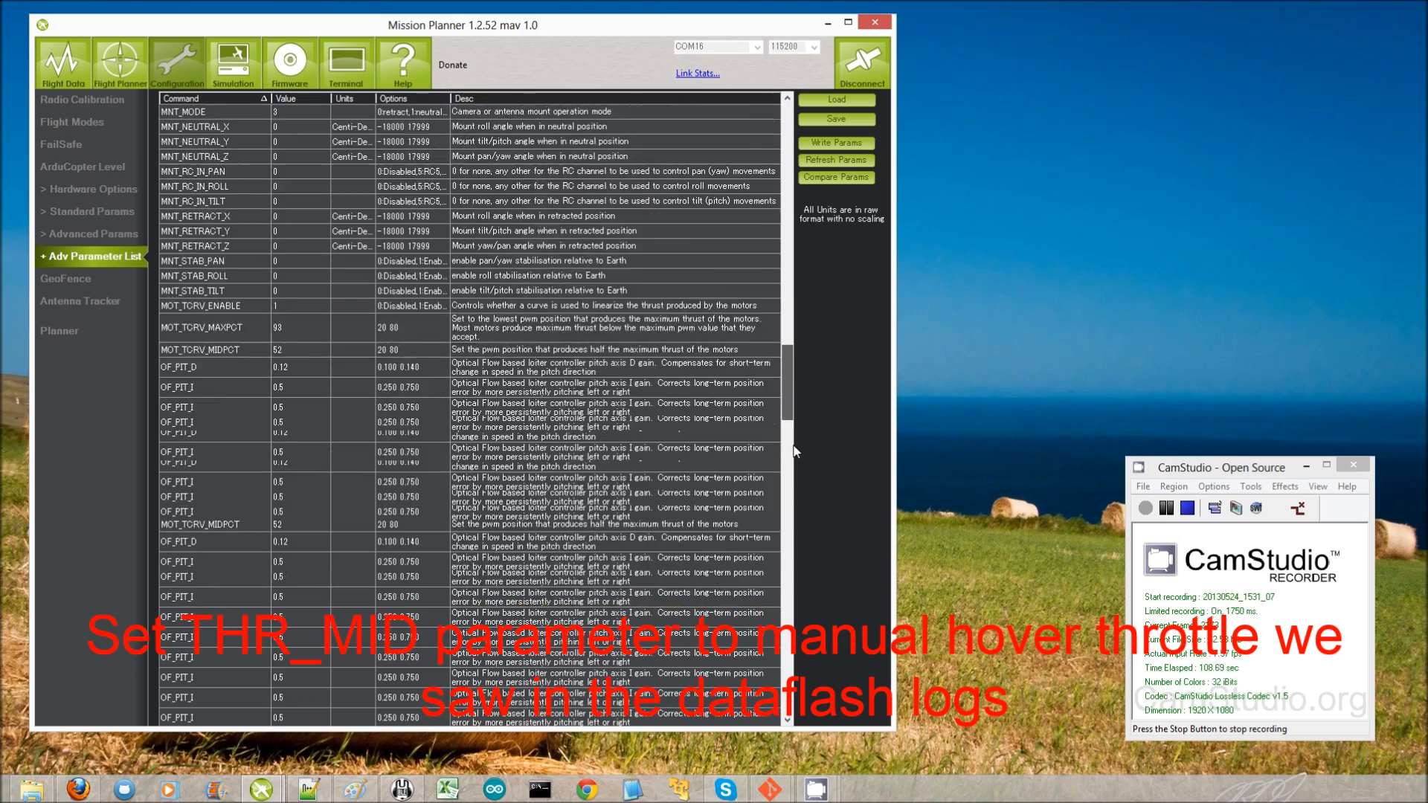
{"action": "scroll", "scroll_direction": "down", "scroll_amount": 3}
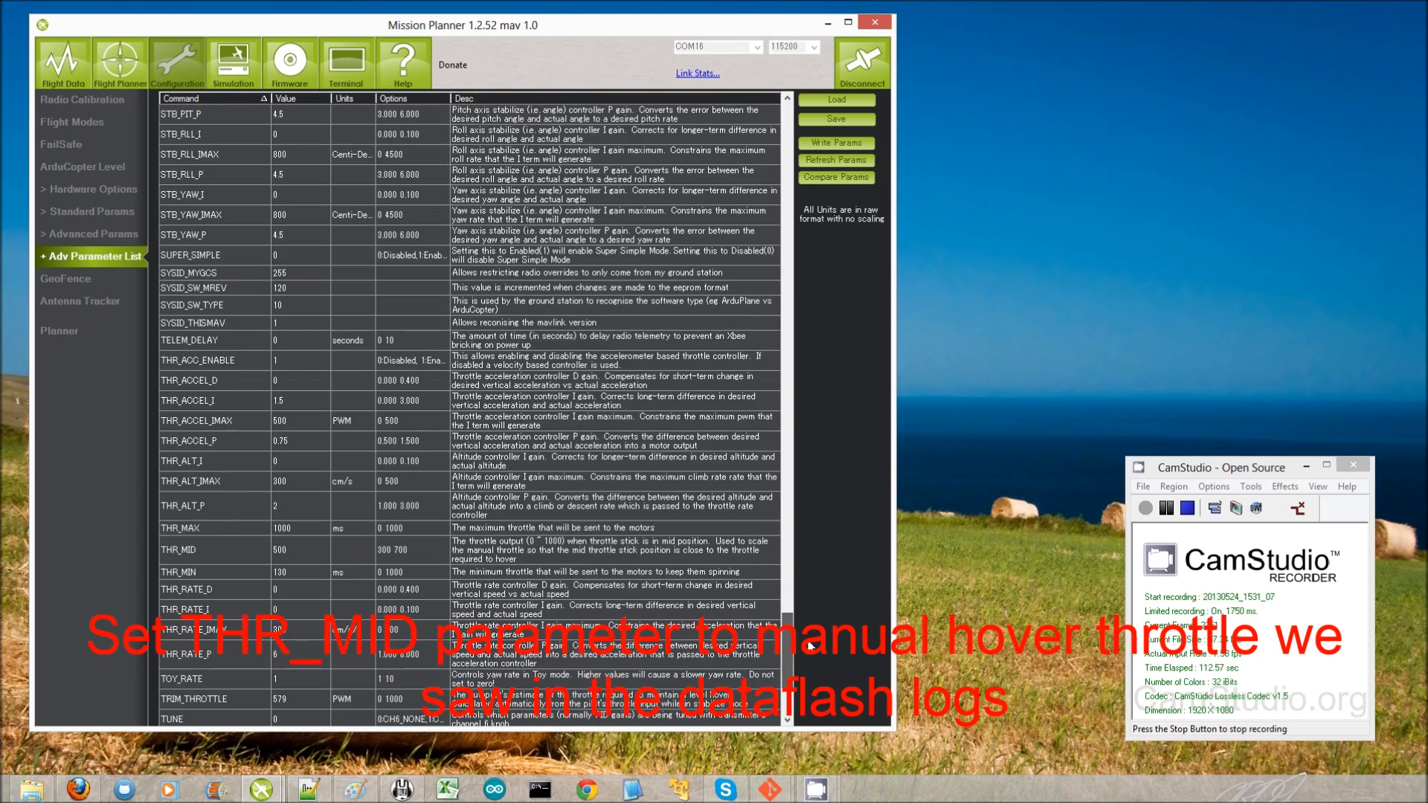
{"action": "left_click", "coordinate": [299, 549]}
{"action": "type", "text": "350"}
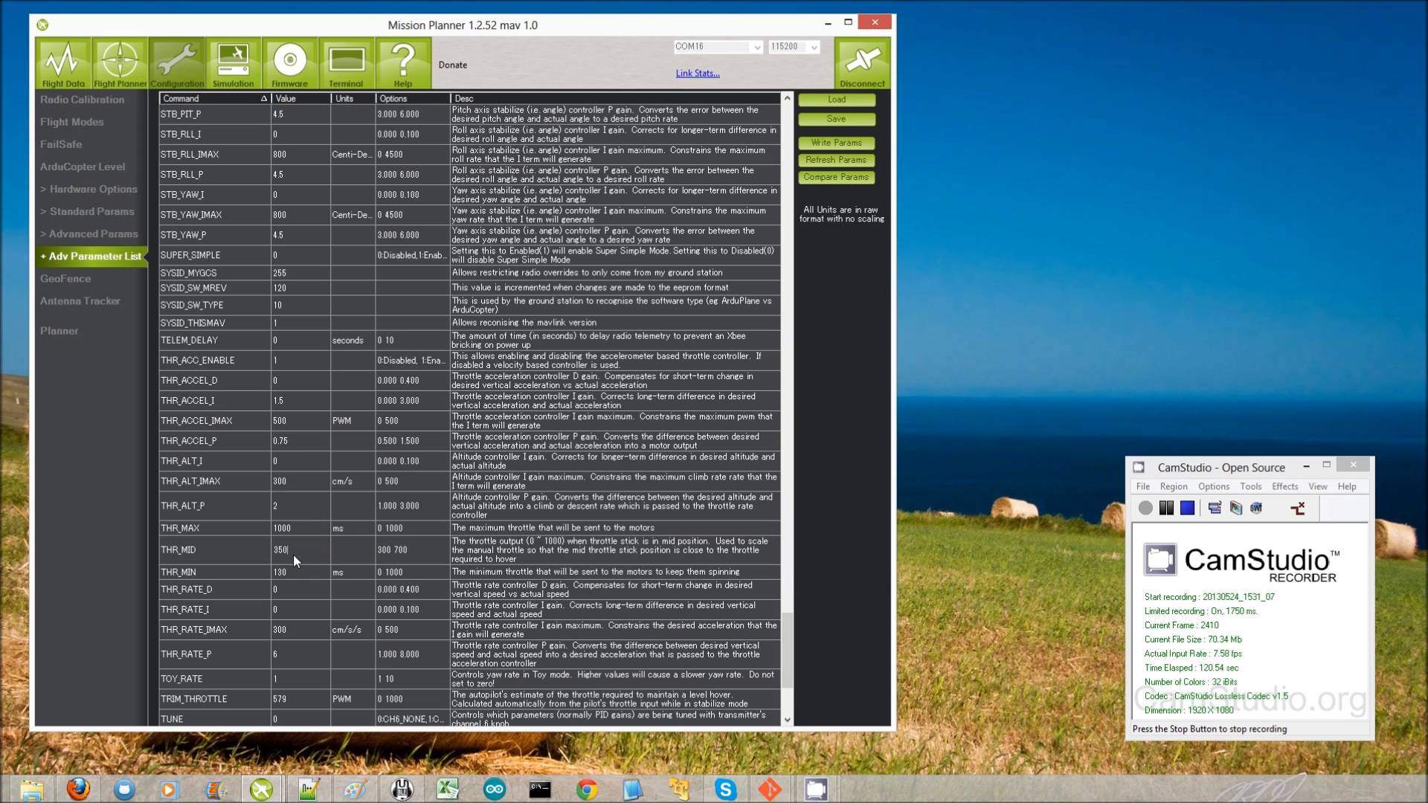
{"action": "mouse_move", "coordinate": [247, 361]}
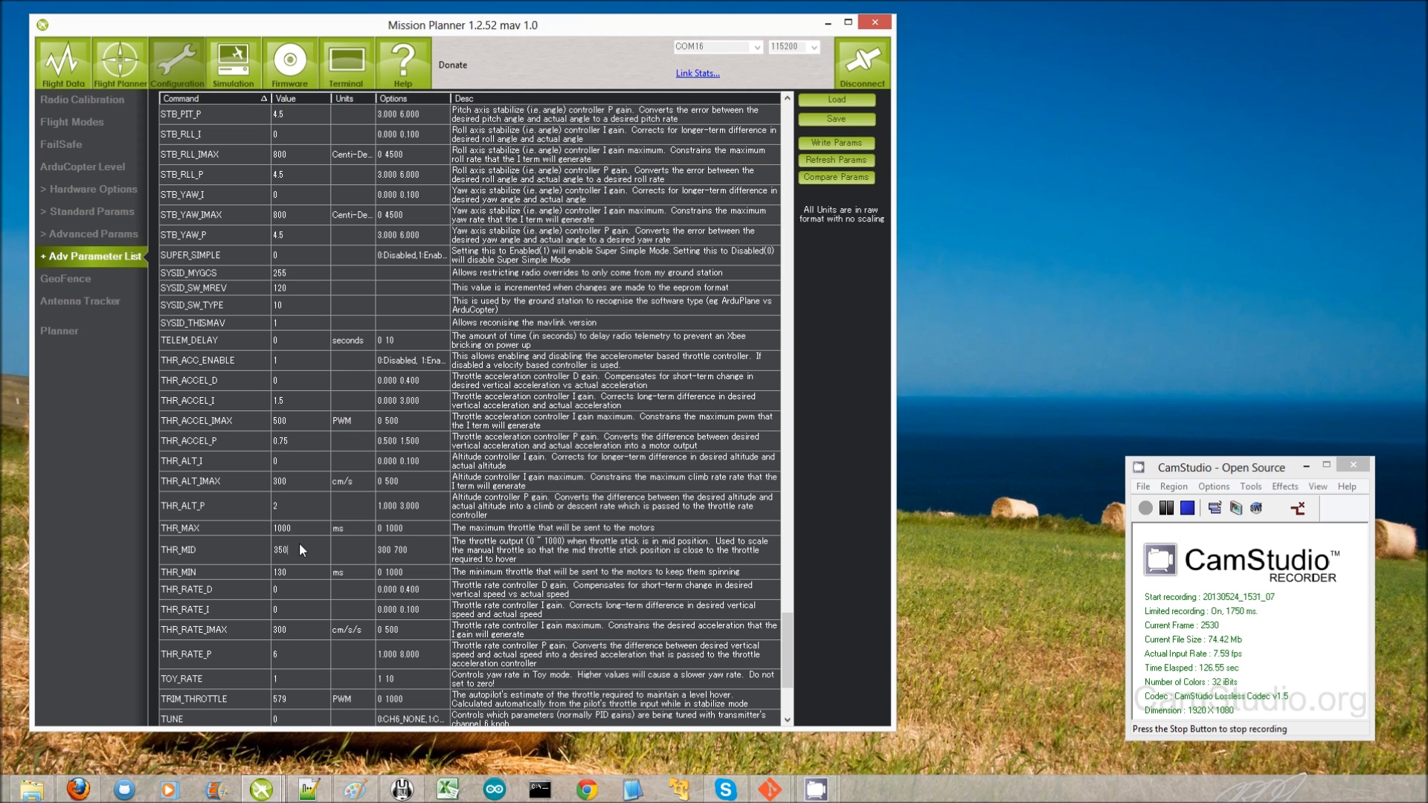
{"action": "double_click", "coordinate": [282, 549]}
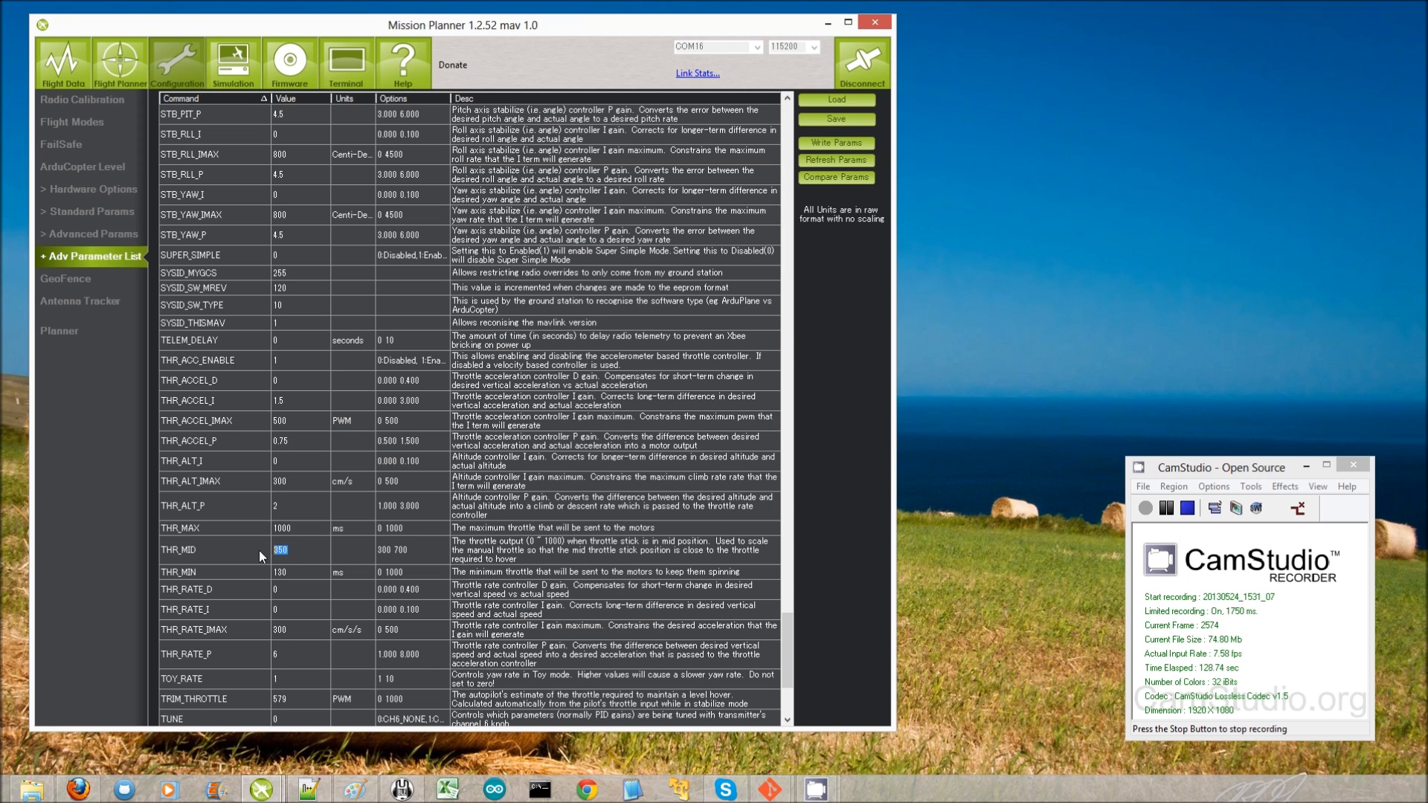